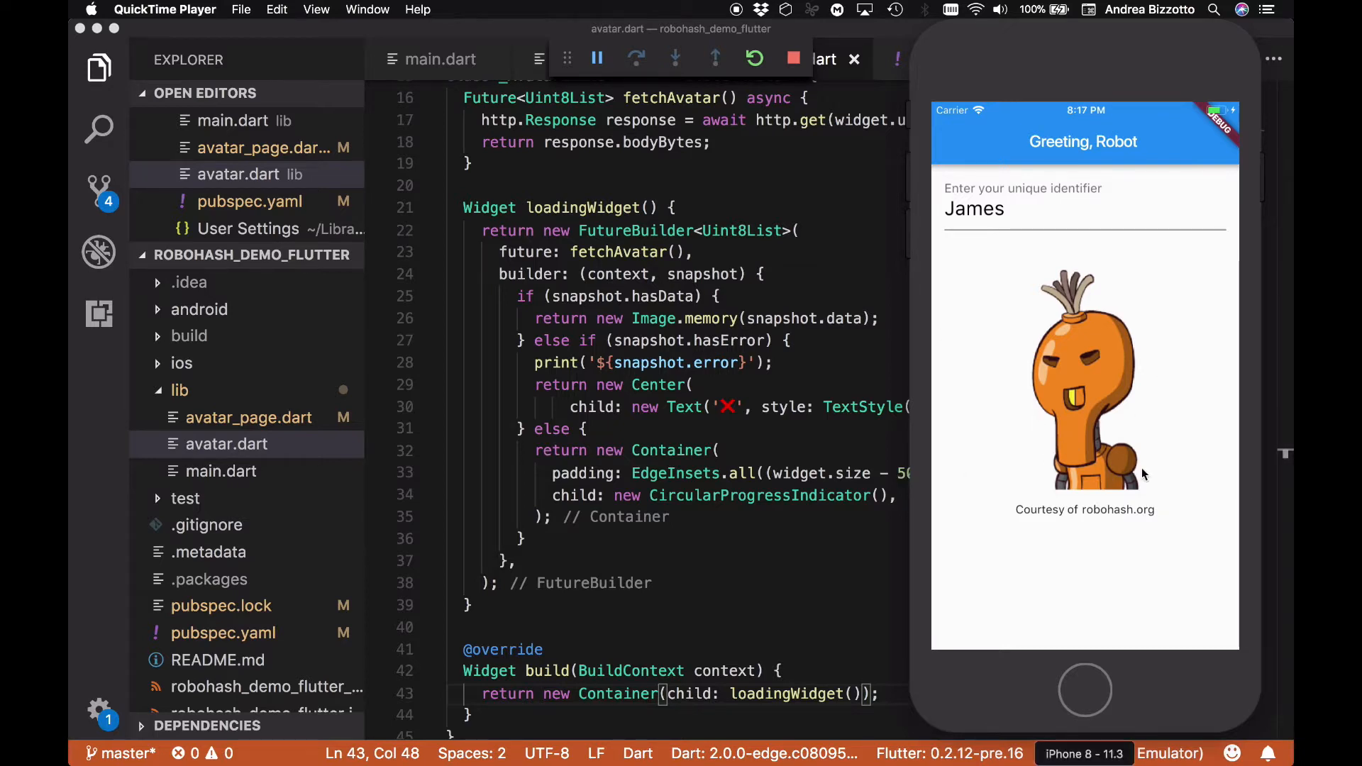
{"action": "mouse_move", "coordinate": [1081, 400]}
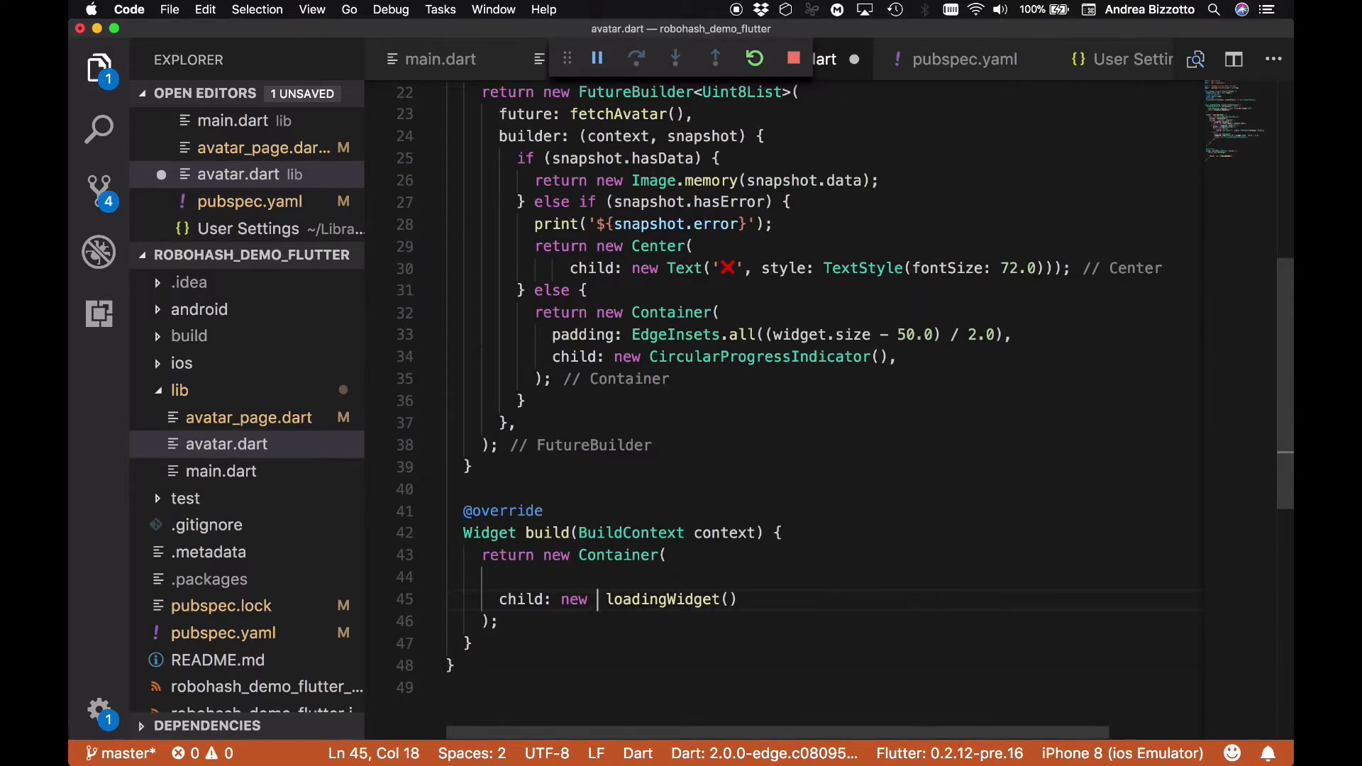
Wrap loadingWidget() in a ClipOval with a trailing comma and save to hot reload
{"action": "type", "text": "ClipOval"}
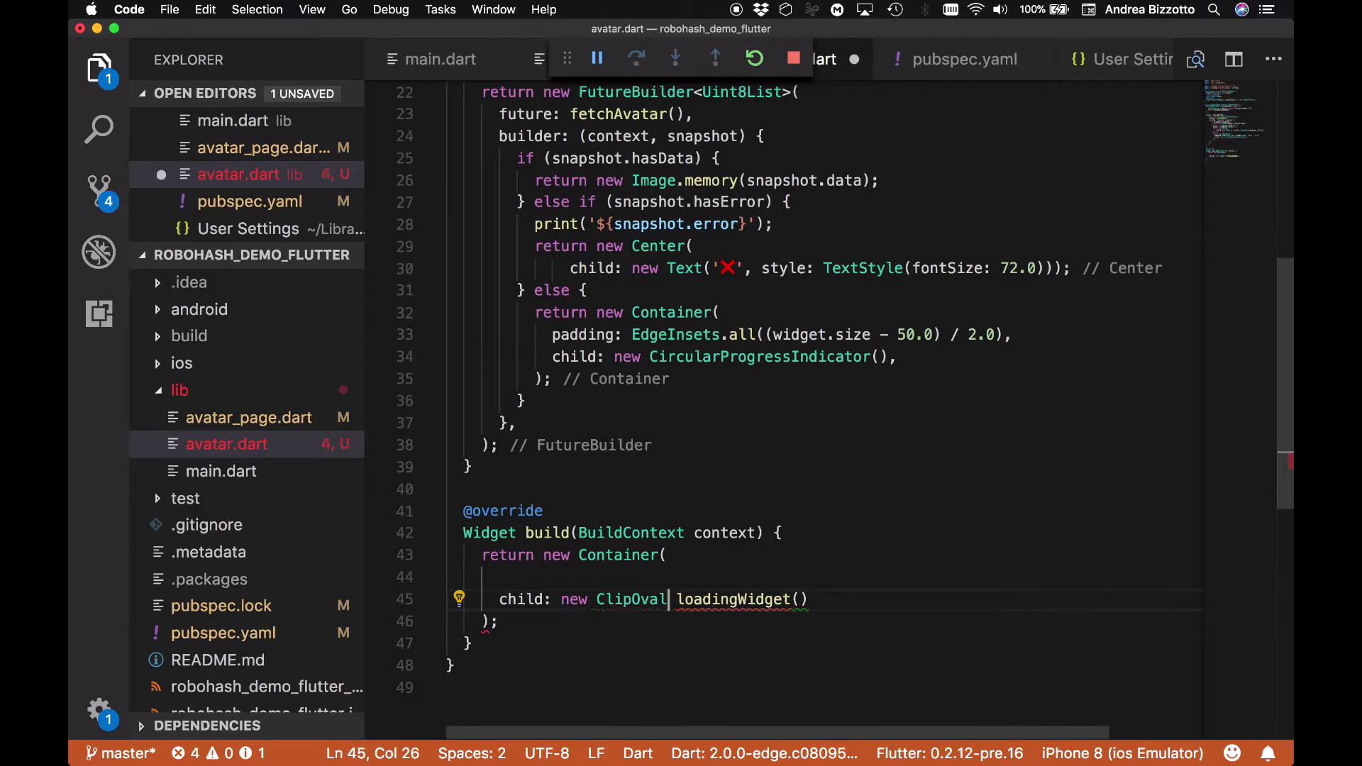
{"action": "type", "text": "("}
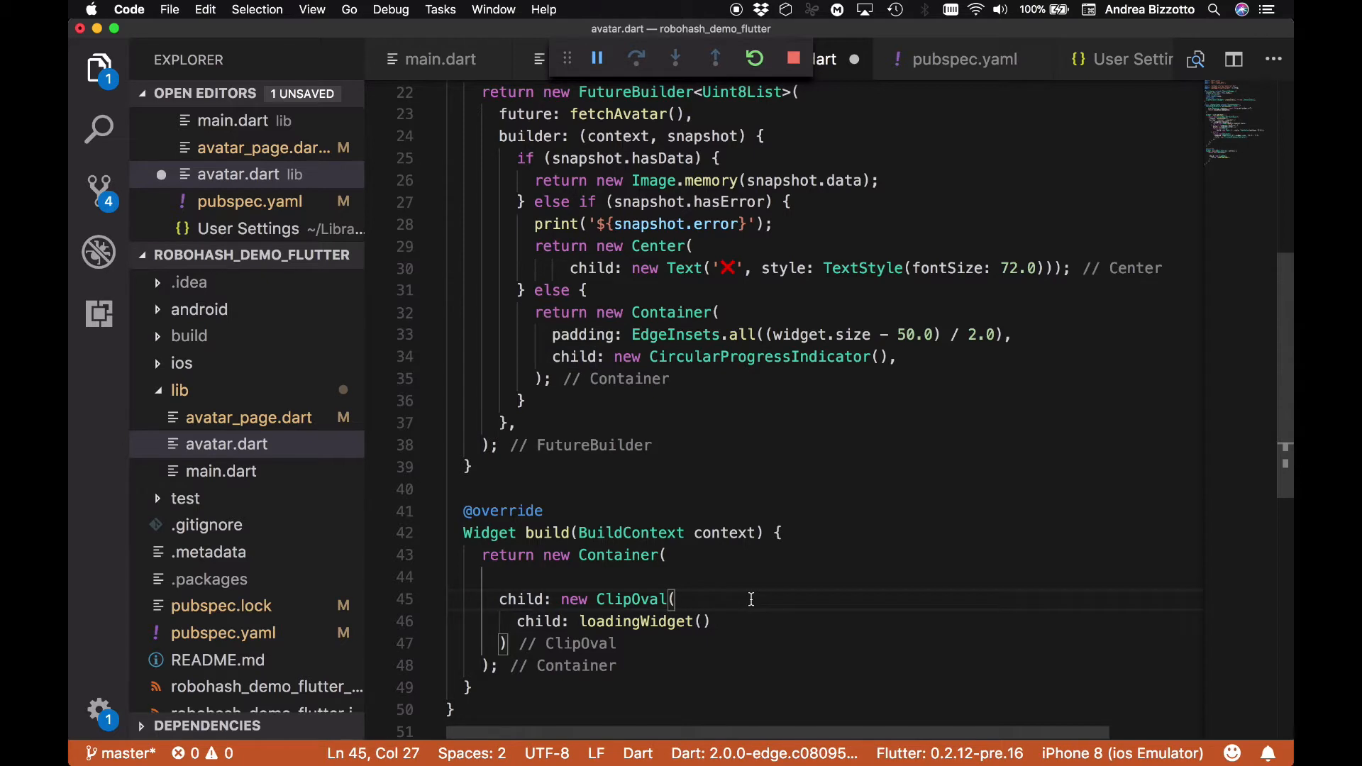
{"action": "type", "text": ","}
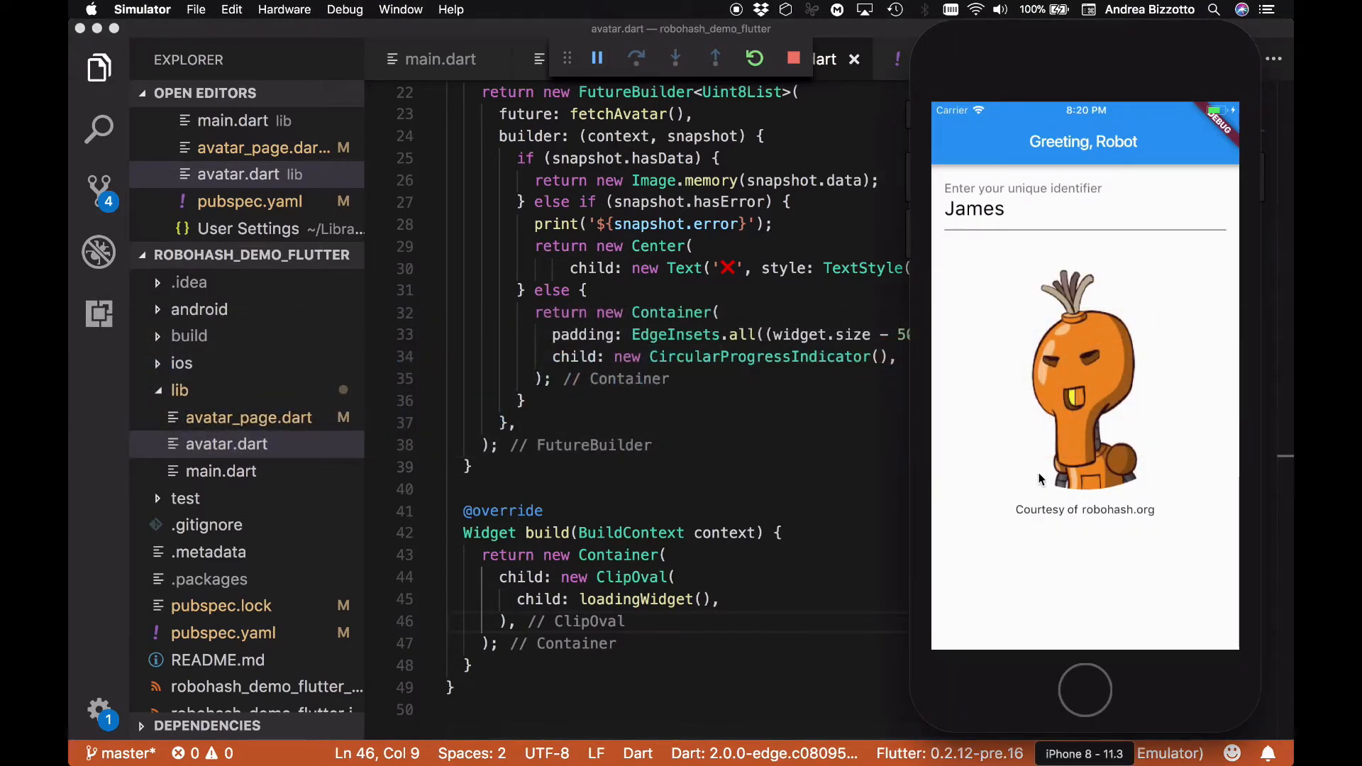
{"action": "mouse_move", "coordinate": [1118, 496]}
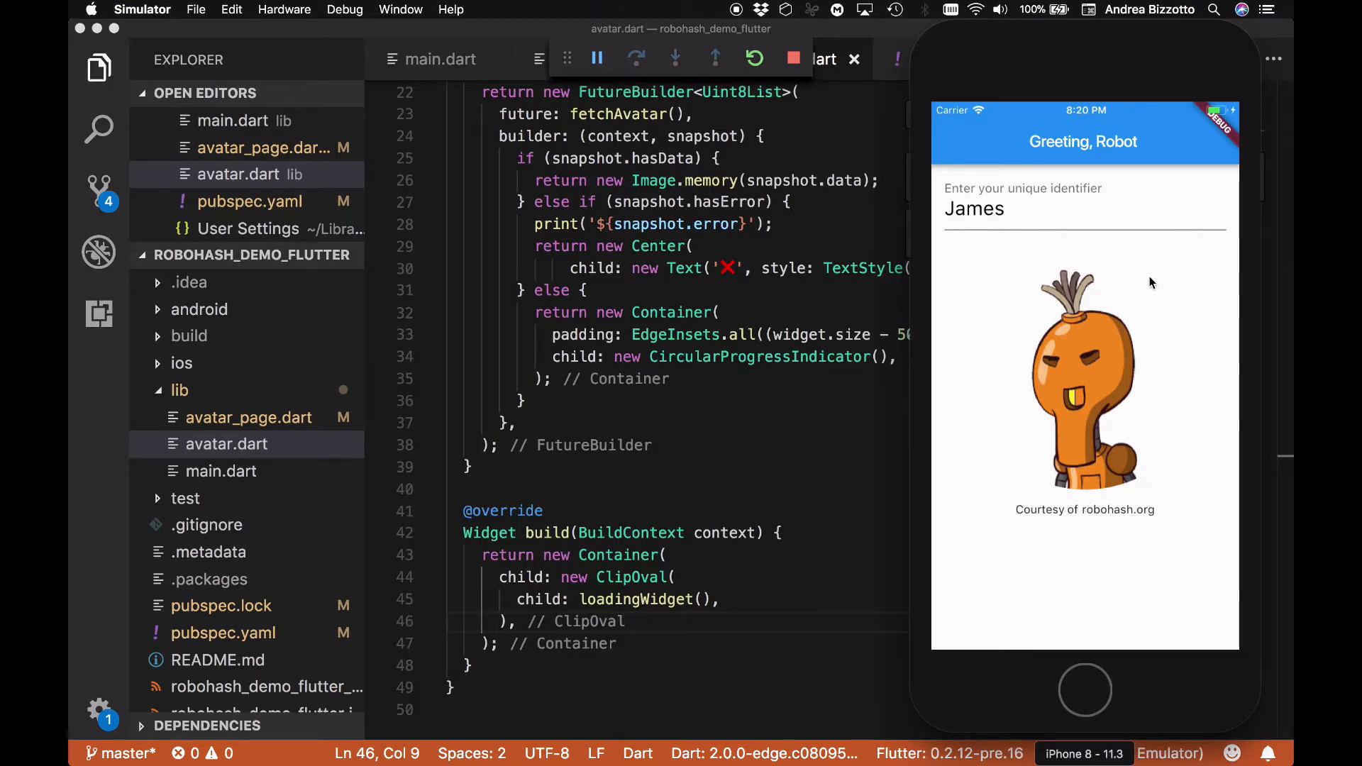
{"action": "mouse_move", "coordinate": [1076, 500]}
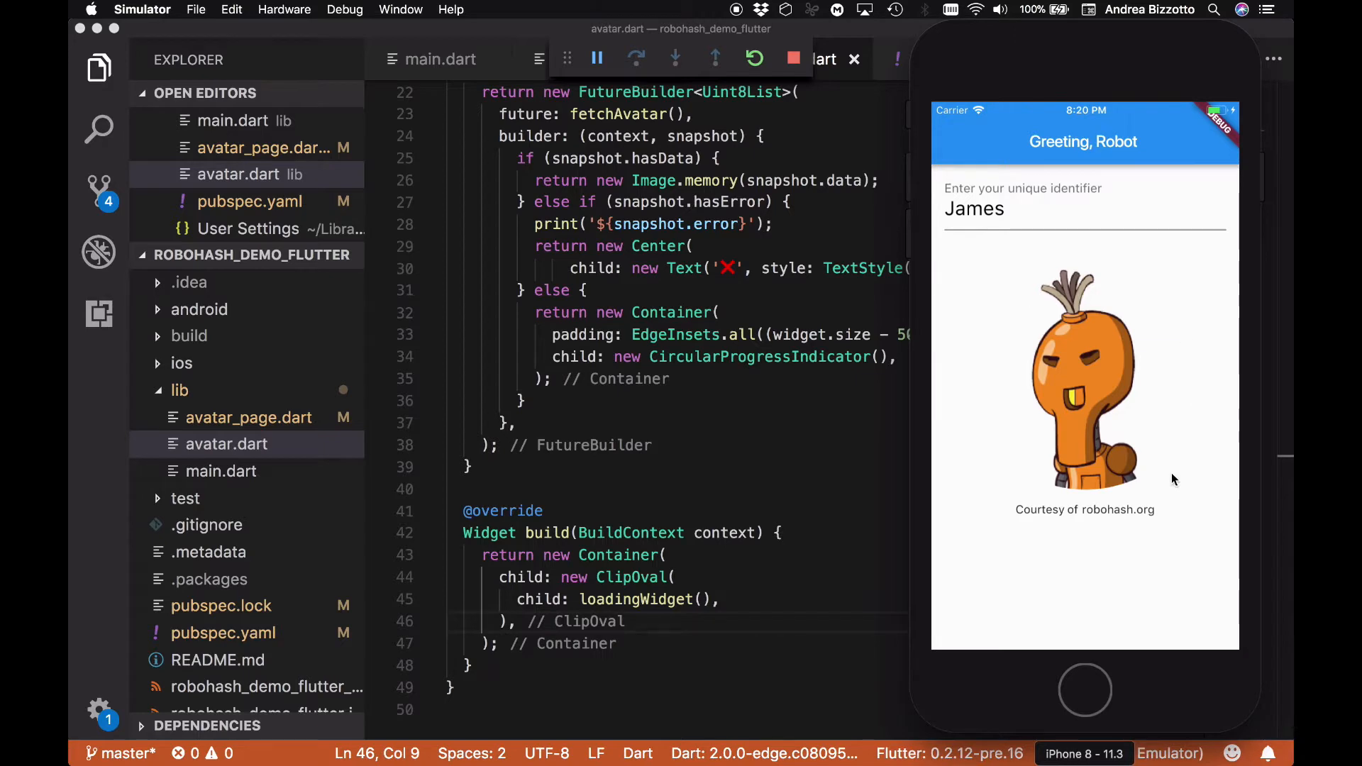
{"action": "mouse_move", "coordinate": [725, 537]}
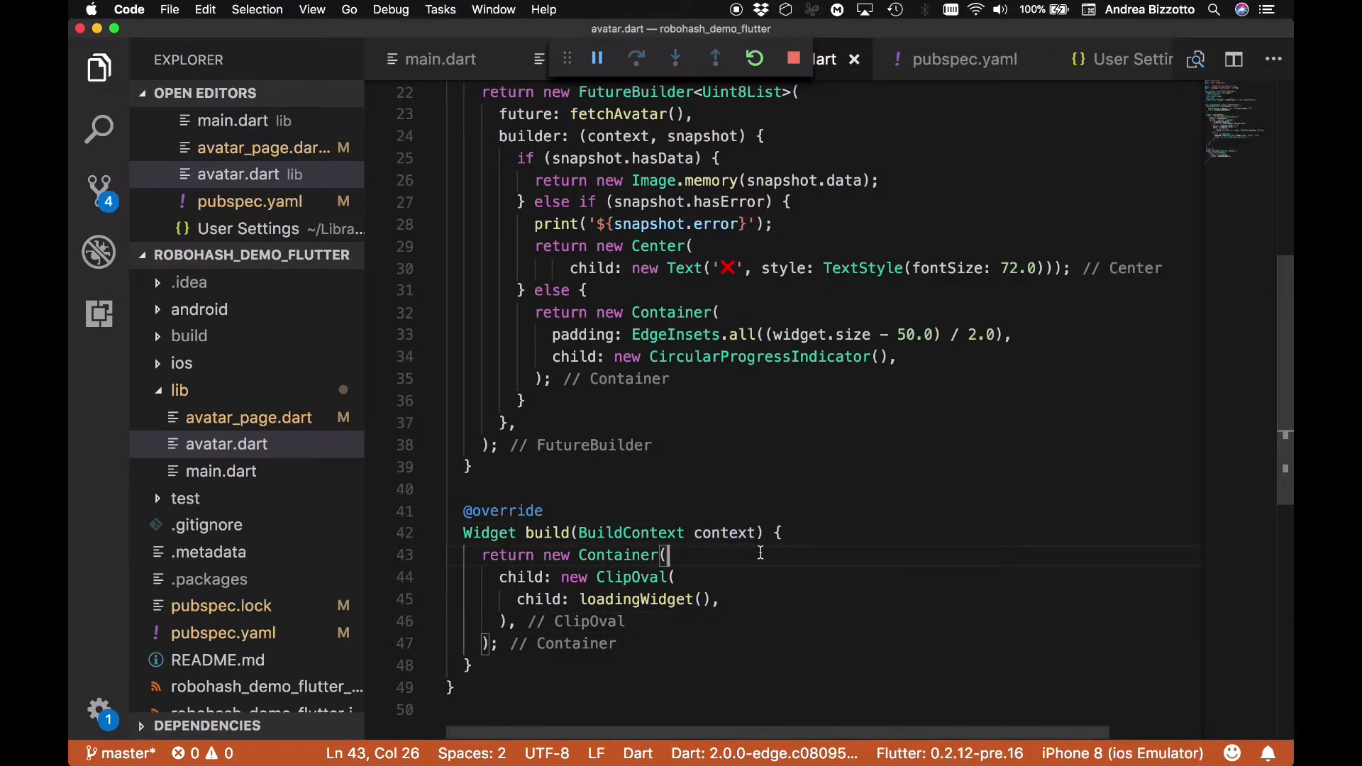
Give the Container a new BoxDecoration with shape BoxShape.circle
{"action": "key", "text": "enter"}
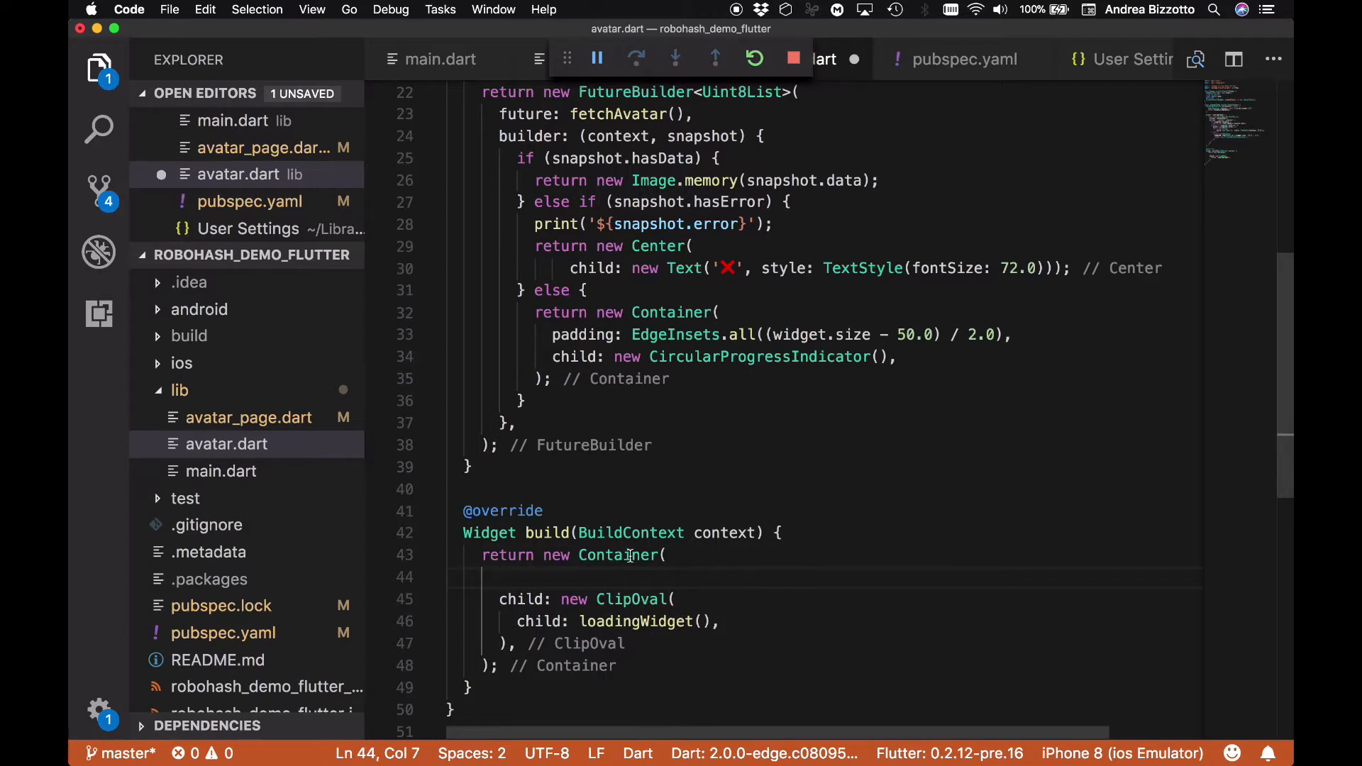
{"action": "type", "text": "decoration: ,"}
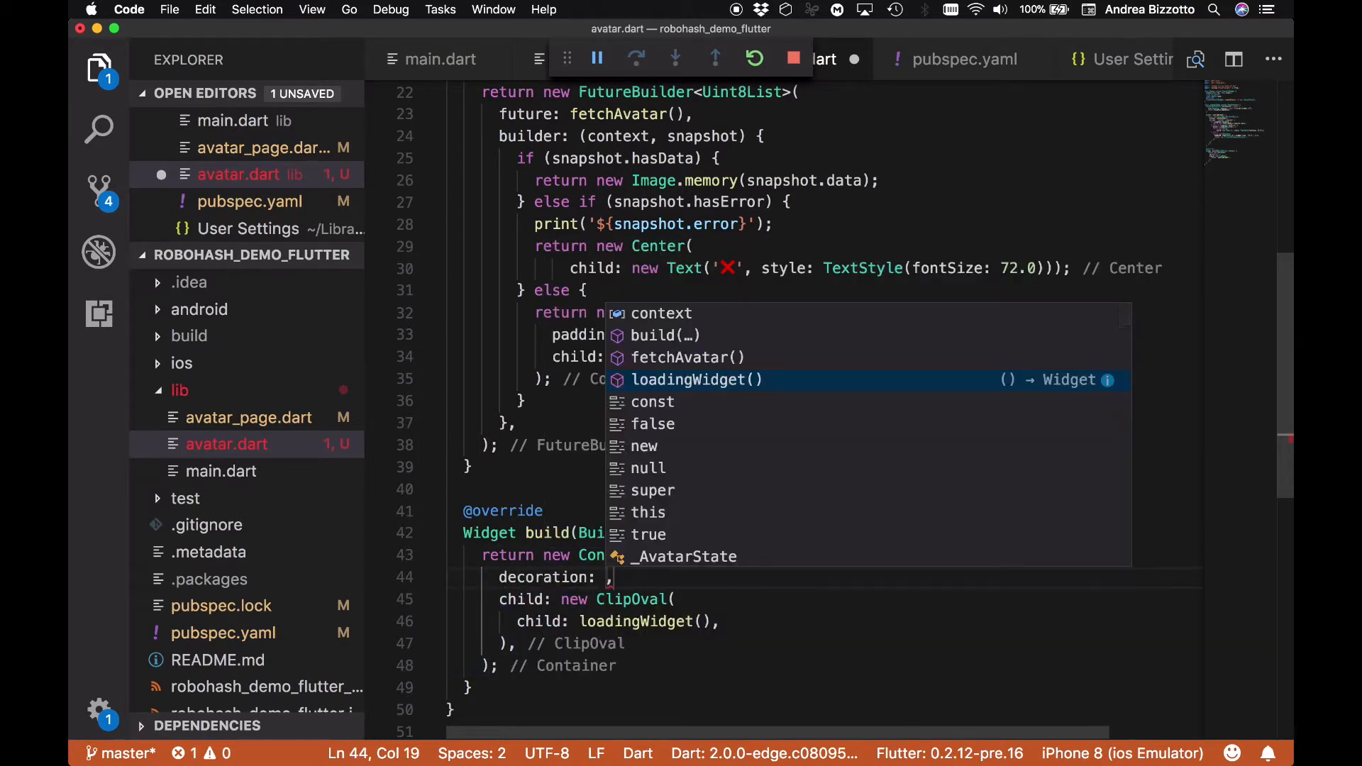
{"action": "type", "text": "new BoxDecoration("}
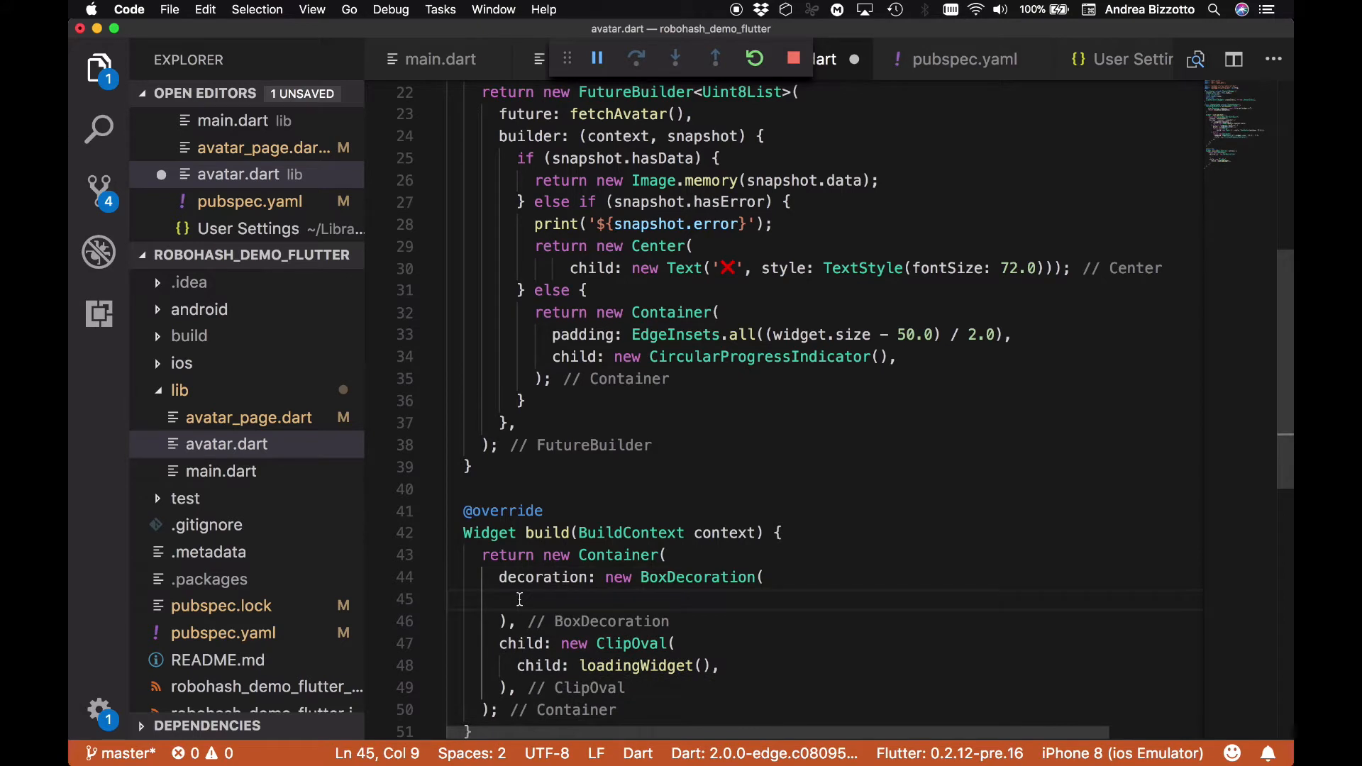
{"action": "type", "text": "shape:"}
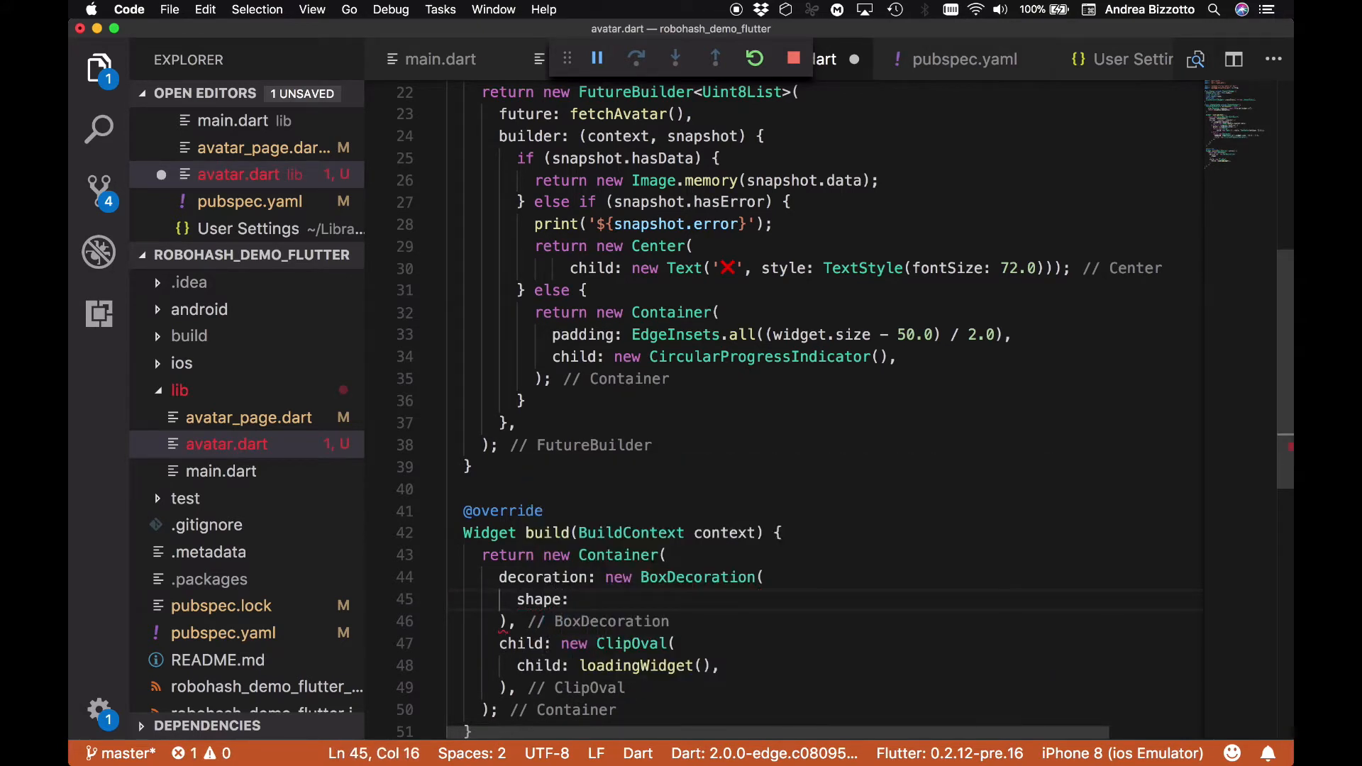
{"action": "type", "text": "BoxShap"}
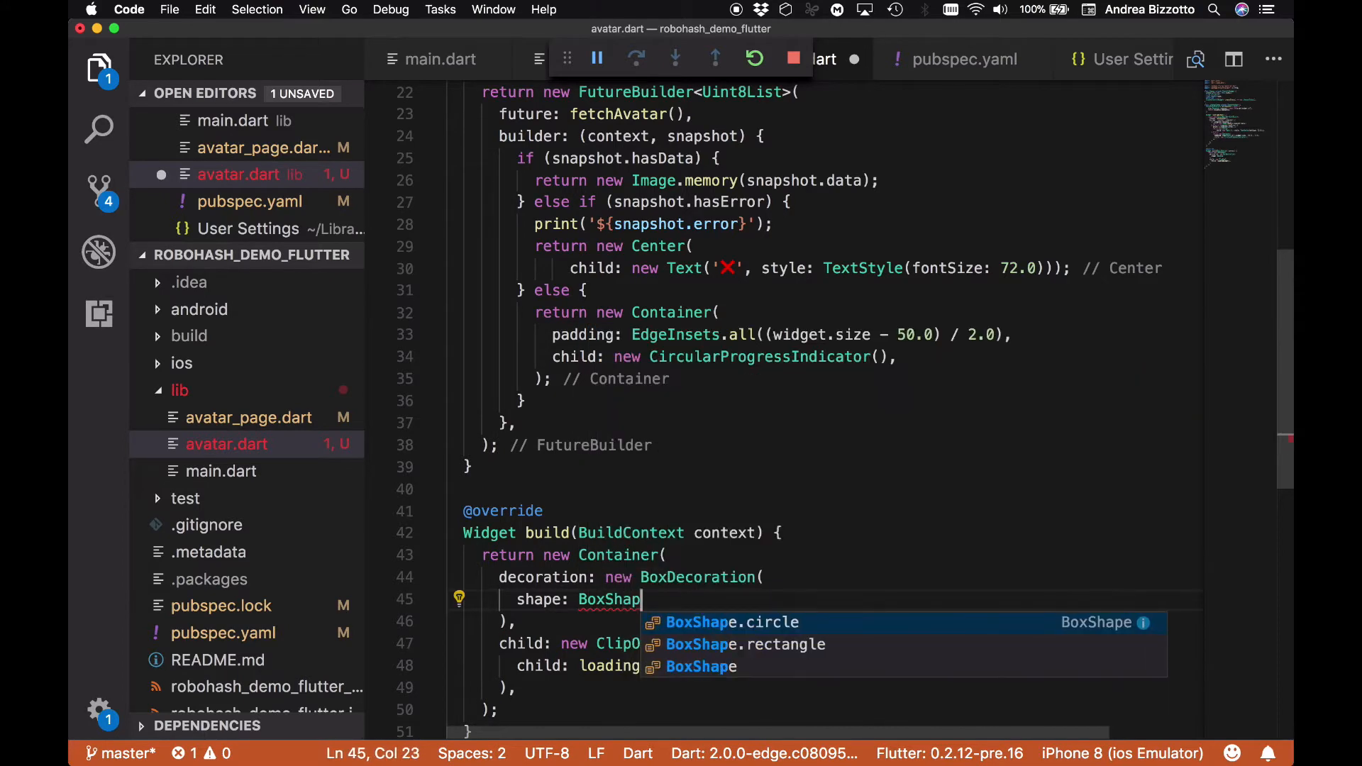
{"action": "type", "text": "."}
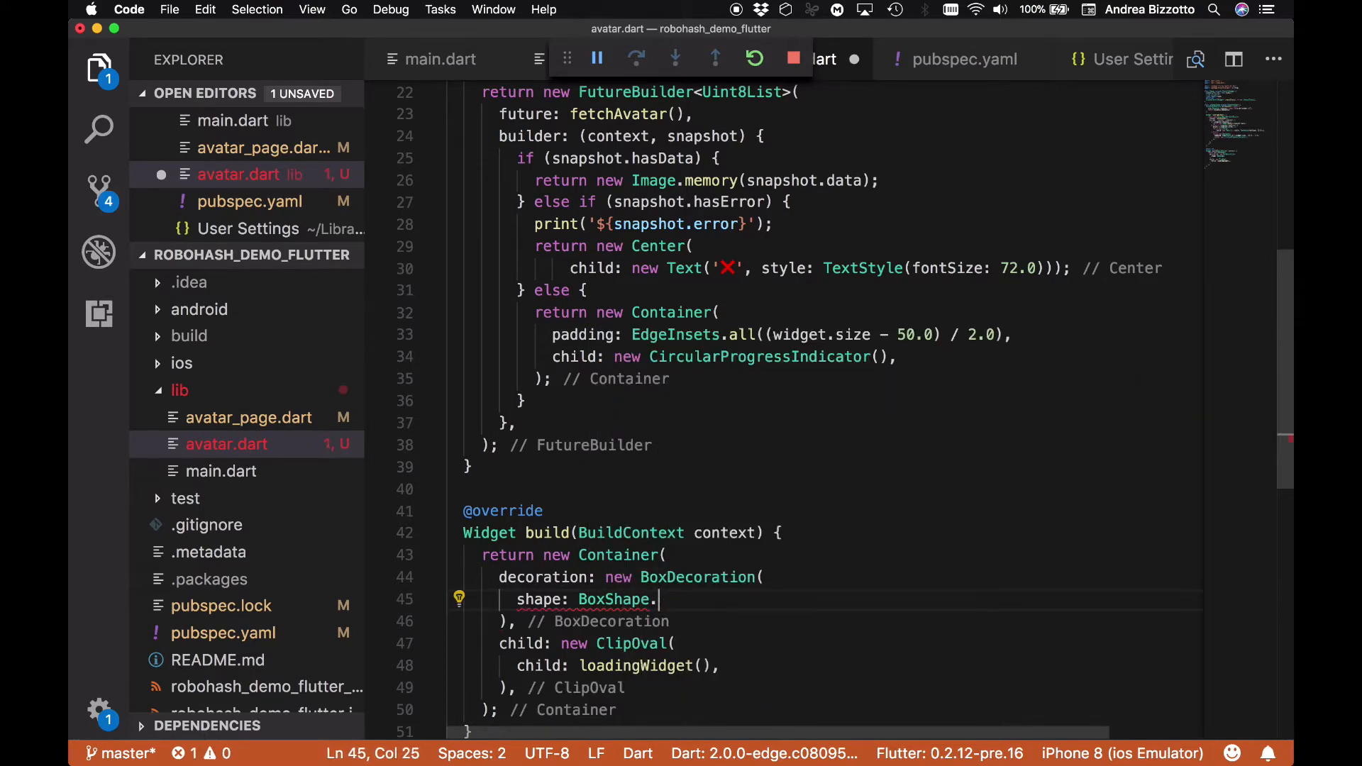
{"action": "type", "text": "circle,"}
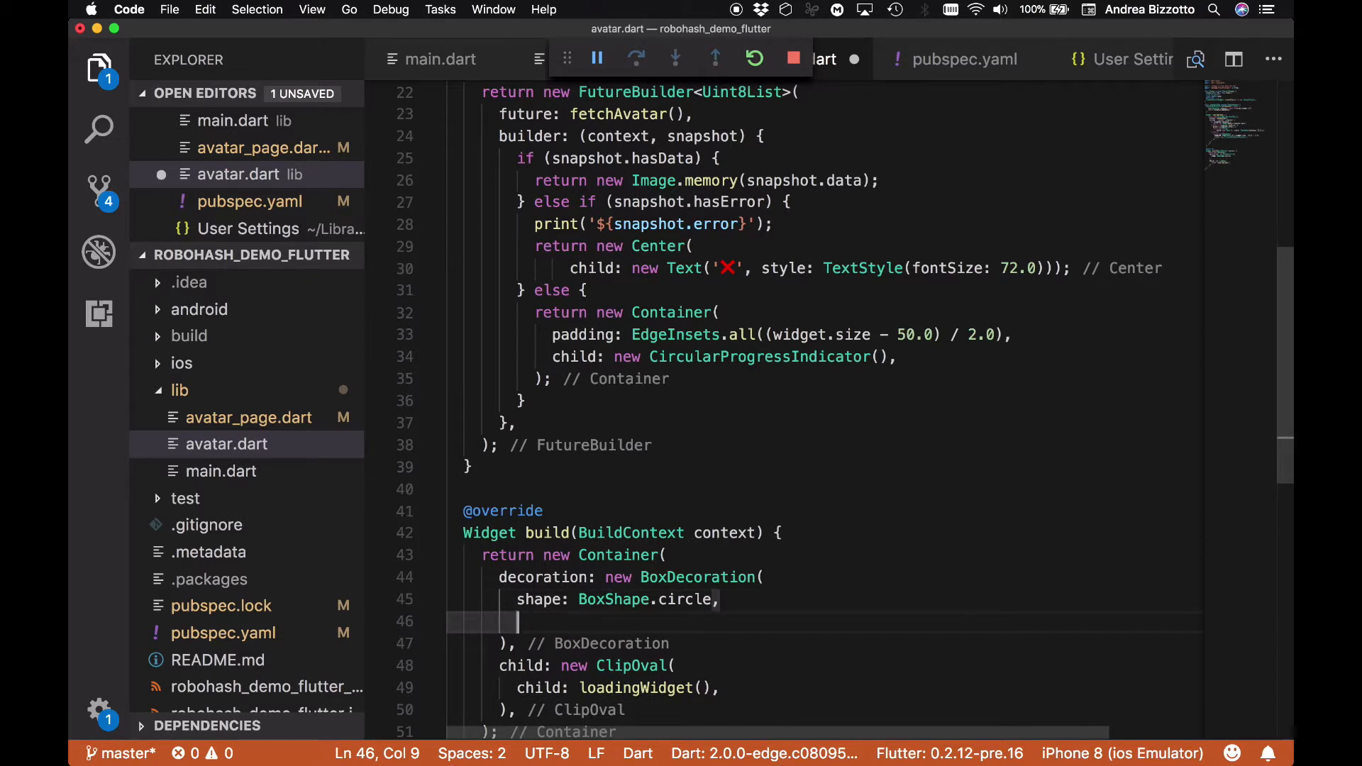
Add a Border.all border with color Colors.blue and width 3.0 to the decoration
{"action": "type", "text": "border:"}
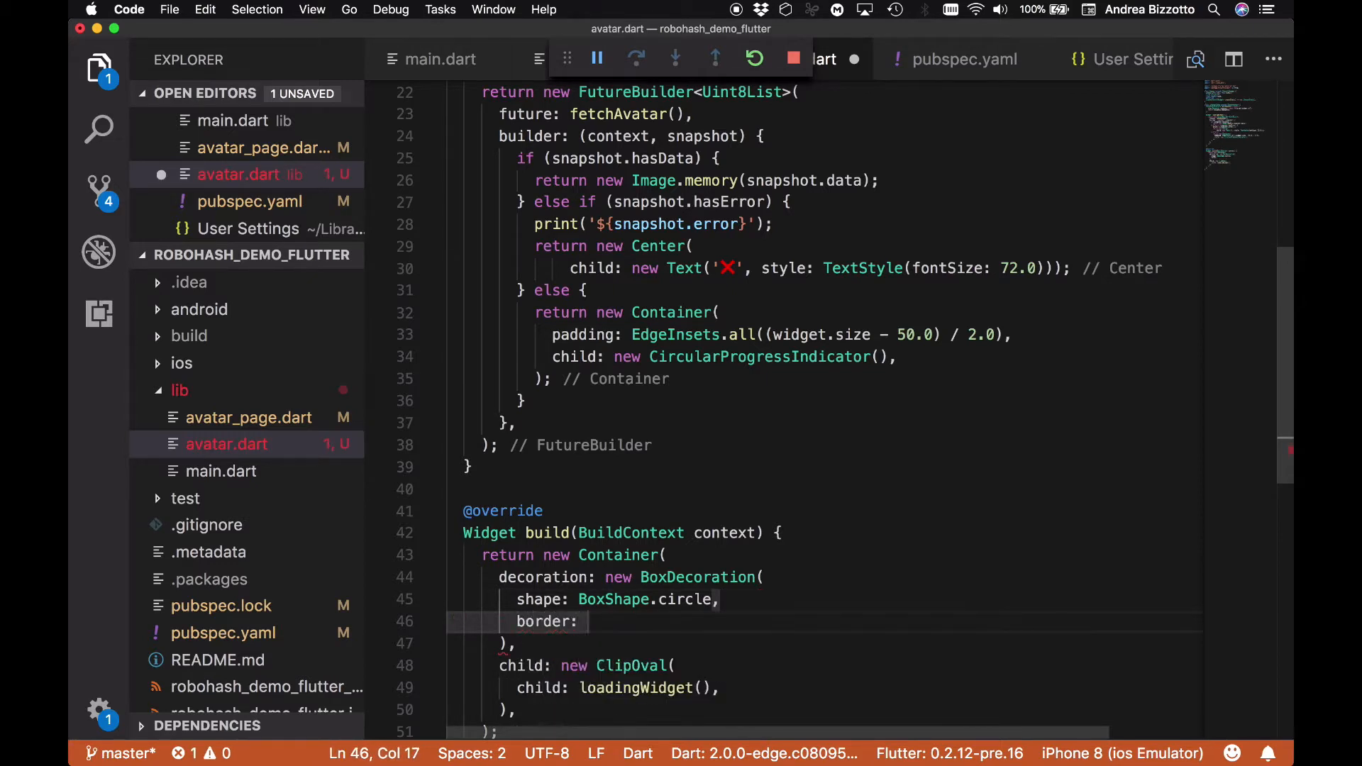
{"action": "type", "text": "new Border.all("}
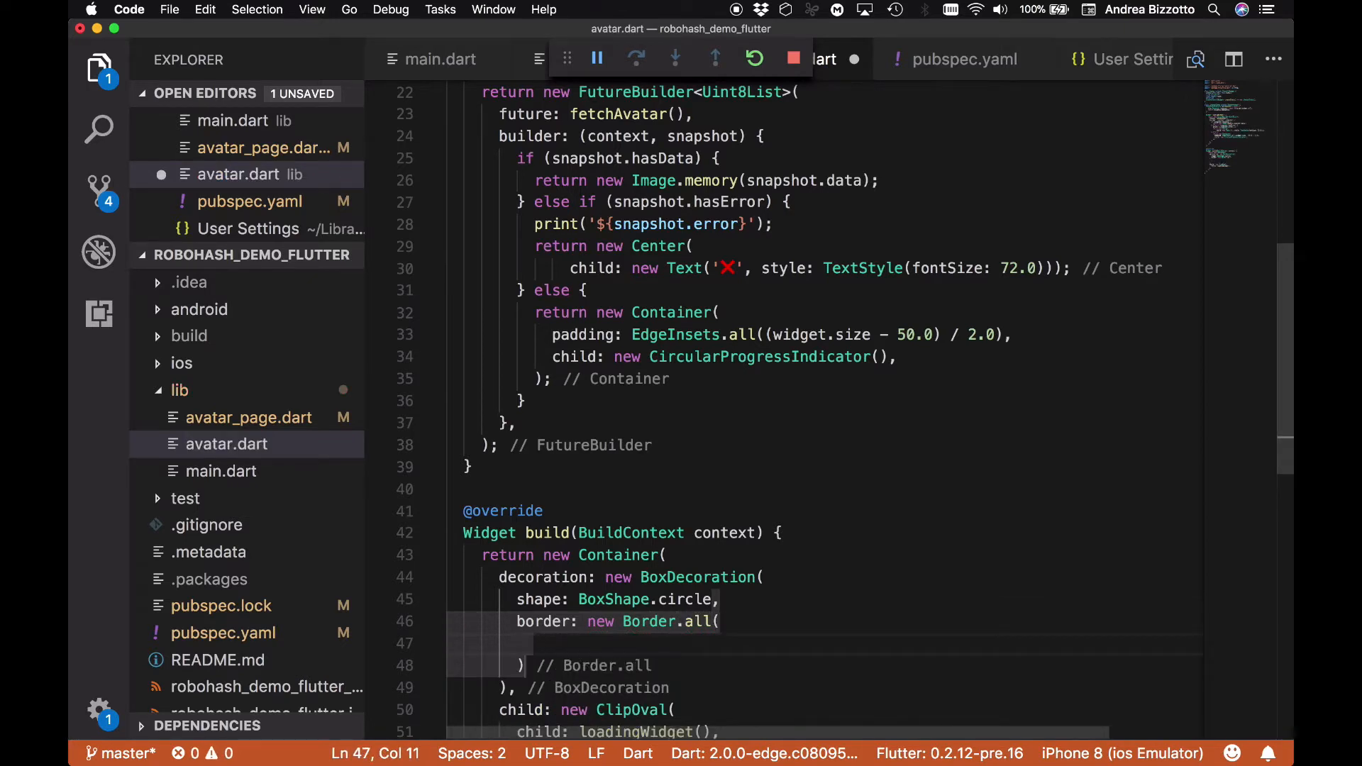
{"action": "type", "text": "color:"}
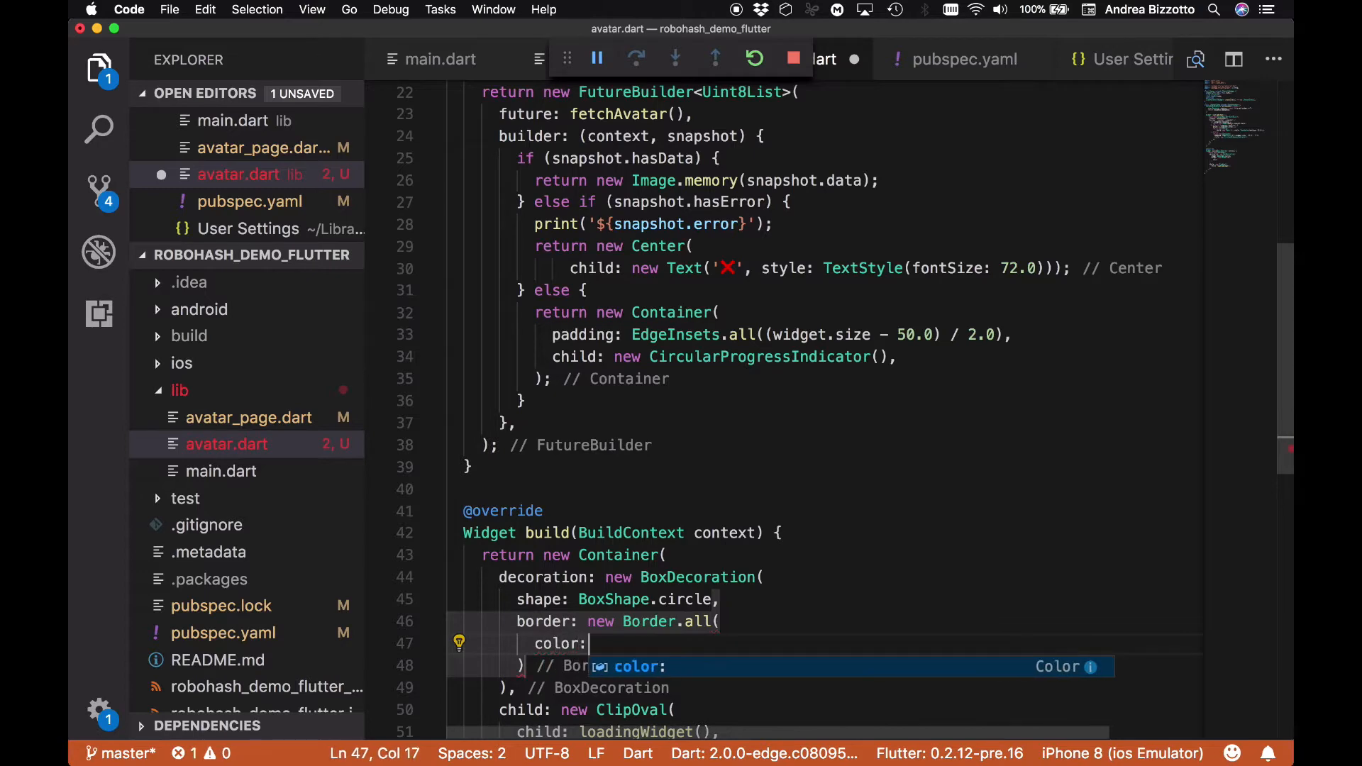
{"action": "type", "text": "Co"}
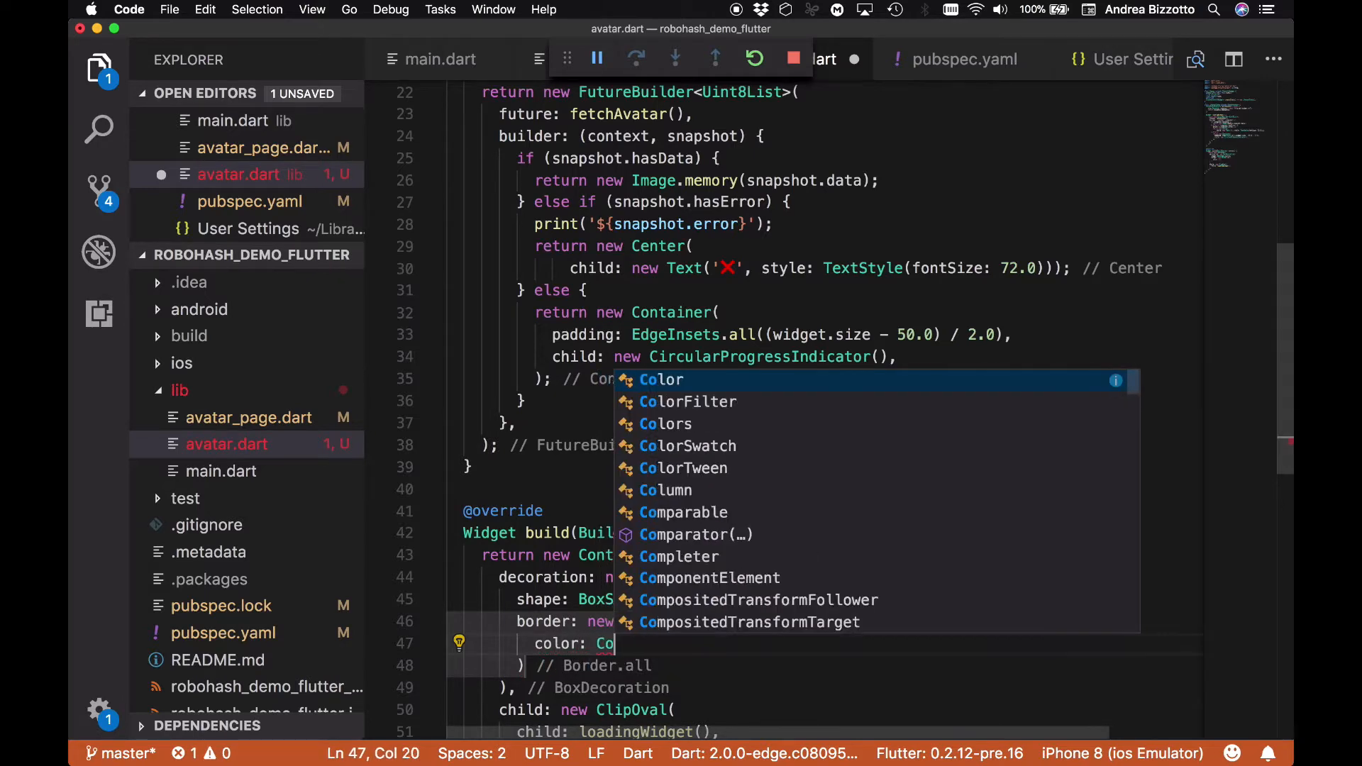
{"action": "type", "text": "Colors.blue,"}
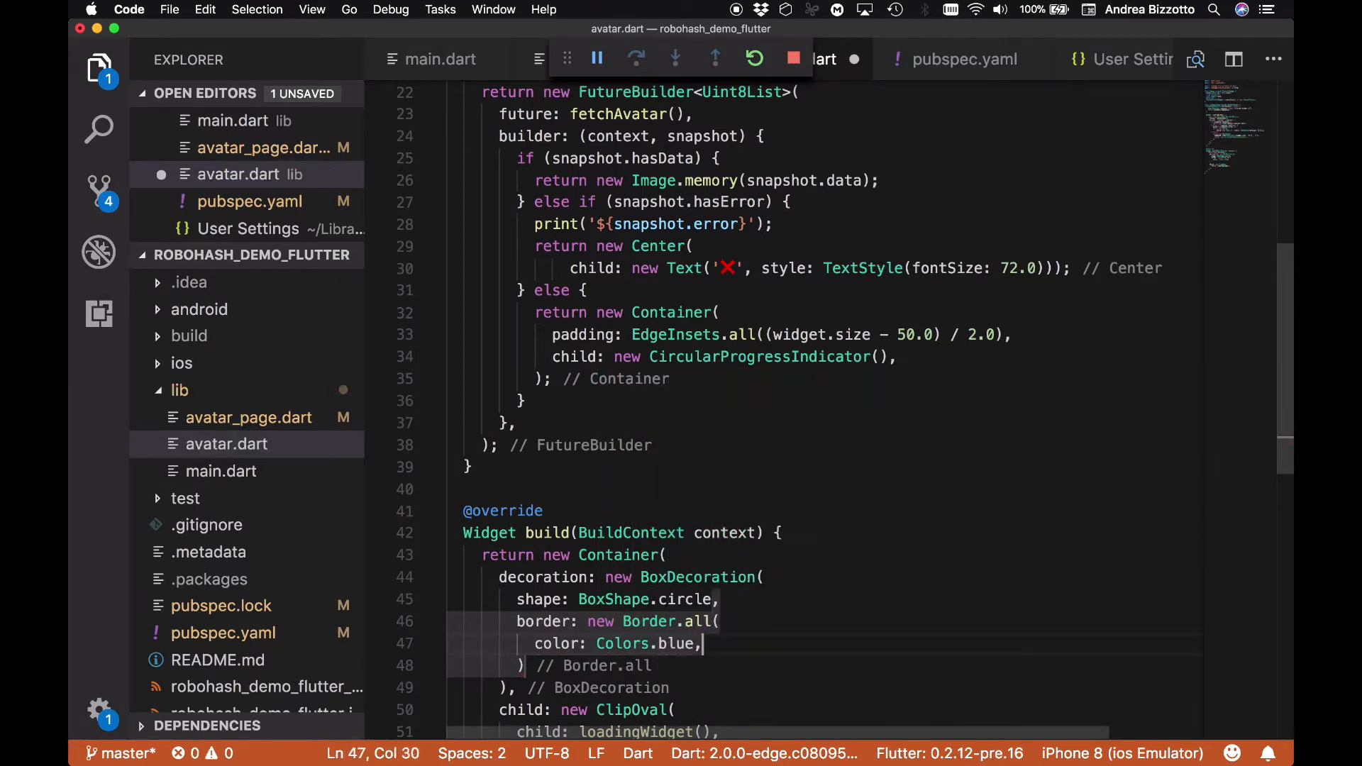
{"action": "type", "text": "width: 3.0,"}
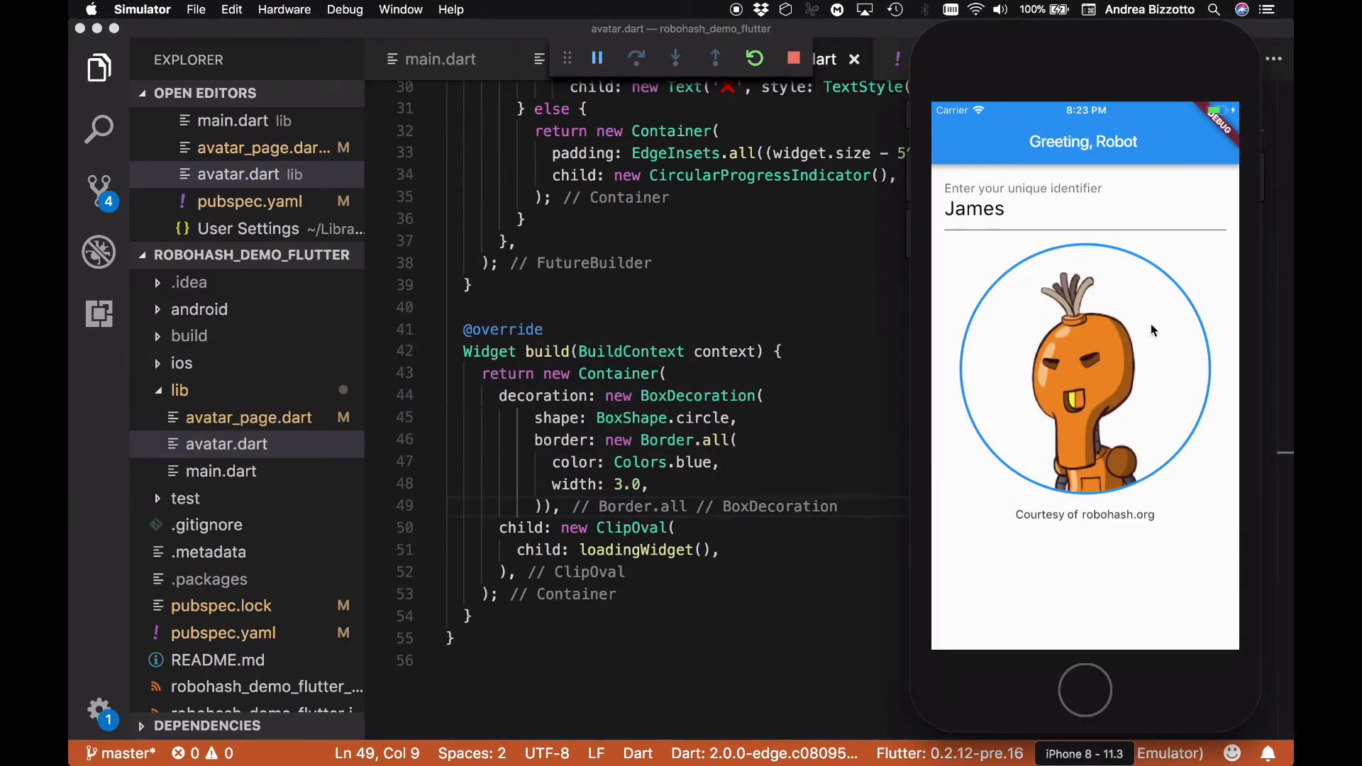
{"action": "mouse_move", "coordinate": [1192, 441]}
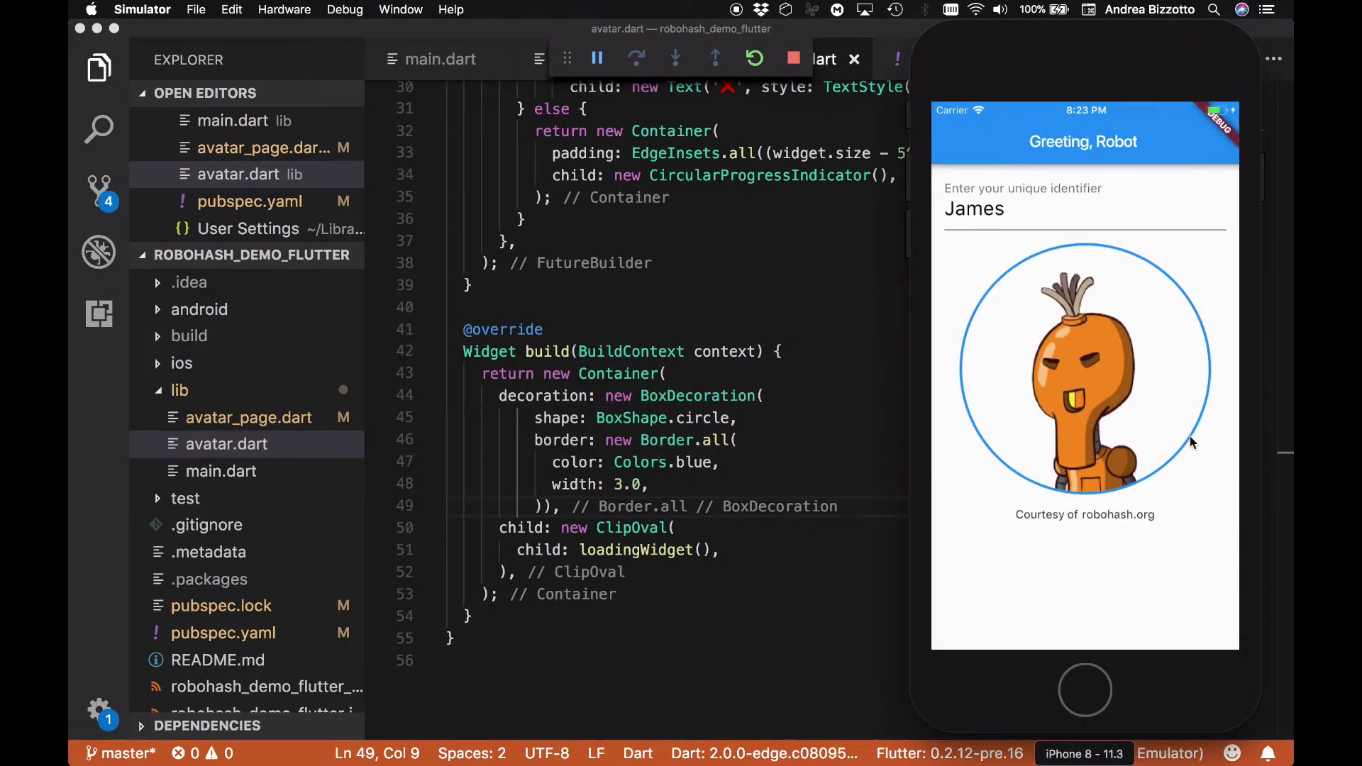
{"action": "mouse_move", "coordinate": [1160, 287]}
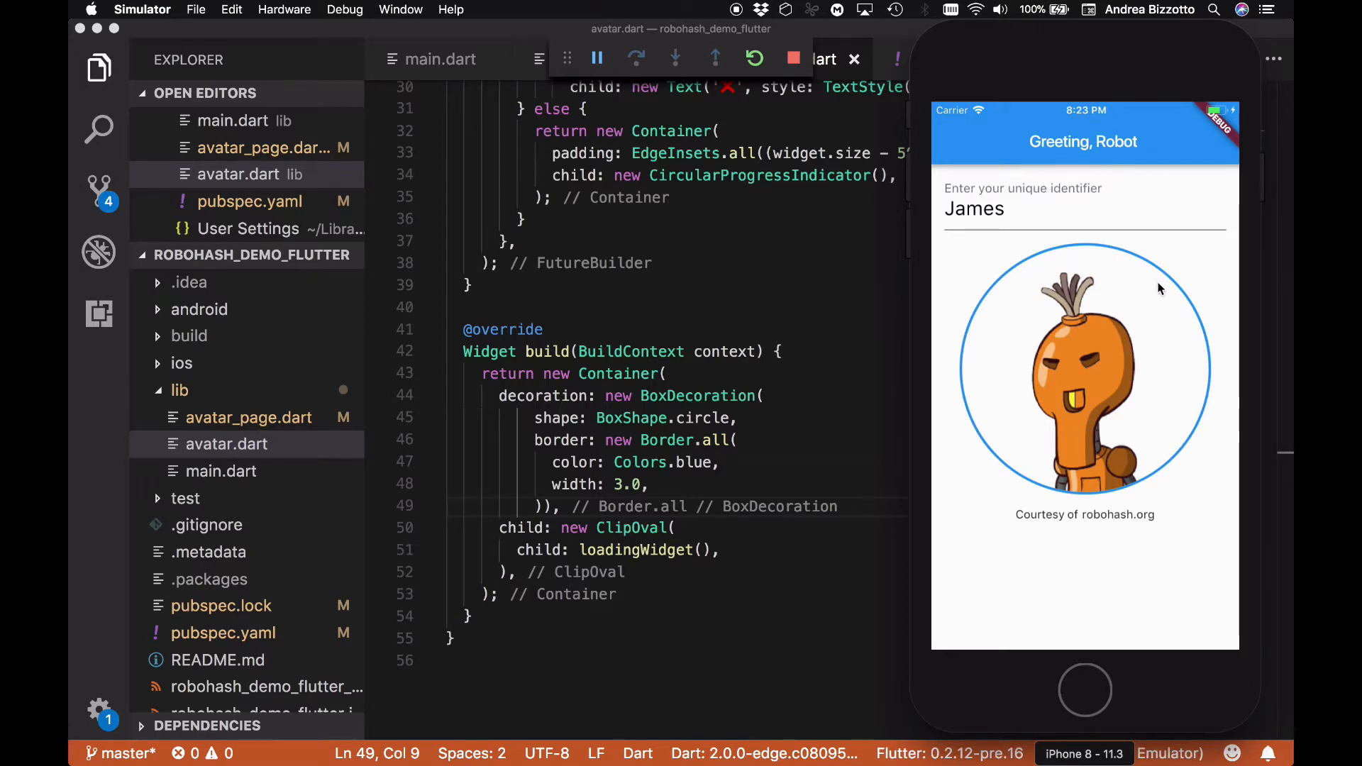
{"action": "mouse_move", "coordinate": [1094, 351]}
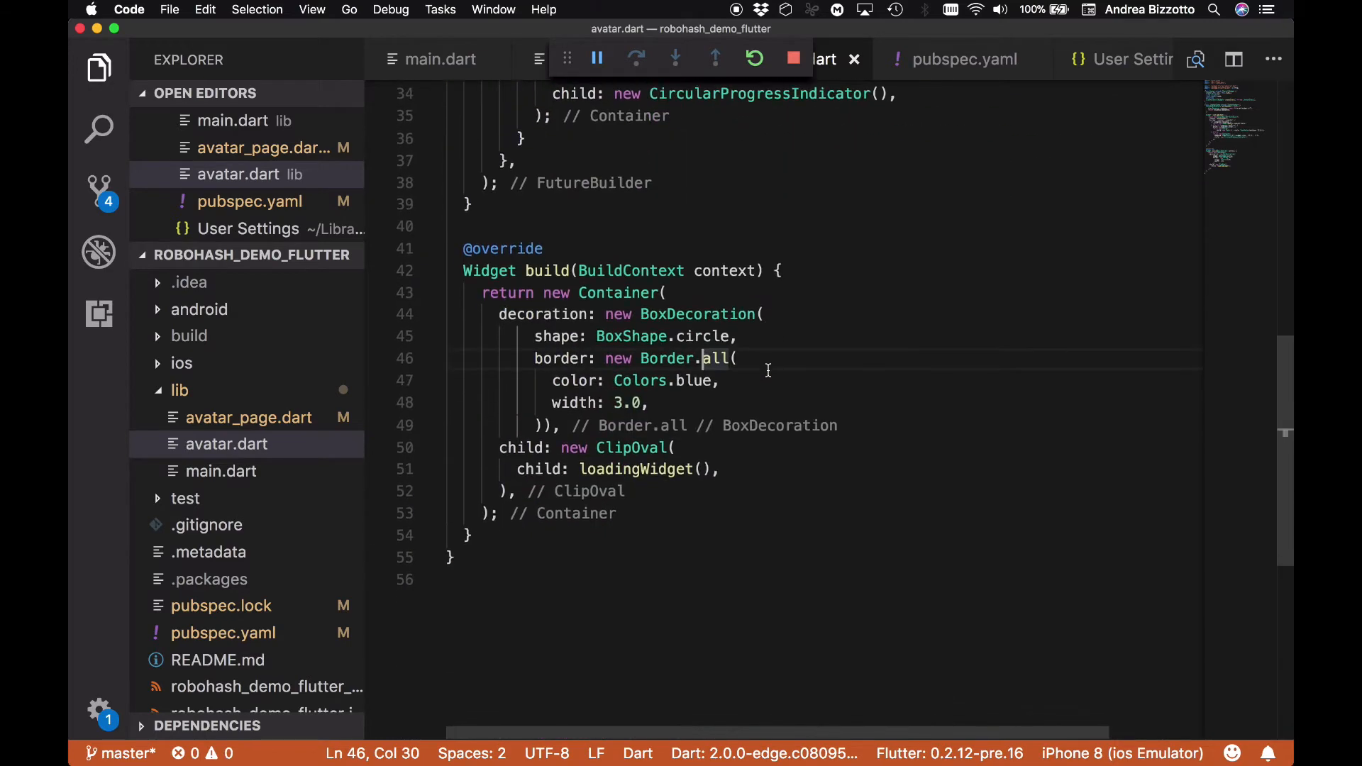
Set the Container's width and height to widget.size
{"action": "left_click", "coordinate": [662, 293]}
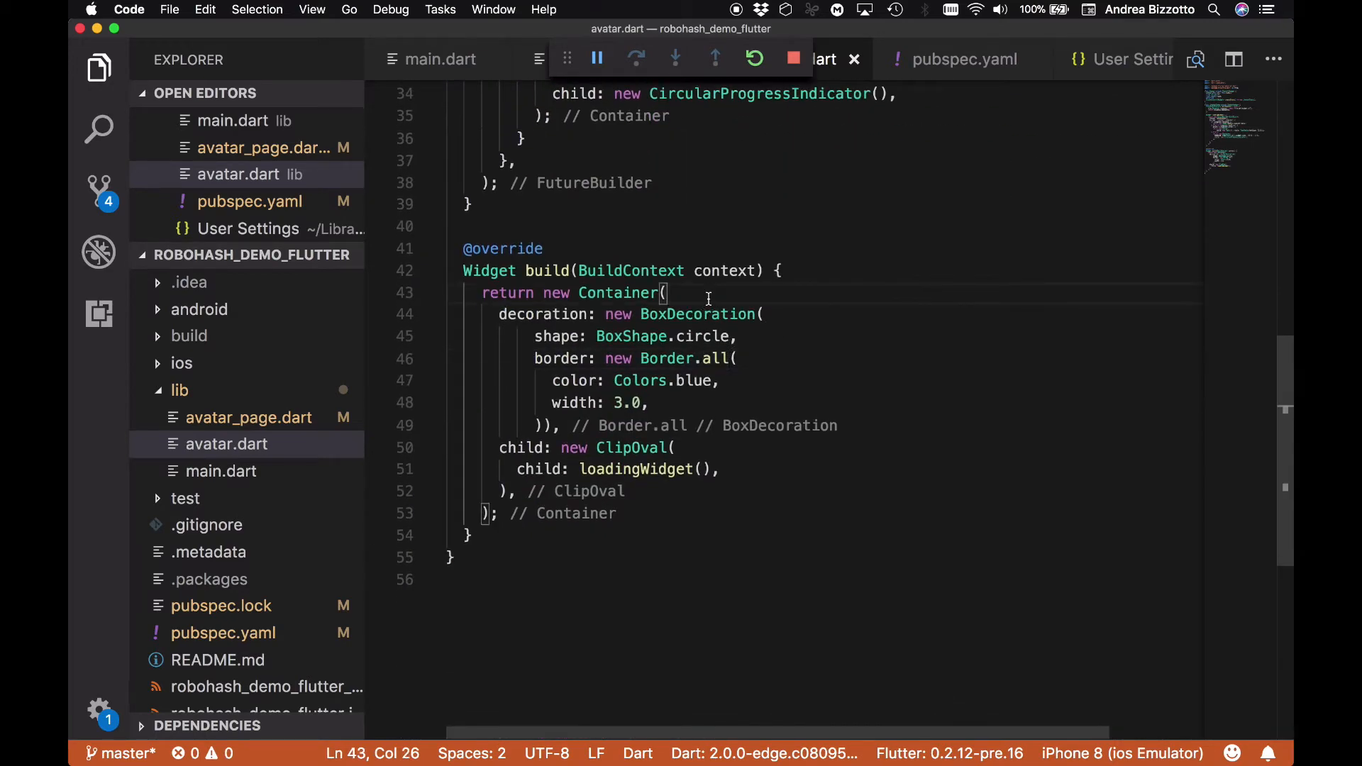
{"action": "type", "text": "width:"}
{"action": "type", "text": "height: ,"}
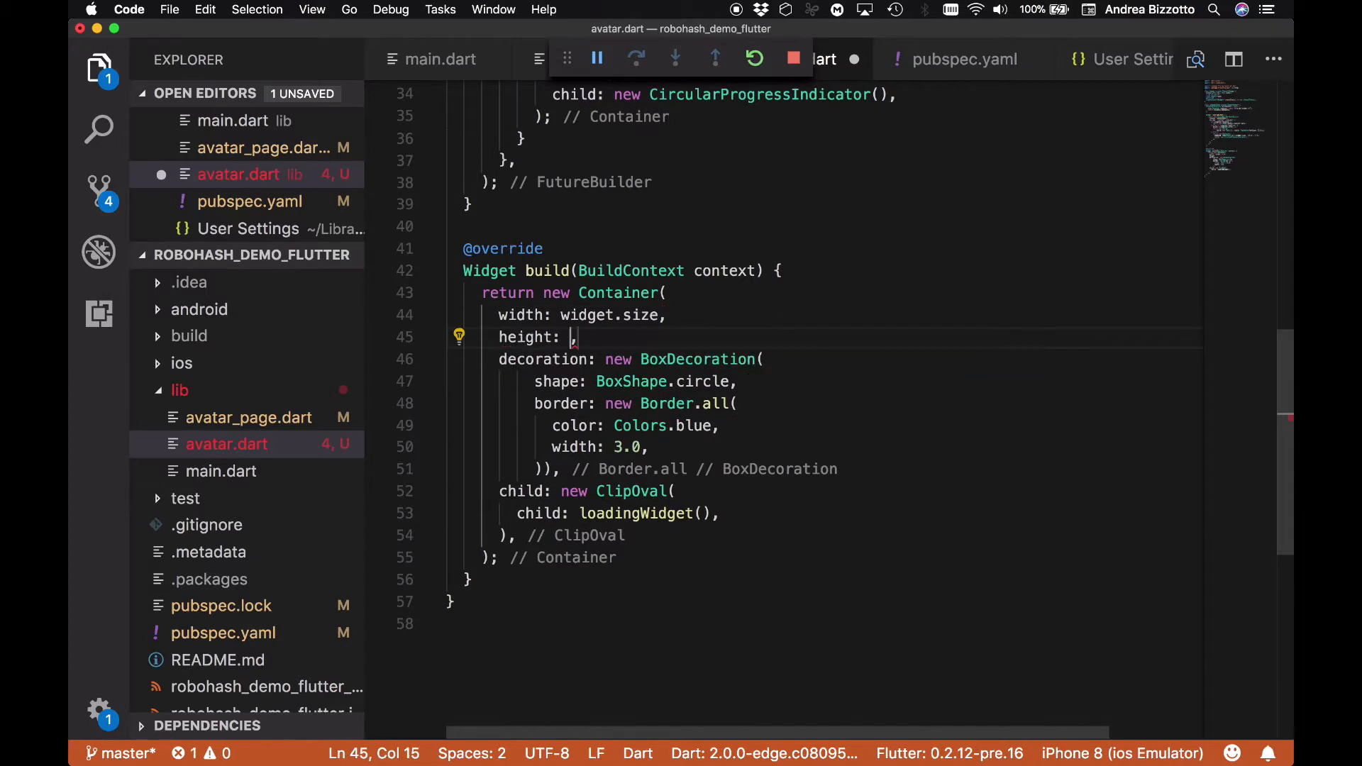
{"action": "type", "text": "widget."}
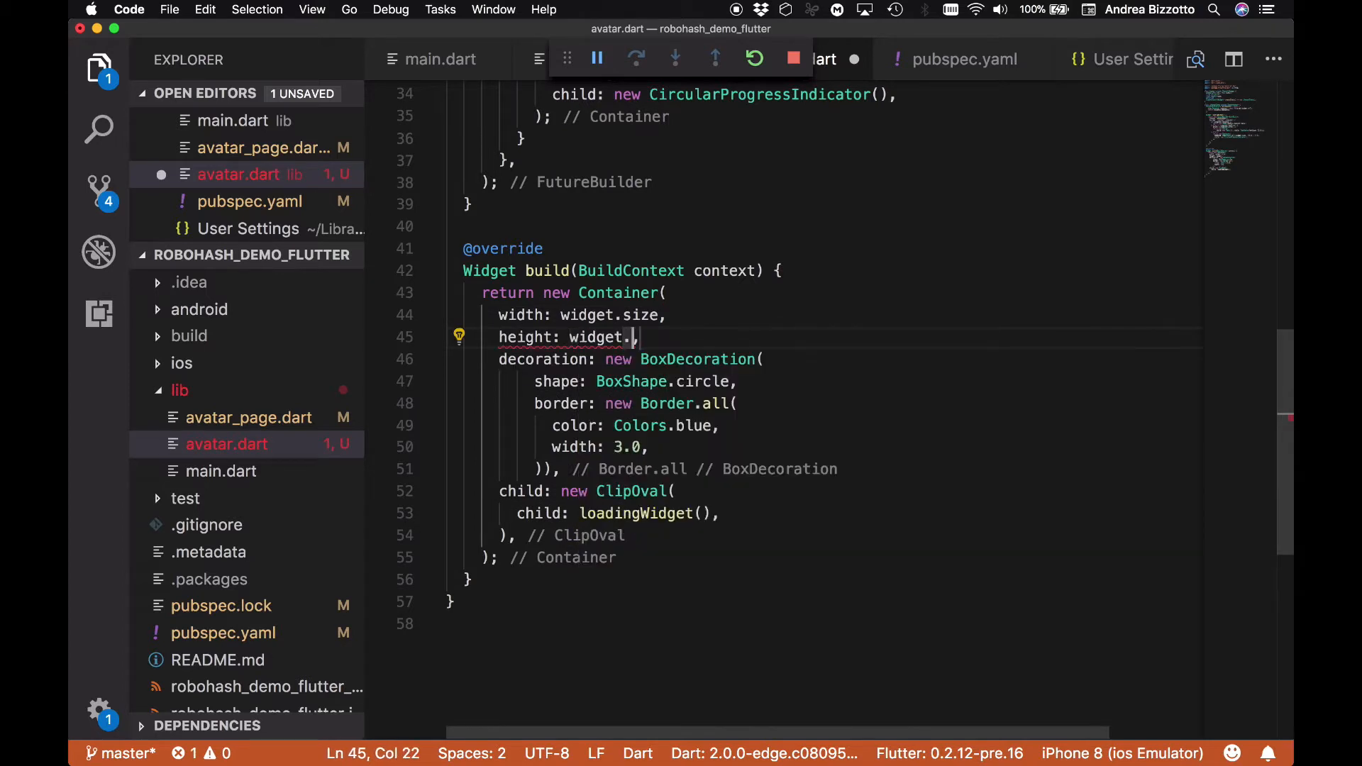
{"action": "type", "text": "size"}
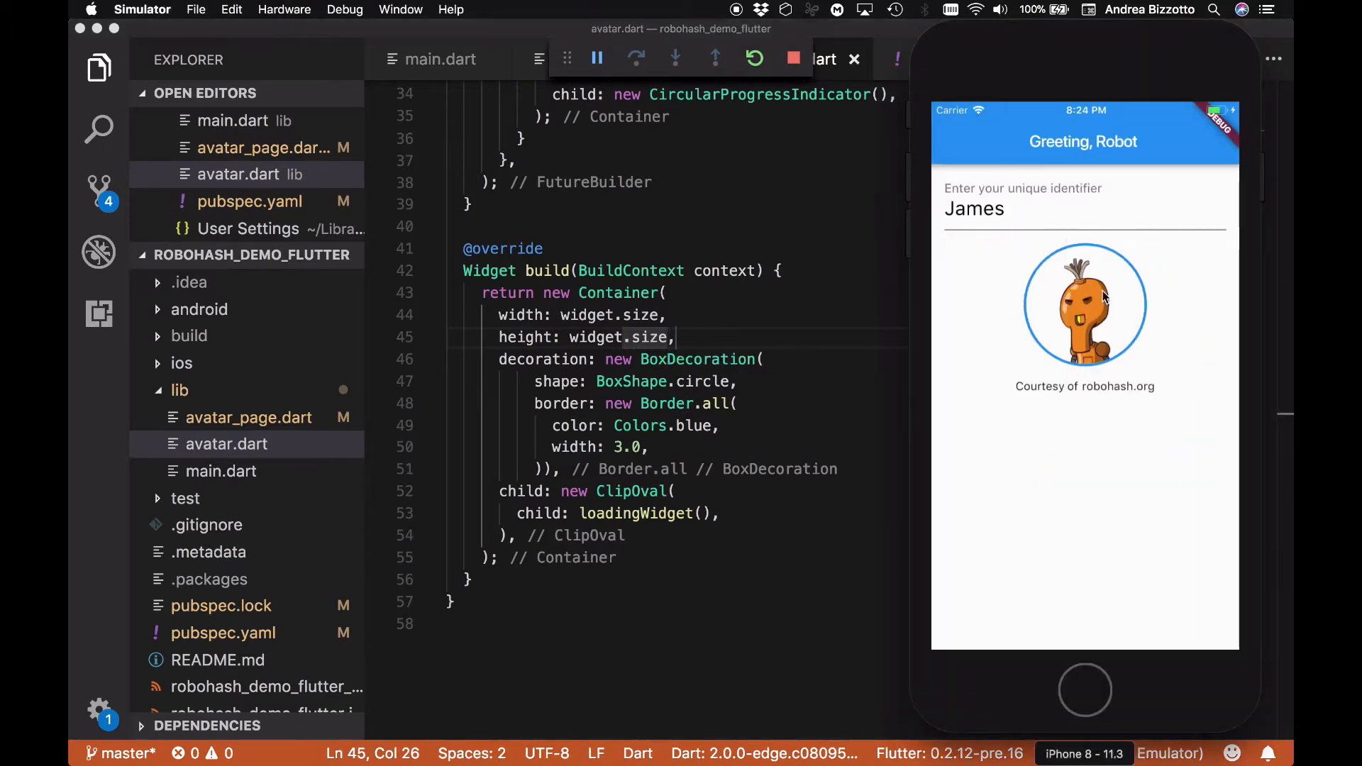
{"action": "mouse_move", "coordinate": [1115, 339]}
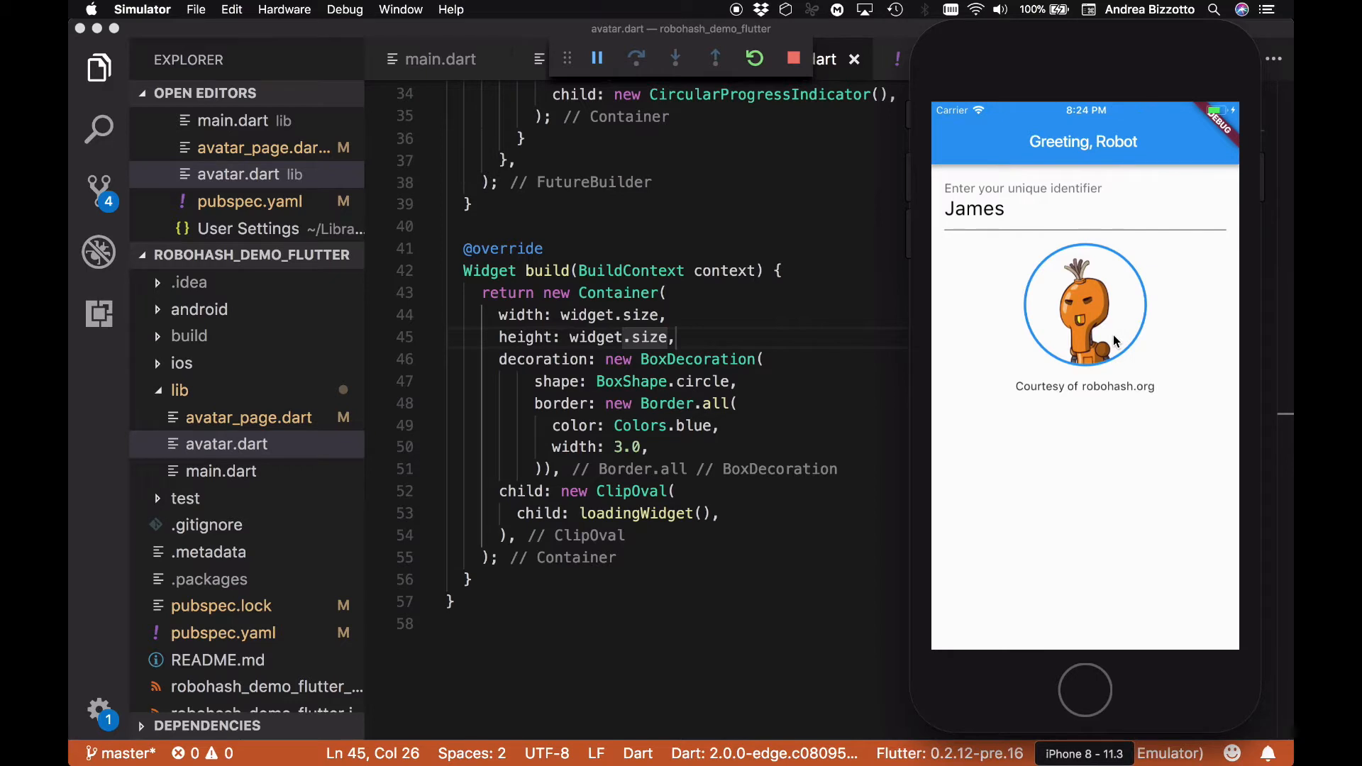
{"action": "mouse_move", "coordinate": [1084, 356]}
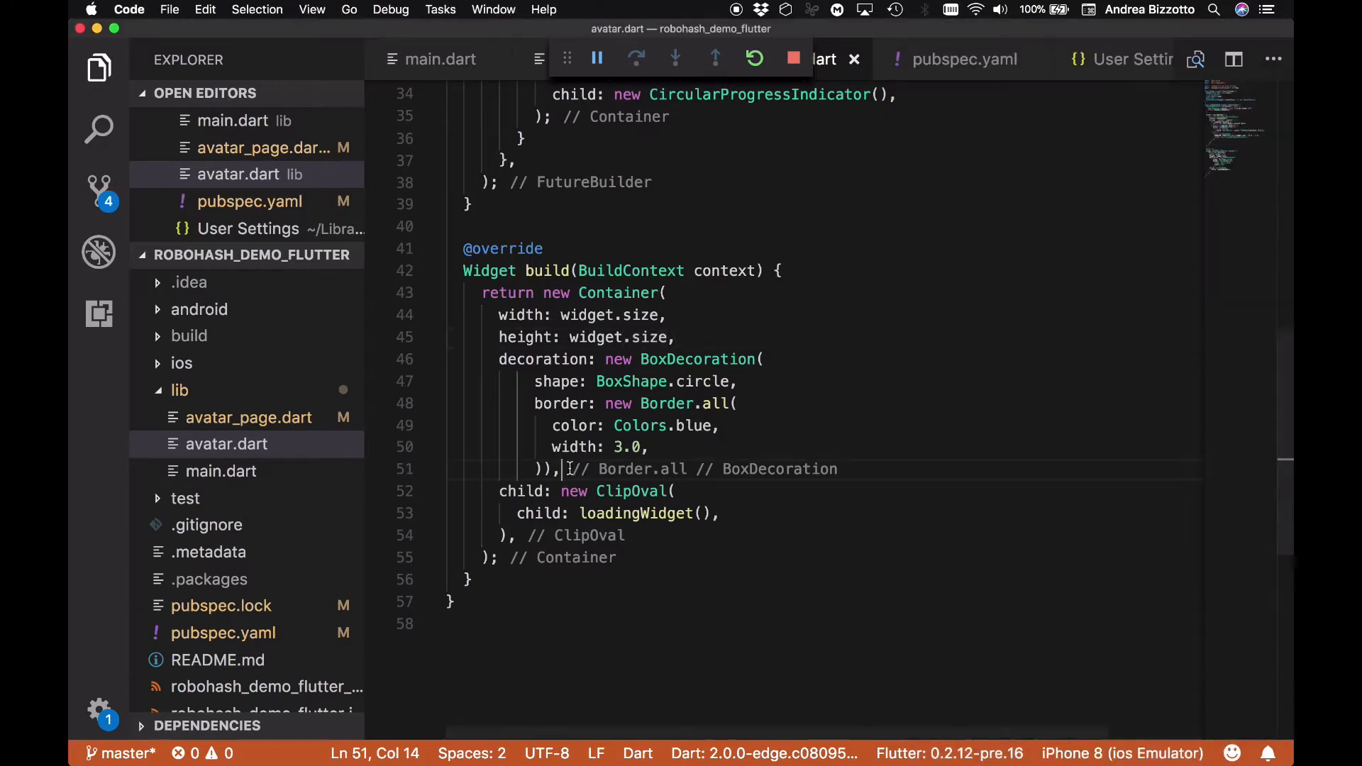
Add a LinearGradient to the BoxDecoration beginning at Alignment.topCenter
{"action": "key", "text": "Backspace"}
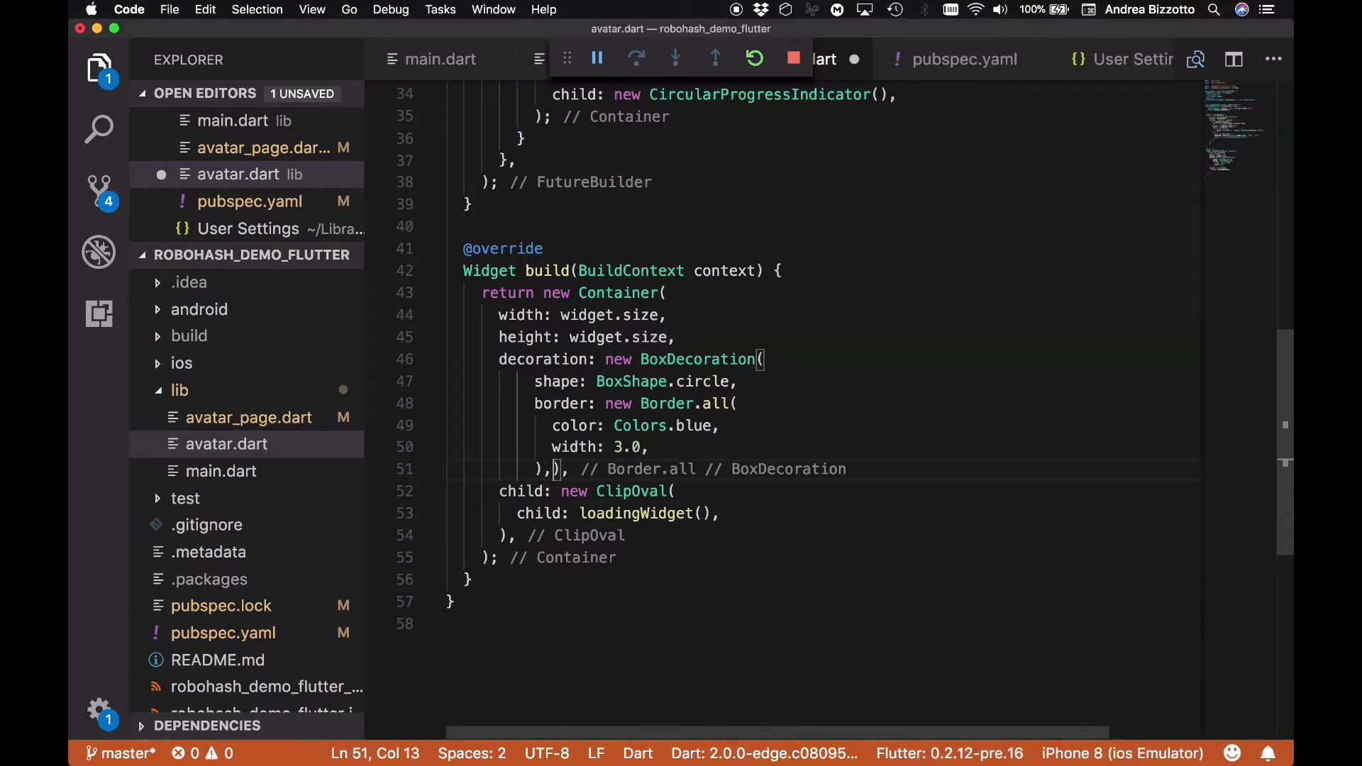
{"action": "key", "text": "Enter"}
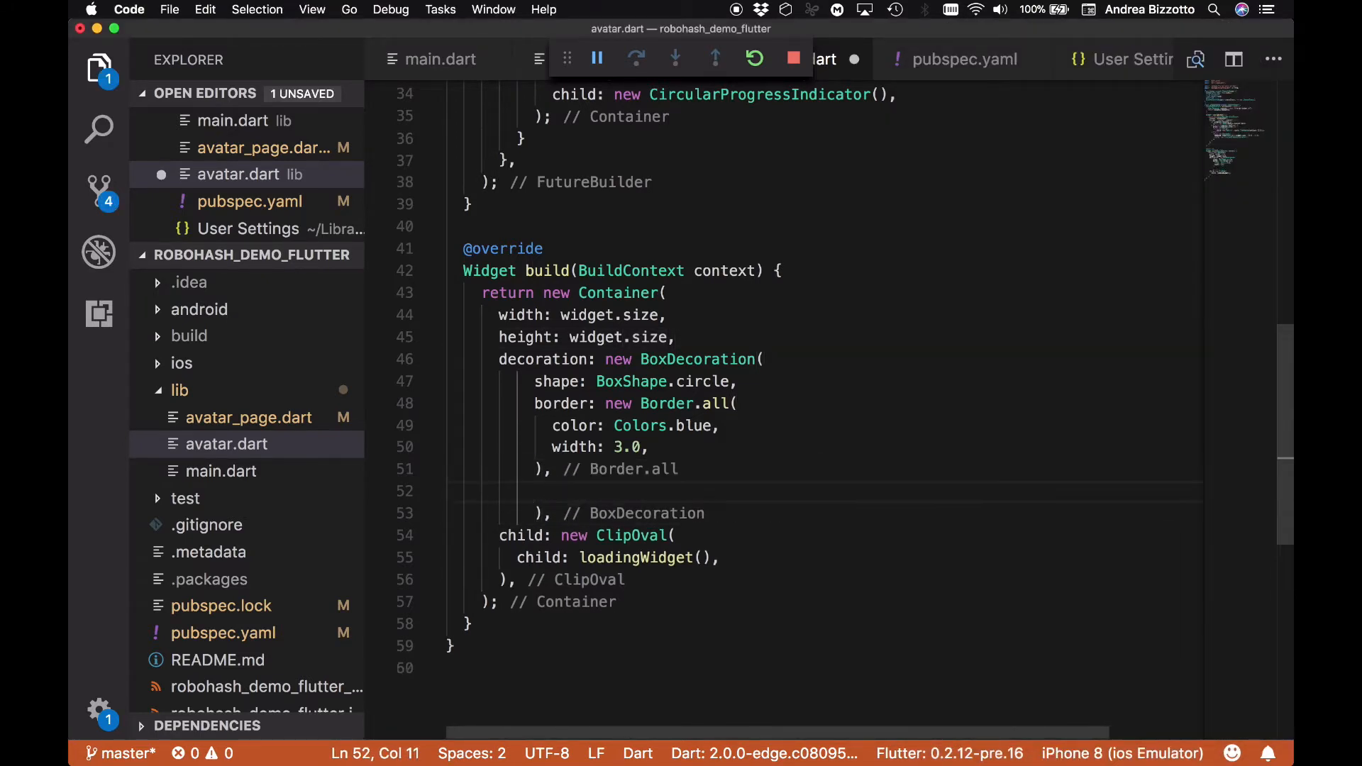
{"action": "type", "text": "gradient: L"}
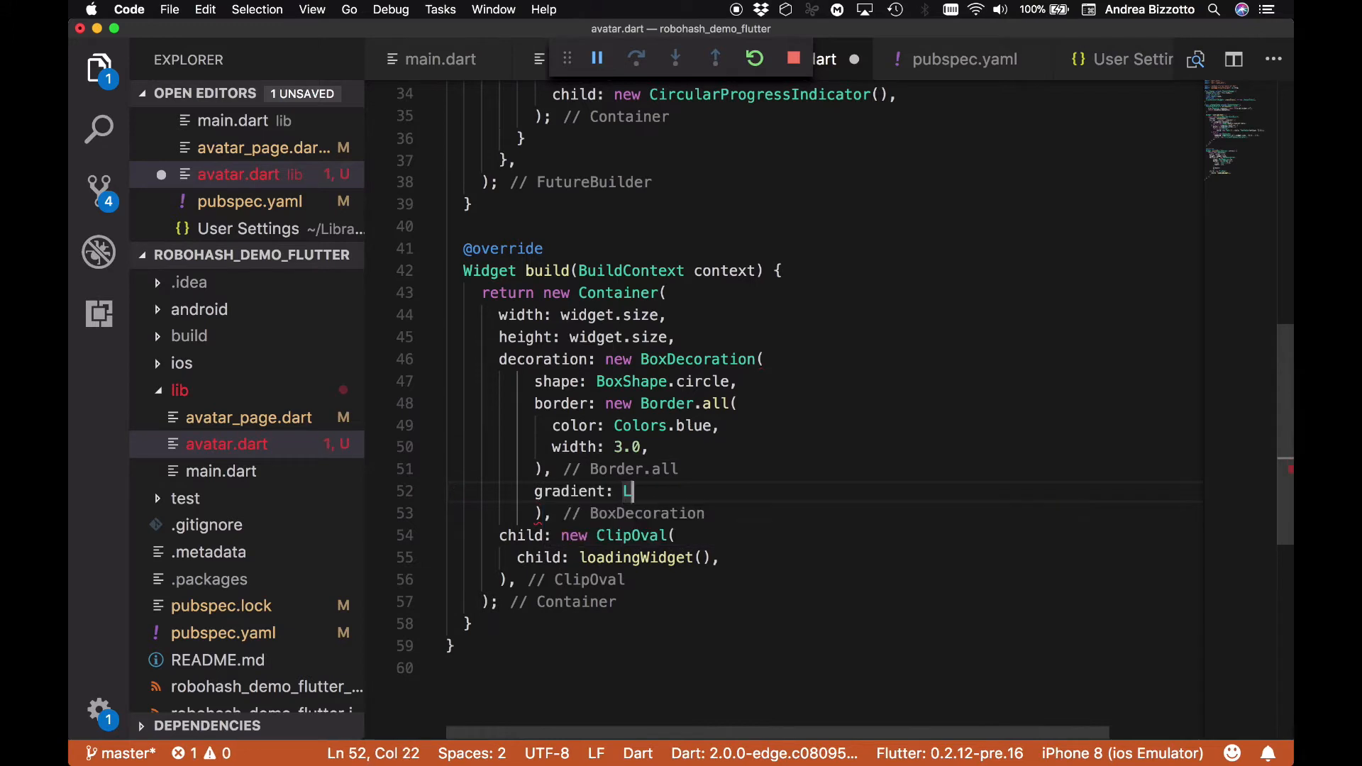
{"action": "type", "text": "inearGradient("}
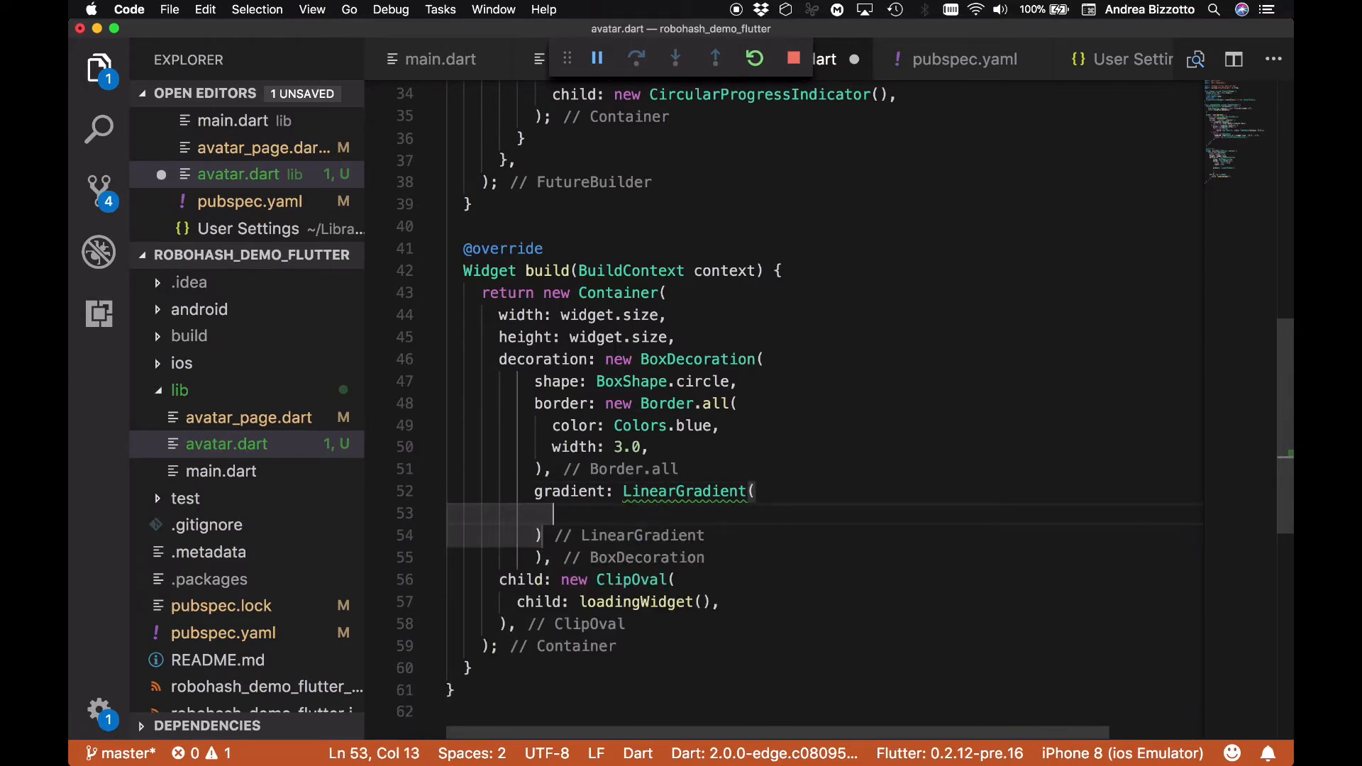
{"action": "type", "text": "b"}
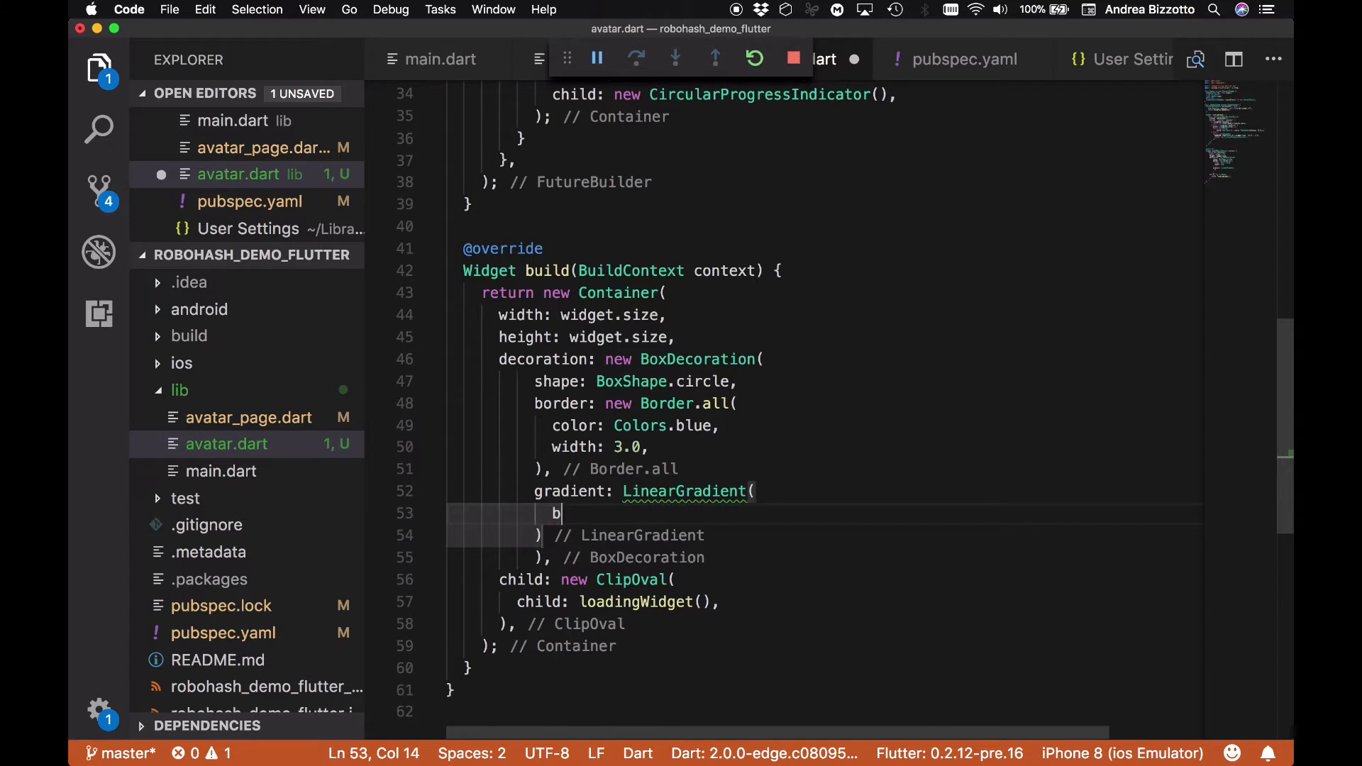
{"action": "type", "text": "egin:"}
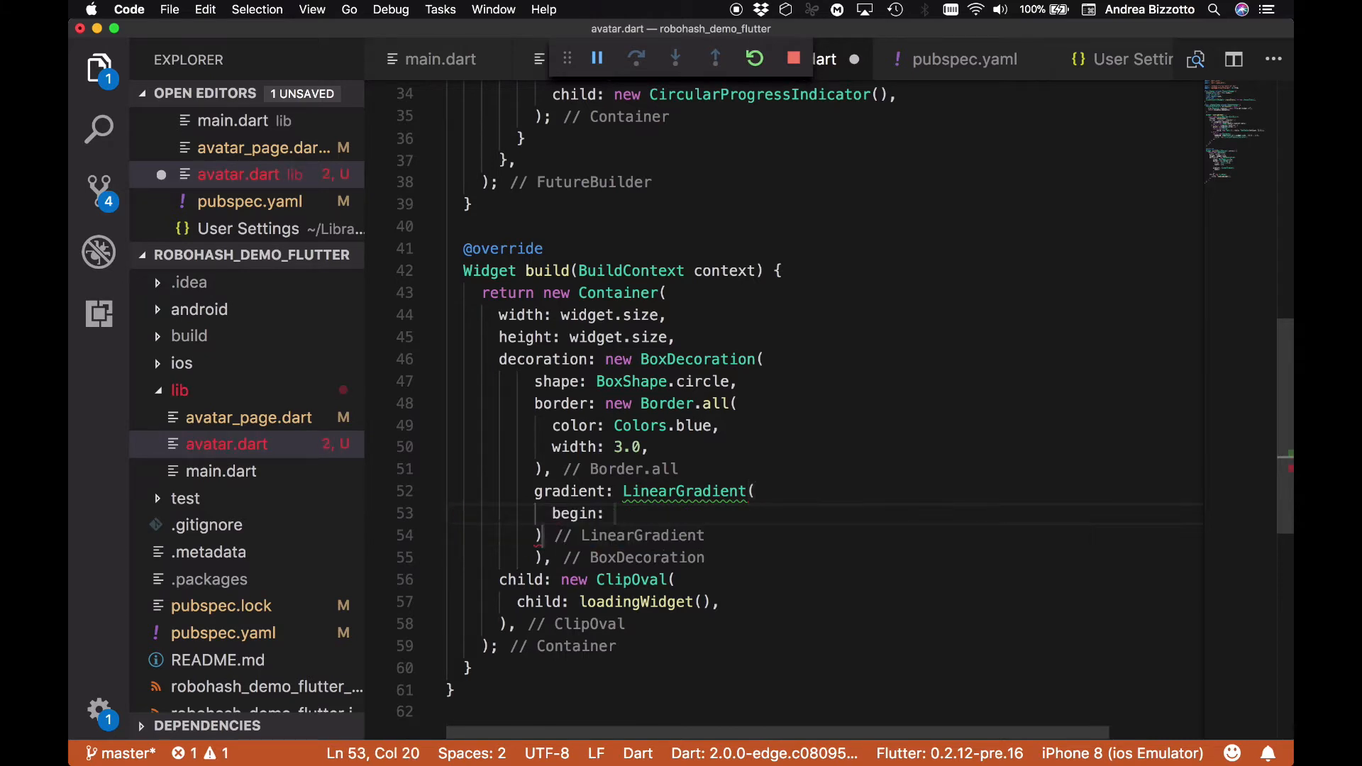
{"action": "type", "text": "A"}
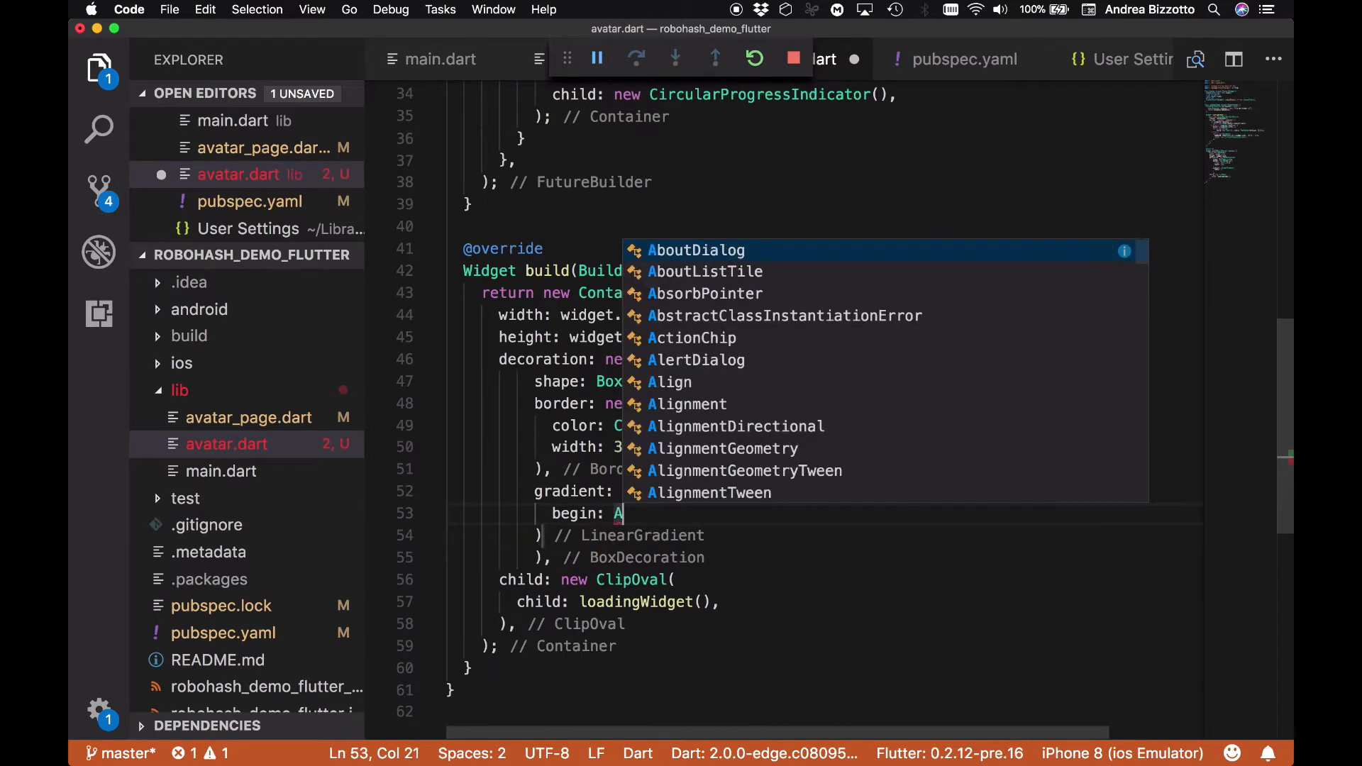
{"action": "type", "text": "lin"}
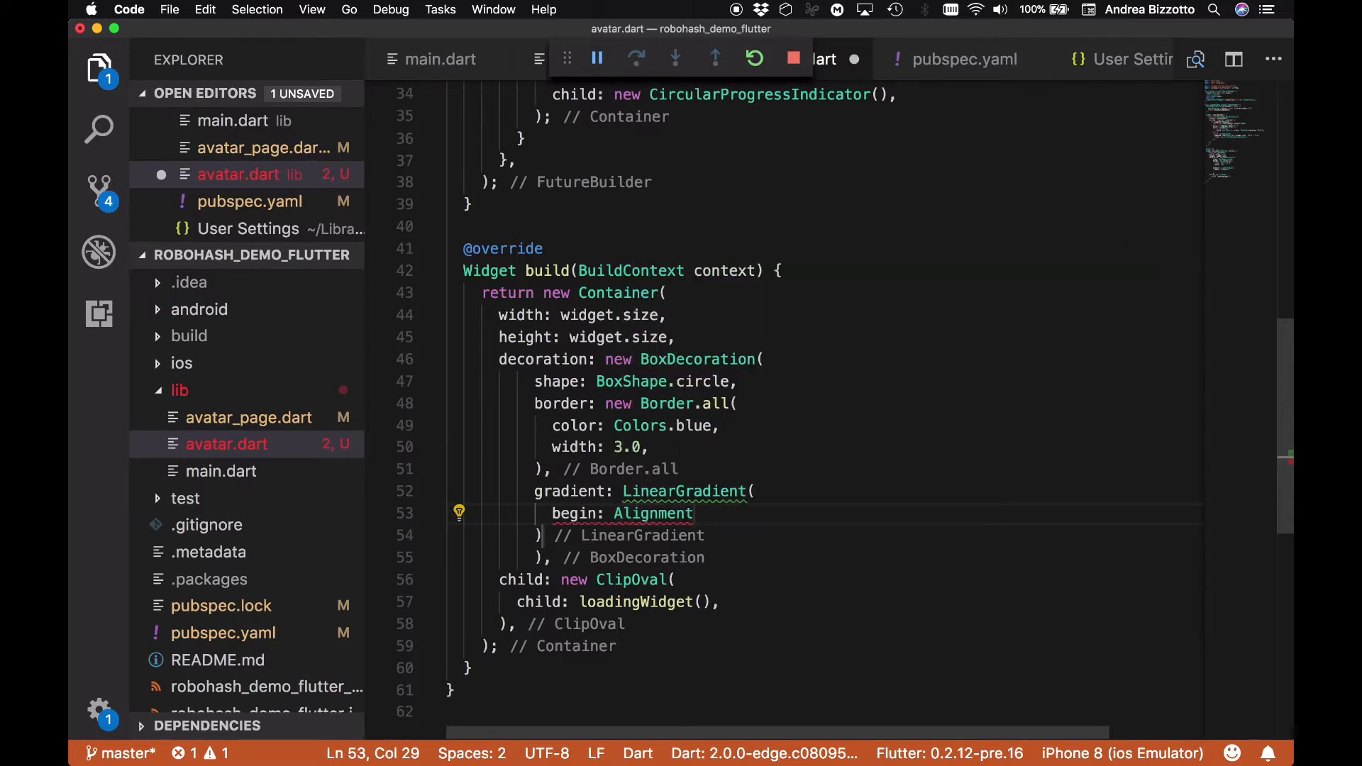
{"action": "type", "text": ".topCe"}
{"action": "type", "text": "end: "}
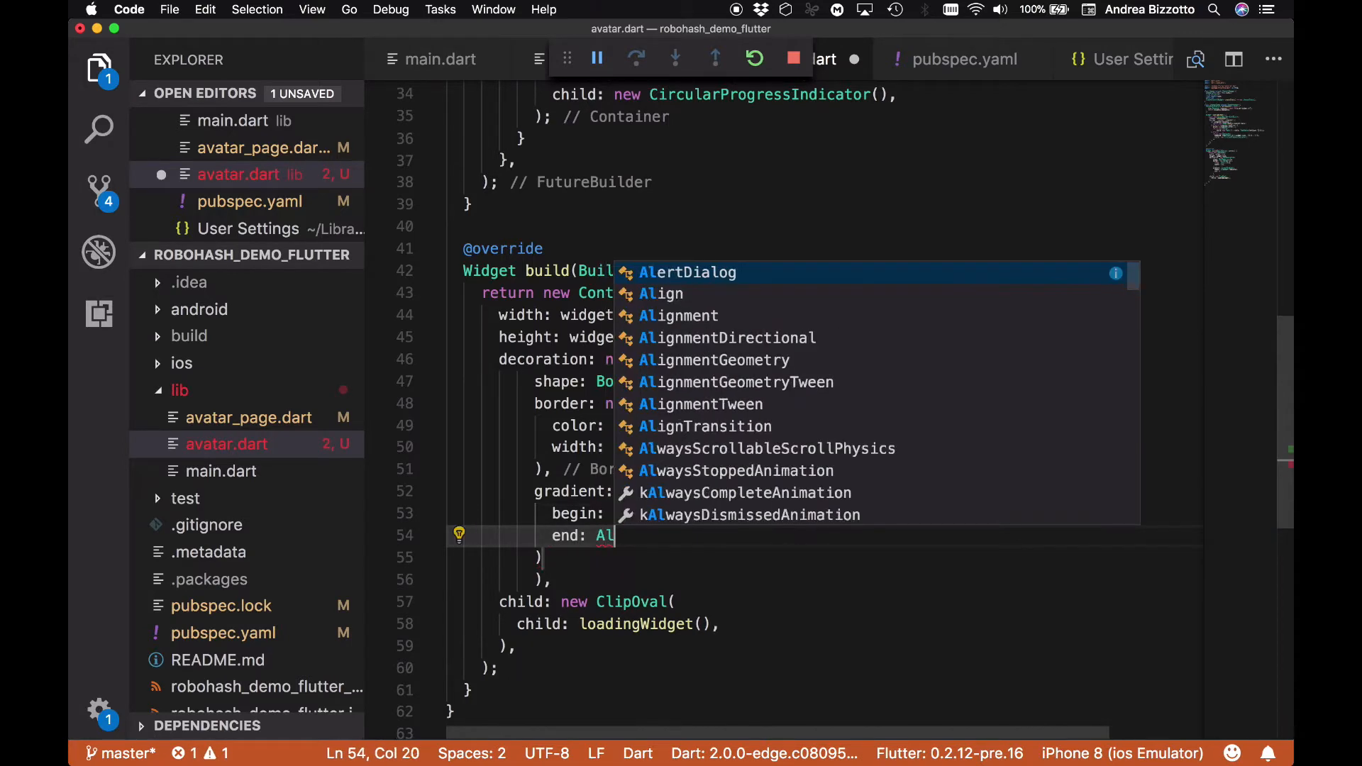
End the gradient at Alignment.bottomCenter and start its colors list with Colors.transparent
{"action": "type", "text": "Alignment.bottomC"}
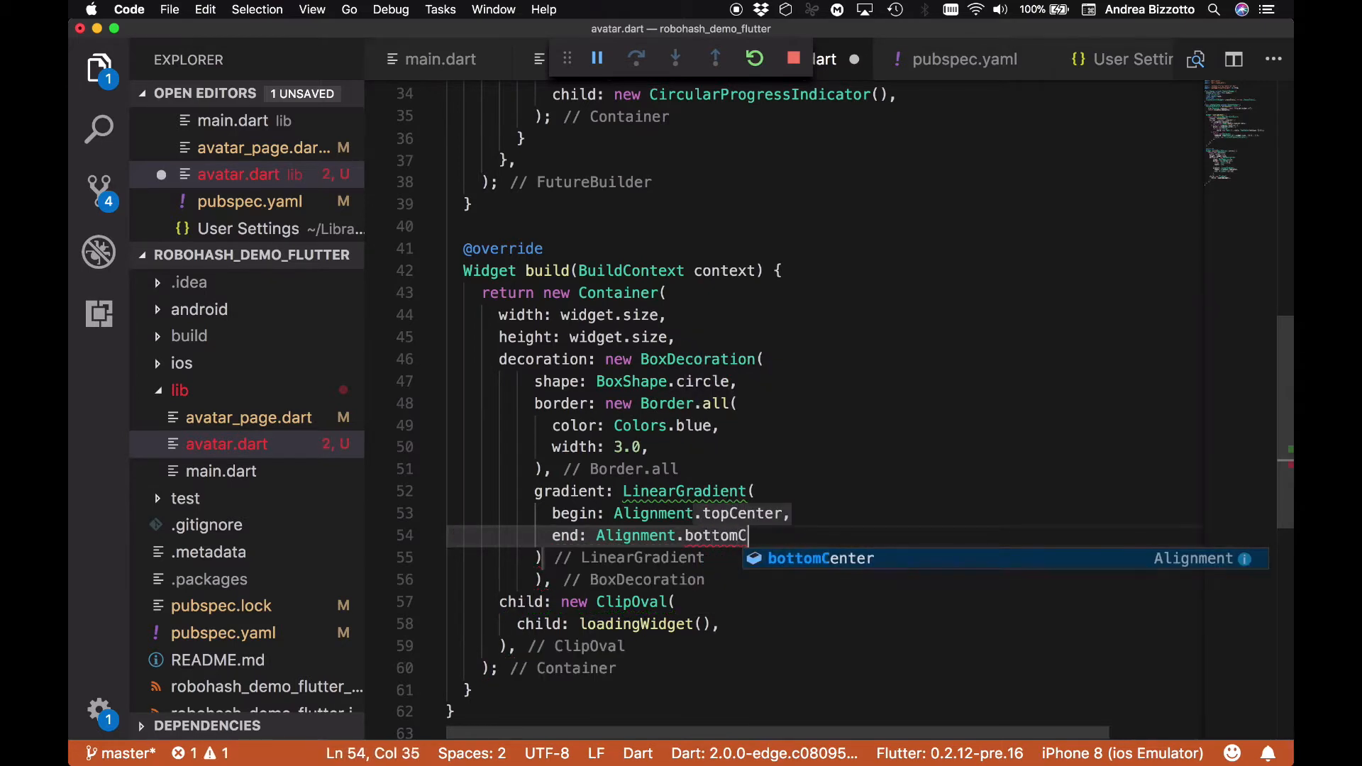
{"action": "key", "text": "Tab"}
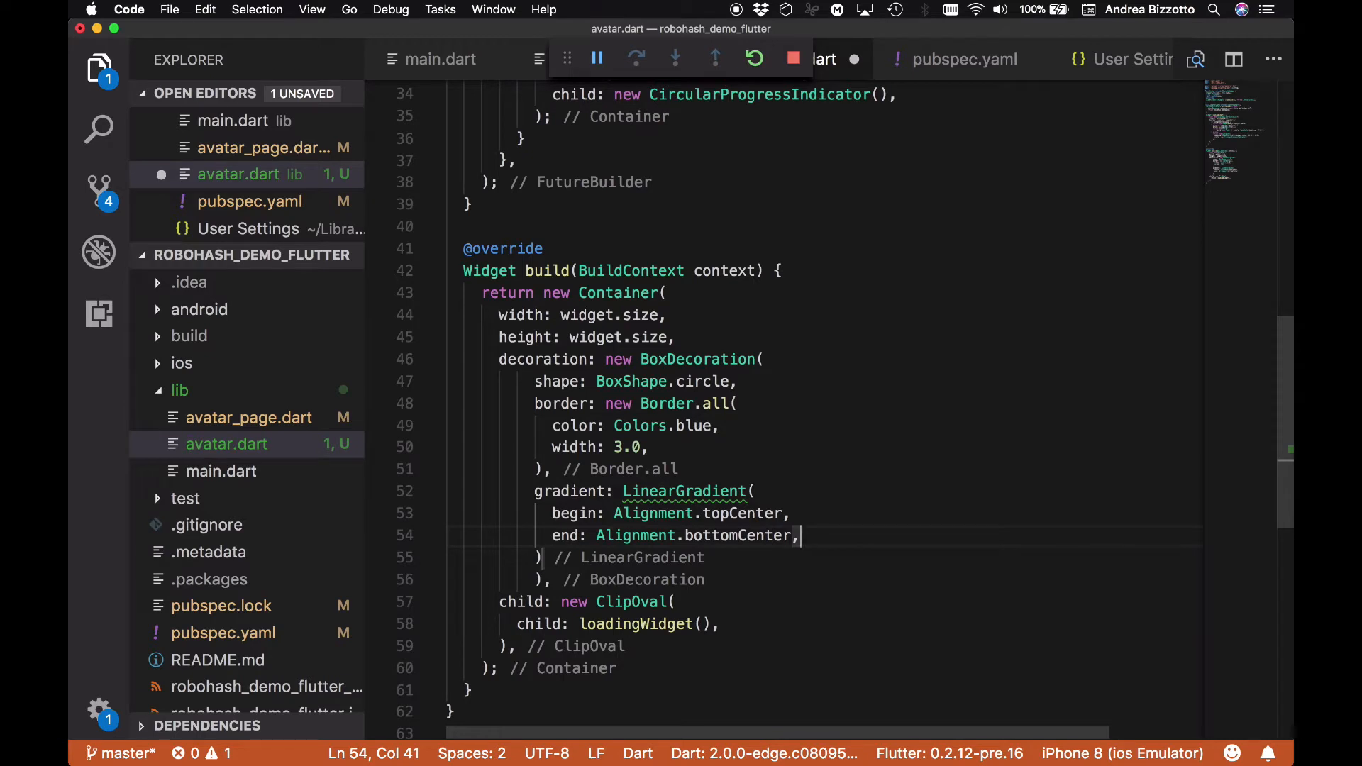
{"action": "type", "text": "colors: ["}
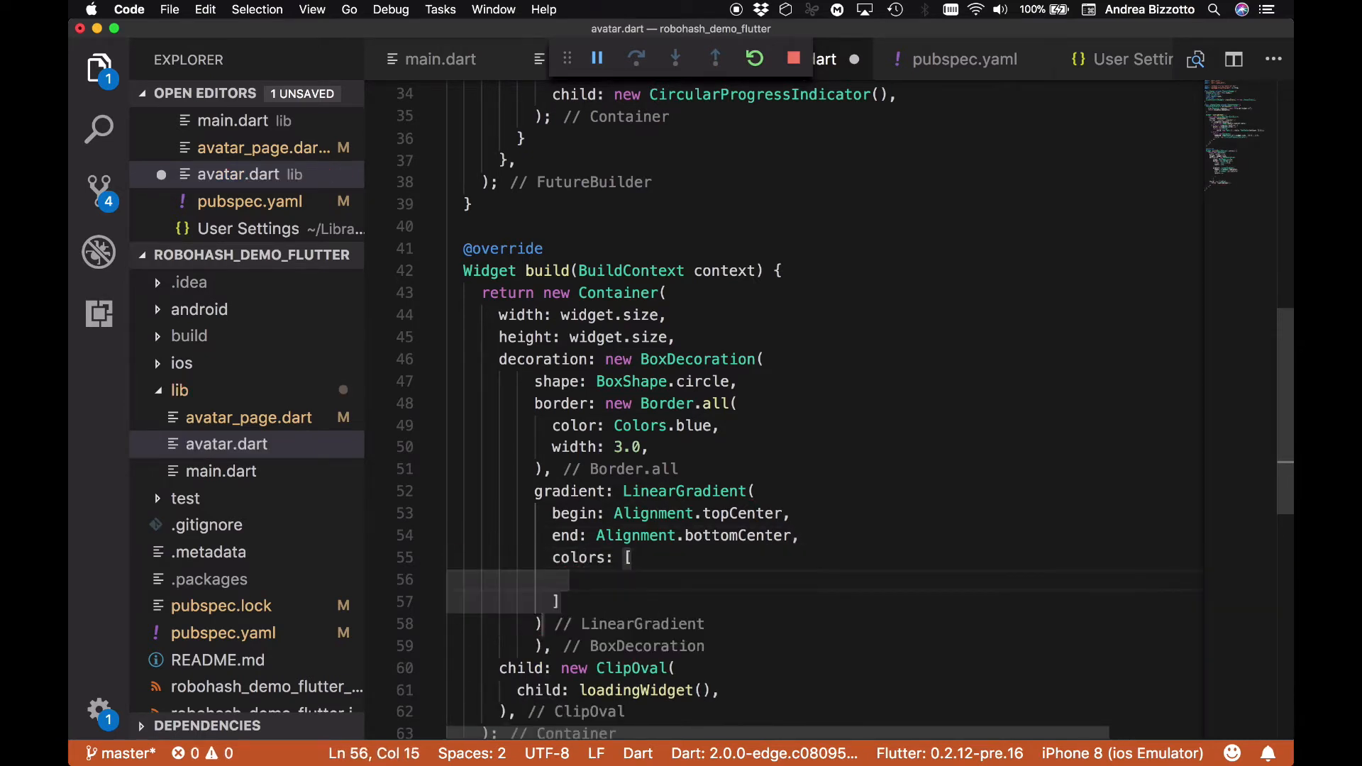
{"action": "type", "text": "Colors.transparent,"}
{"action": "type", "text": "Cl"}
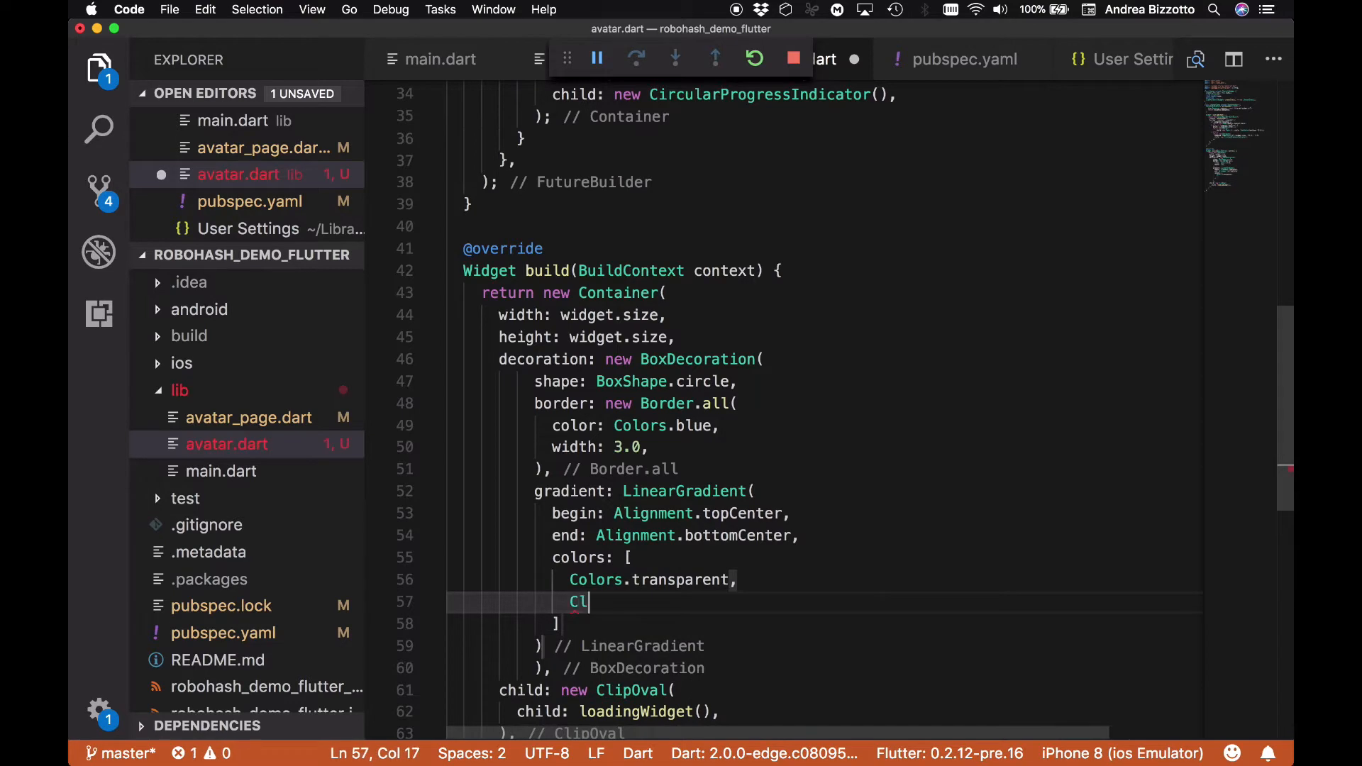
{"action": "type", "text": "olors.black12,"}
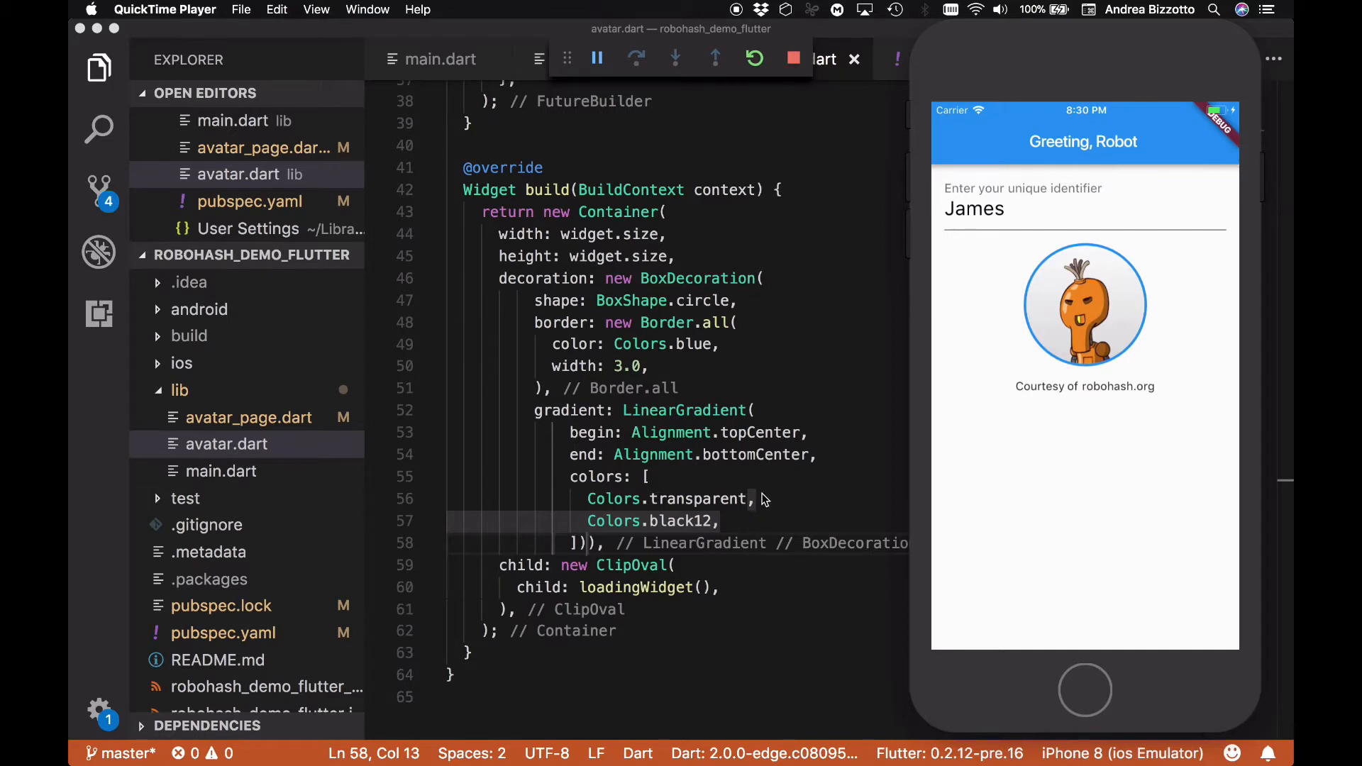
{"action": "mouse_move", "coordinate": [576, 305]}
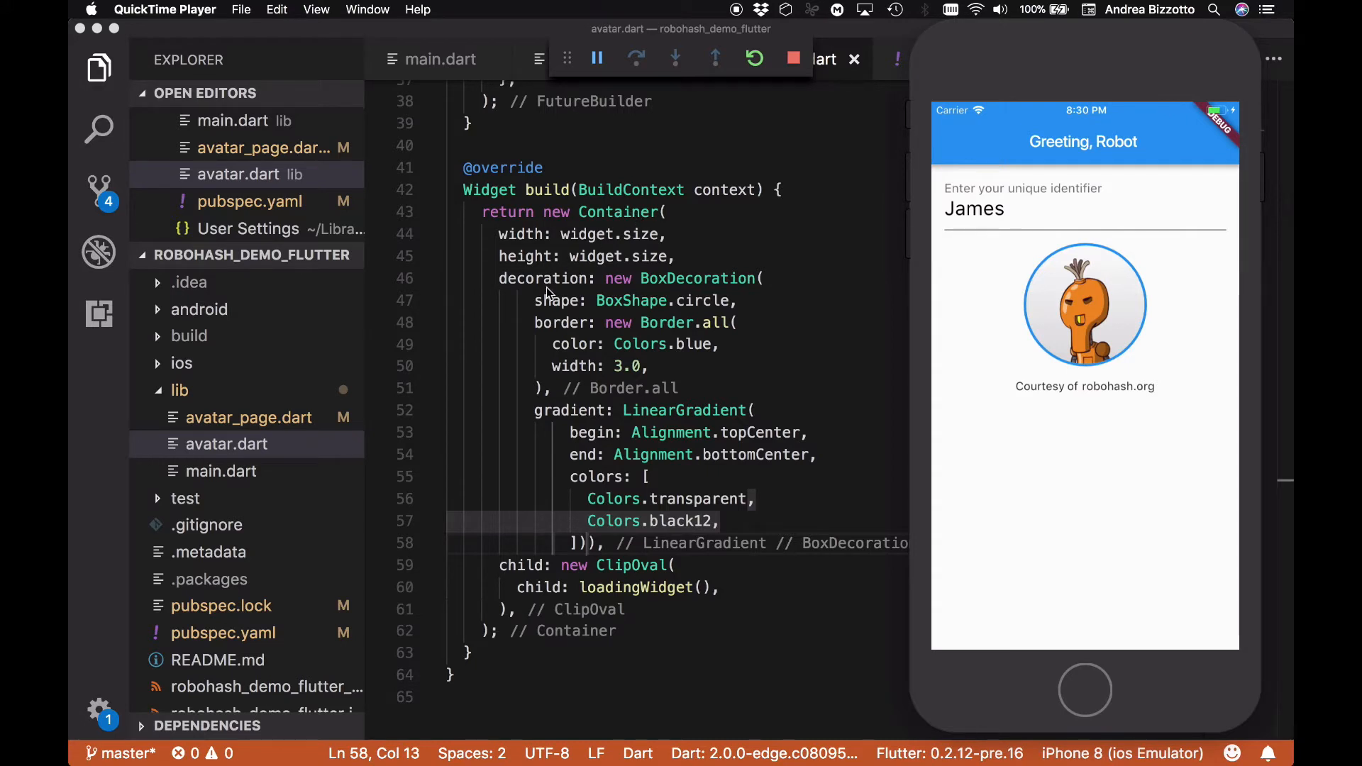
{"action": "mouse_move", "coordinate": [545, 290]}
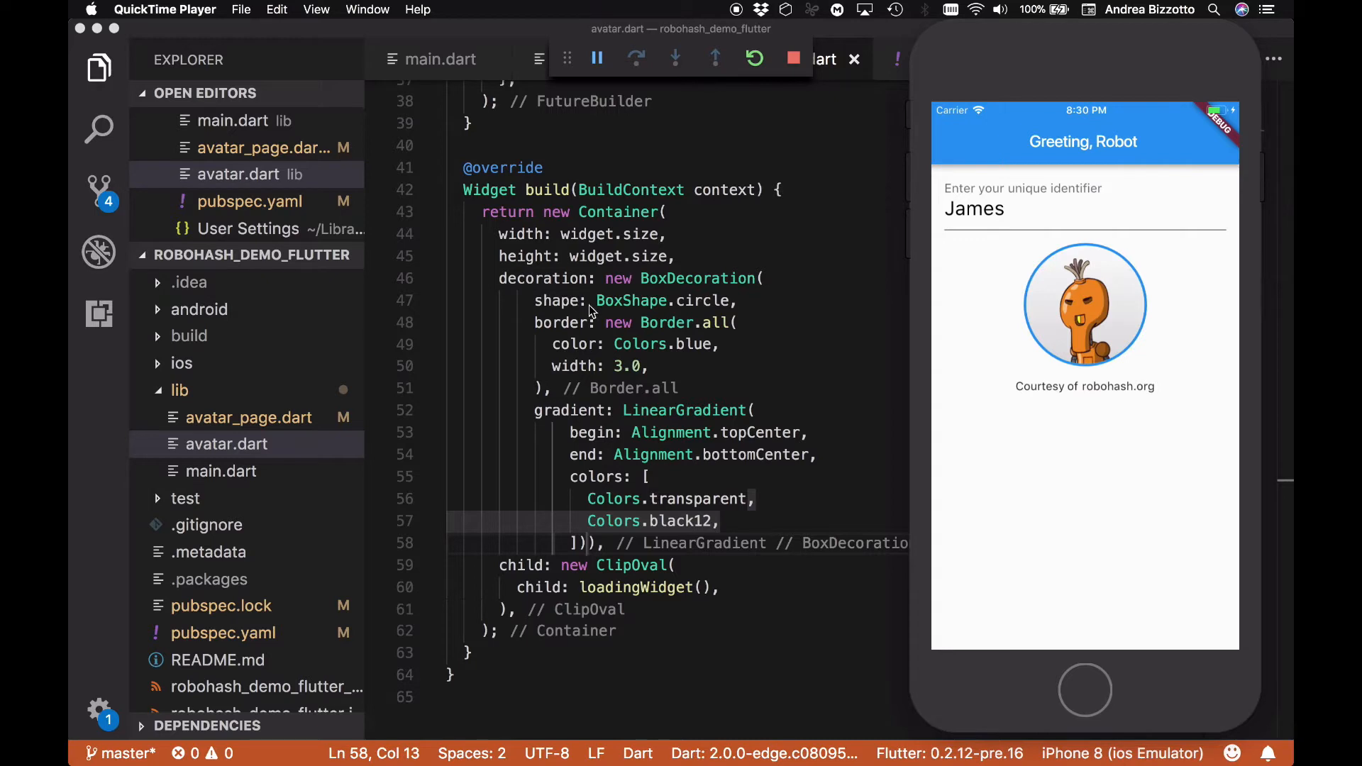
{"action": "mouse_move", "coordinate": [697, 310]}
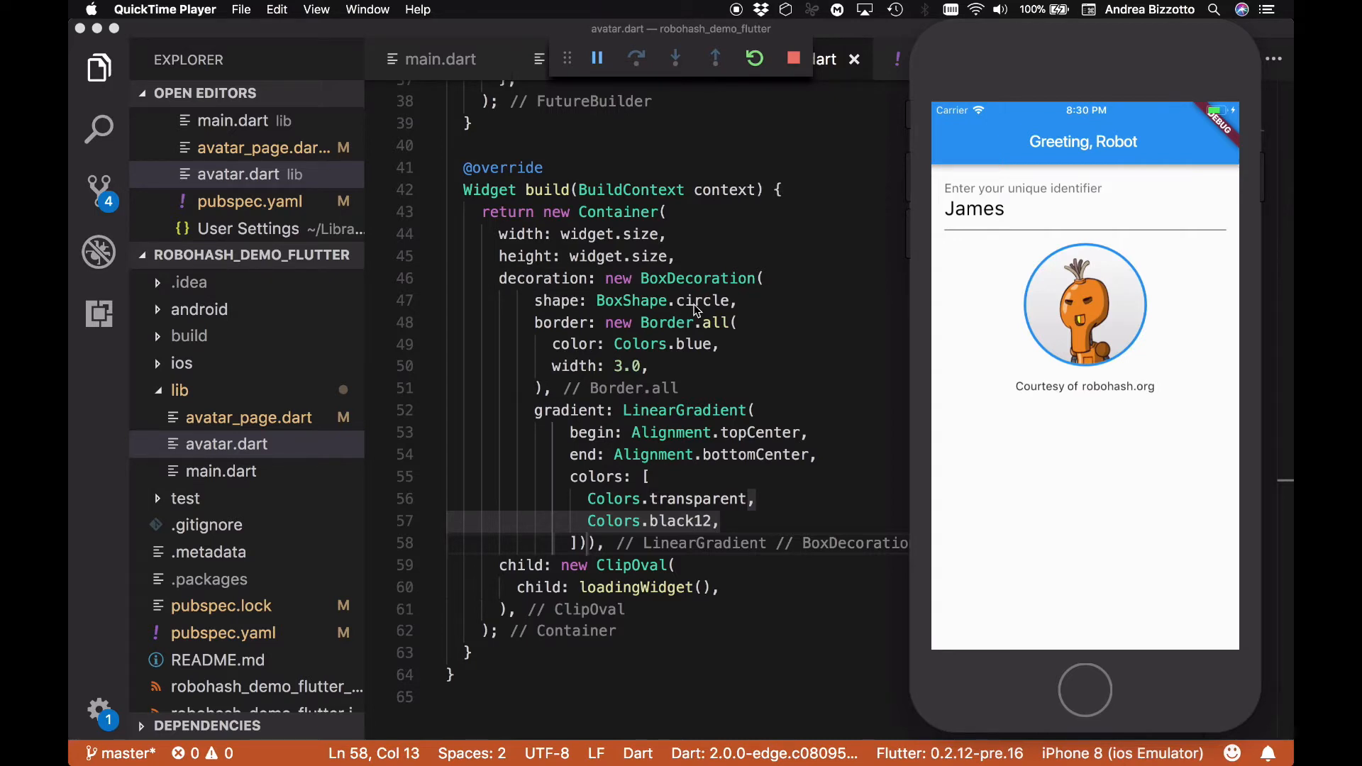
{"action": "mouse_move", "coordinate": [629, 355]}
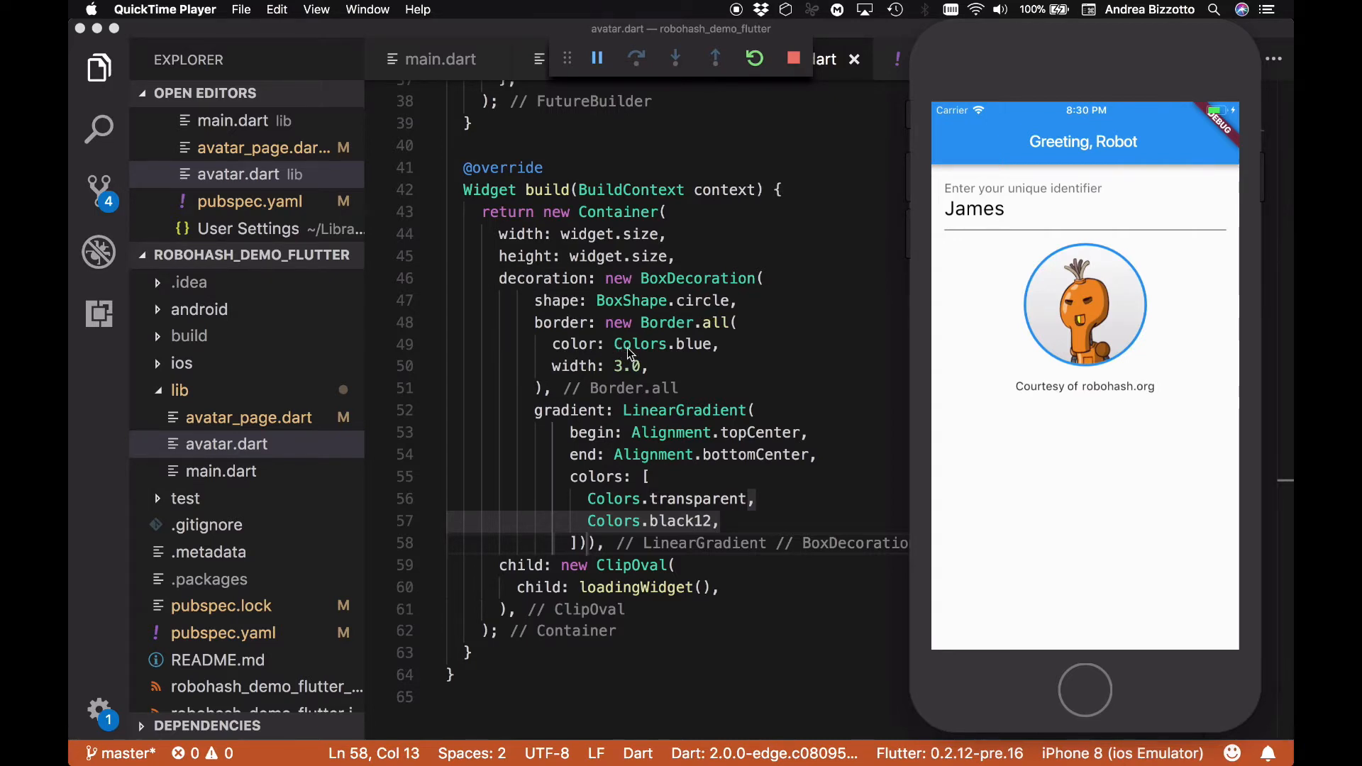
{"action": "mouse_move", "coordinate": [619, 375]}
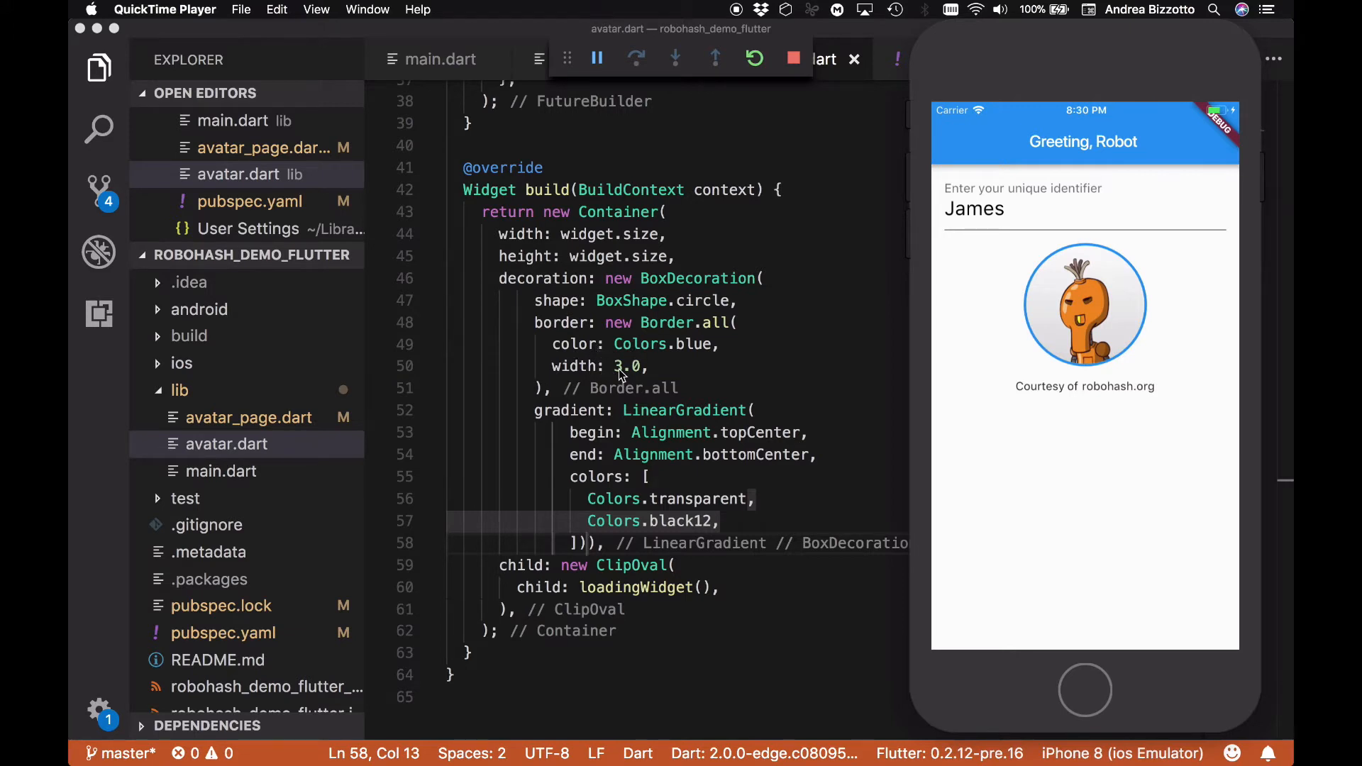
{"action": "mouse_move", "coordinate": [612, 452]}
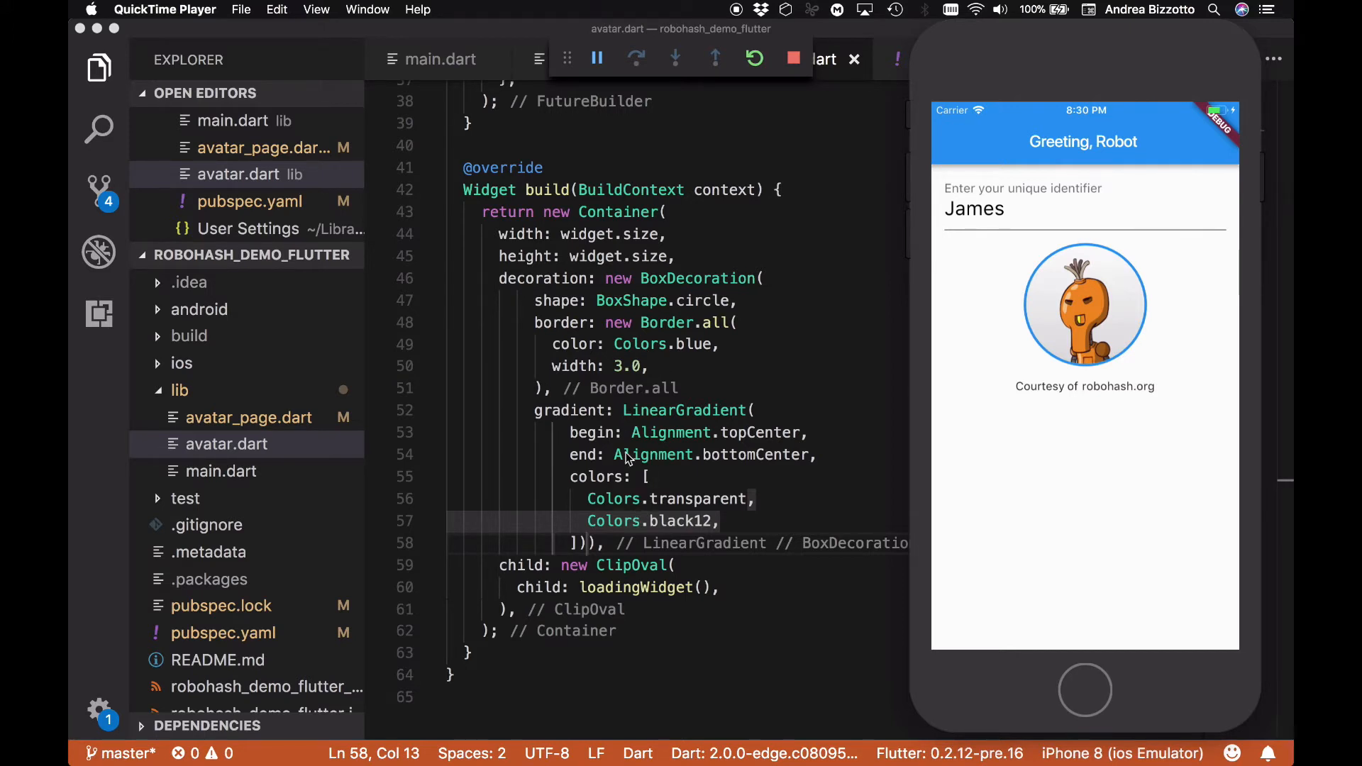
{"action": "mouse_move", "coordinate": [631, 423]}
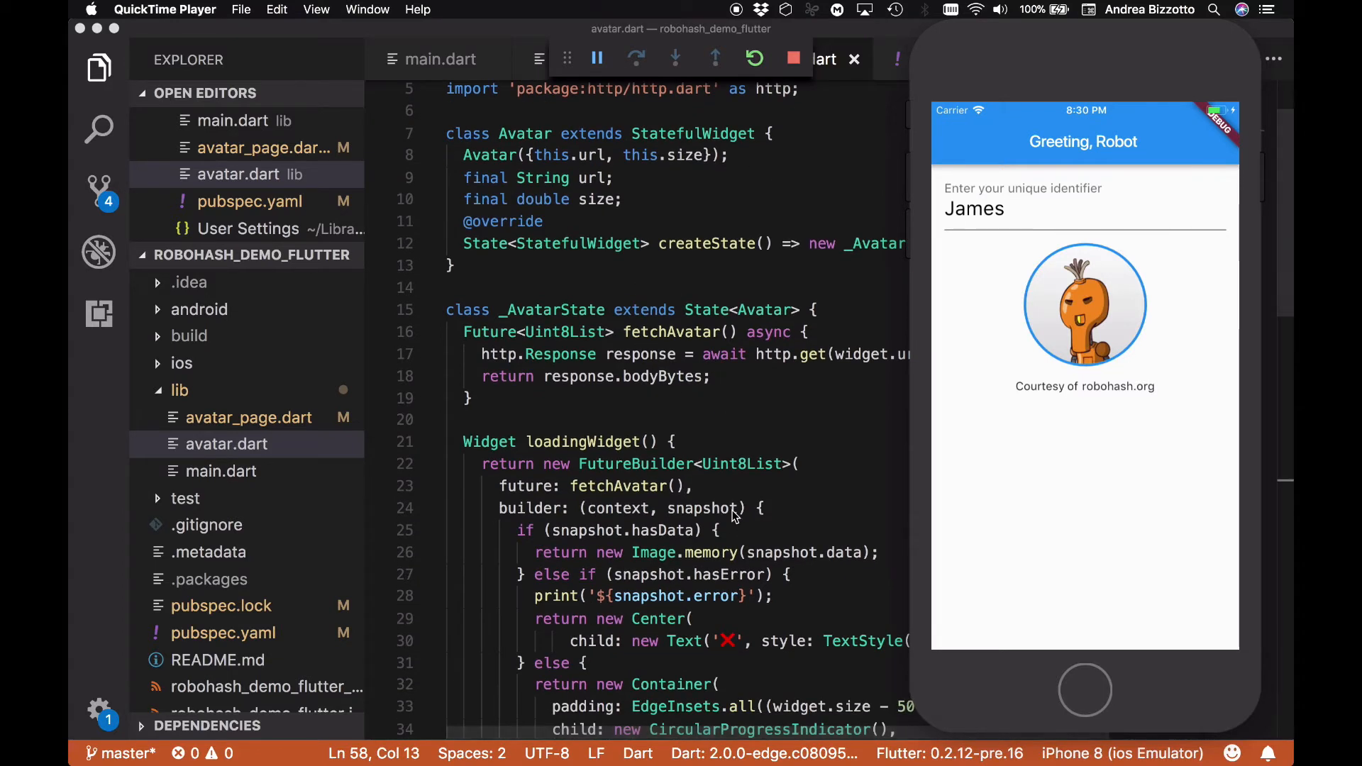
Scroll down through avatar.dart to review the decorated Container code
{"action": "scroll", "scroll_direction": "down", "scroll_amount": 3}
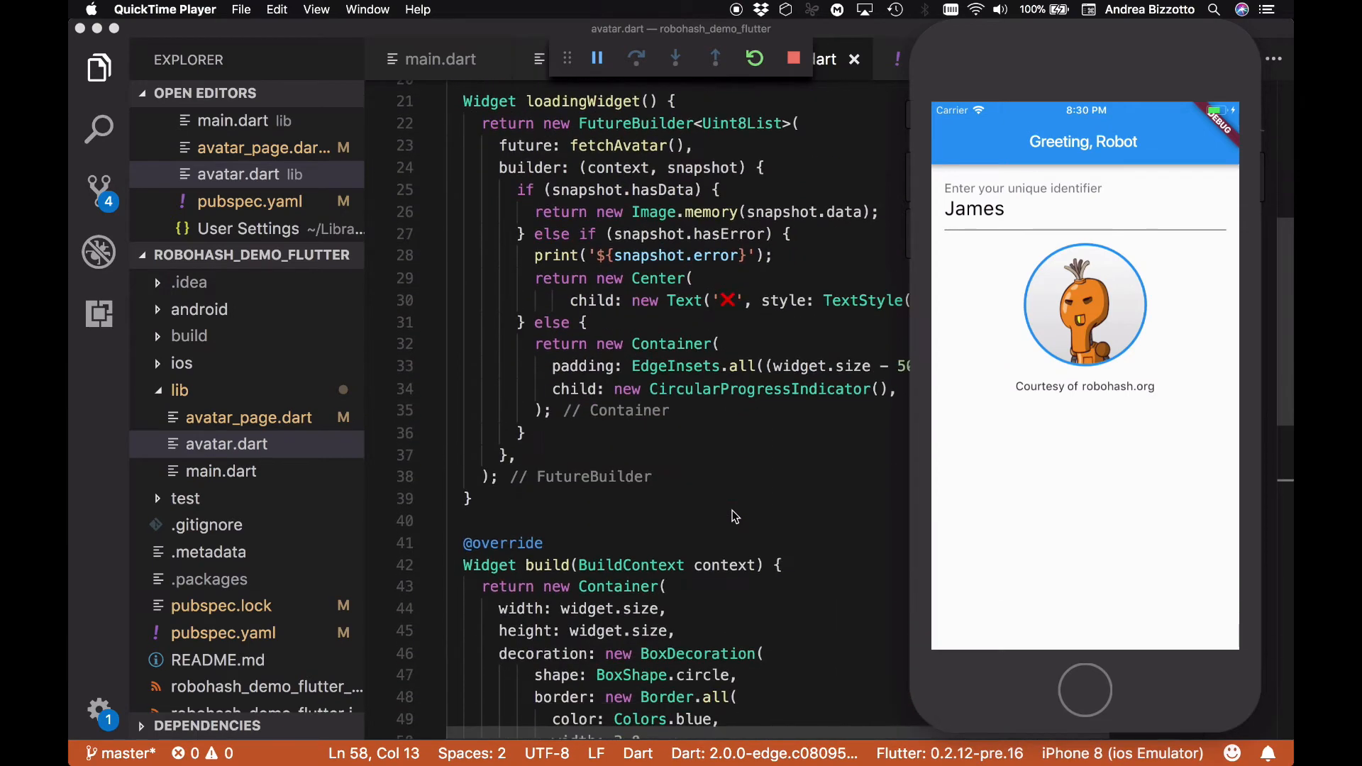
{"action": "scroll", "scroll_direction": "down", "scroll_amount": 3}
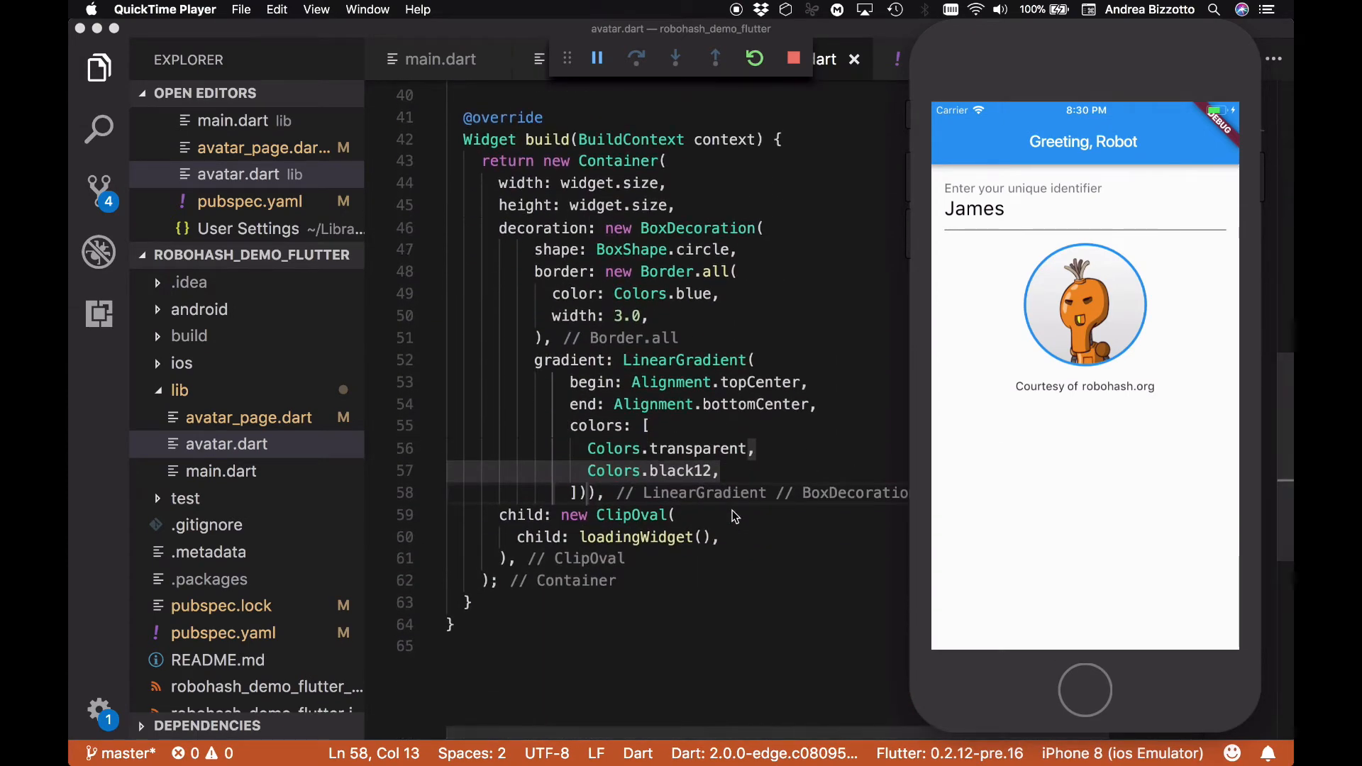
{"action": "mouse_move", "coordinate": [738, 20]}
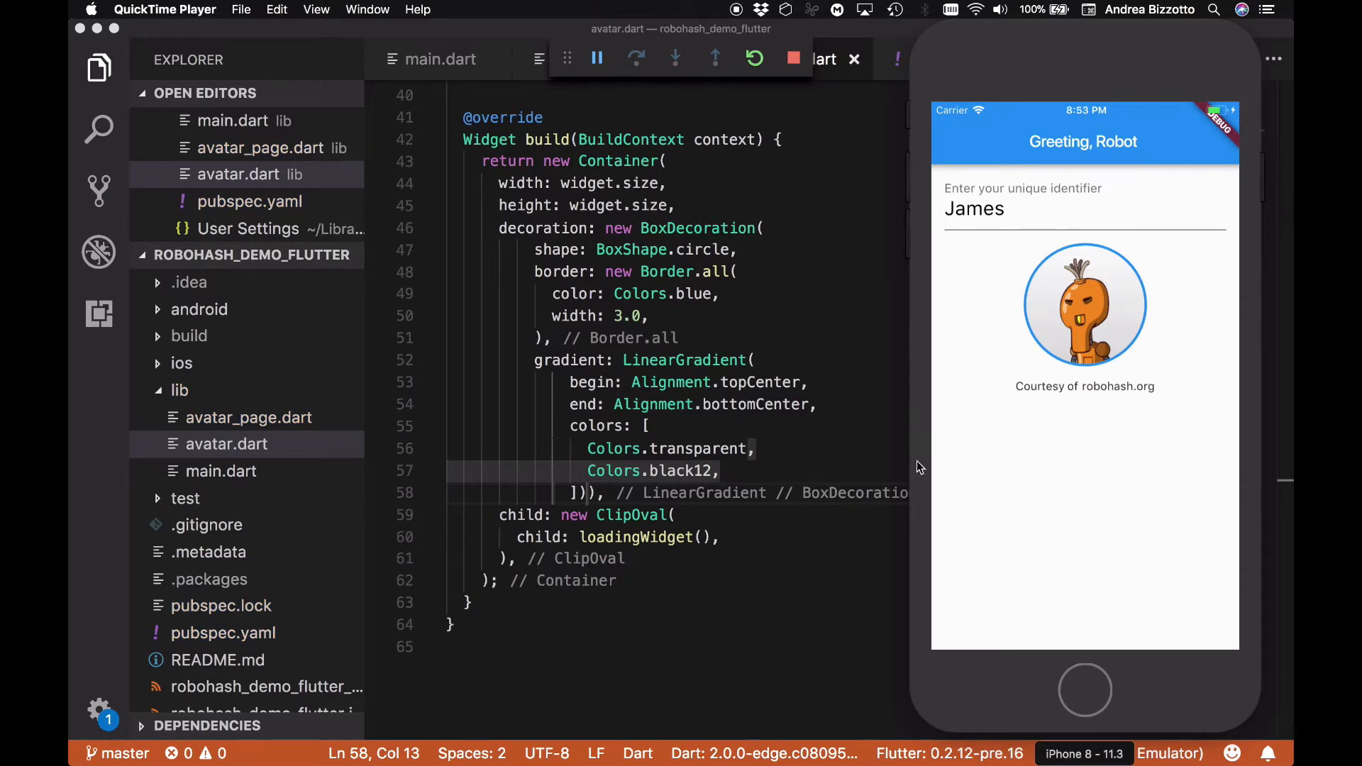
{"action": "mouse_move", "coordinate": [1149, 620]}
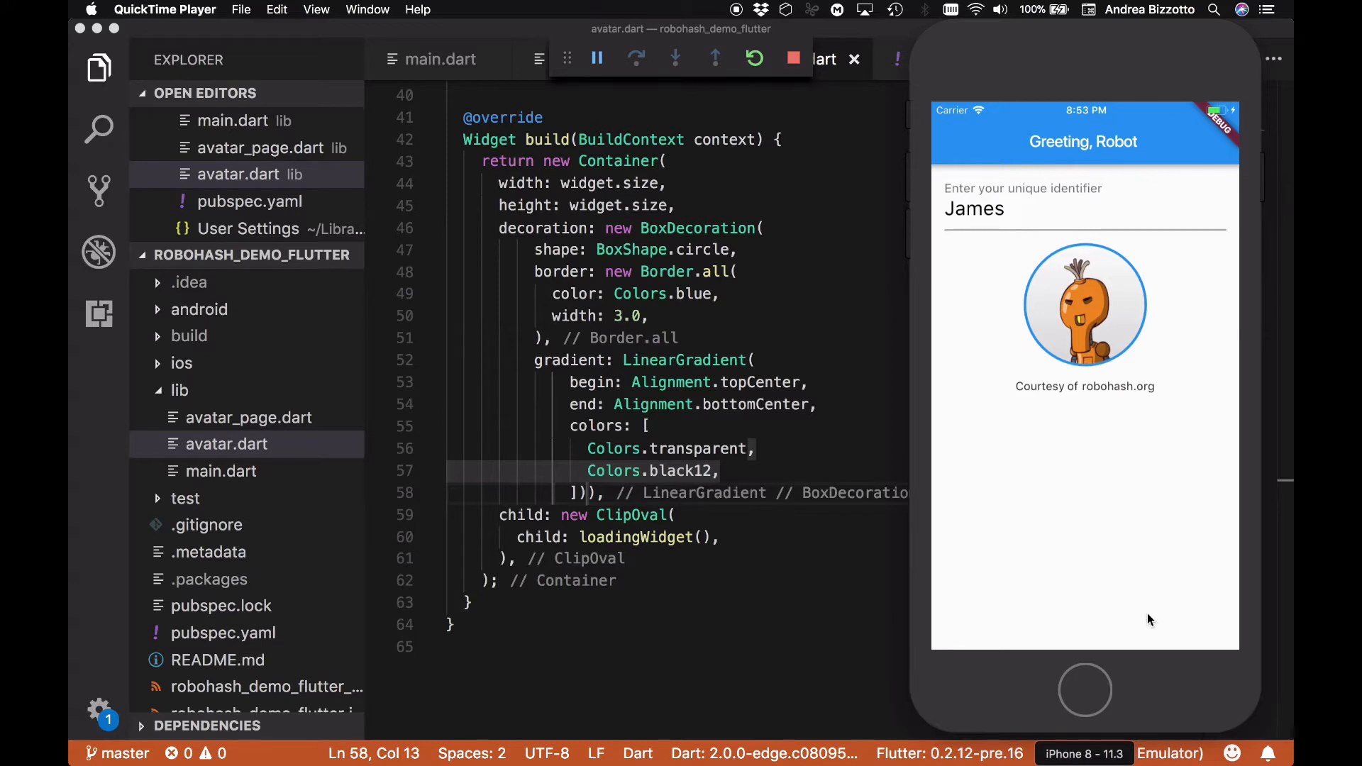
{"action": "mouse_move", "coordinate": [1199, 625]}
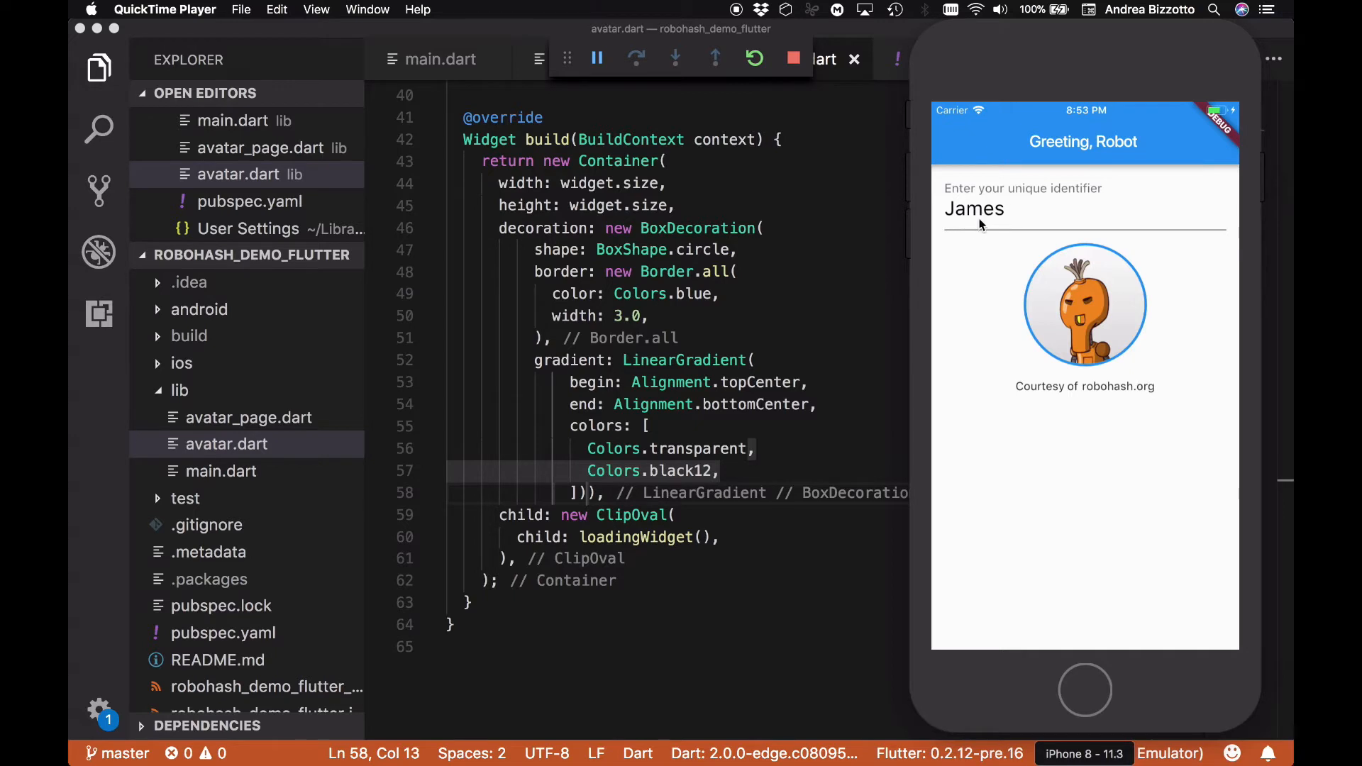
{"action": "mouse_move", "coordinate": [1197, 635]}
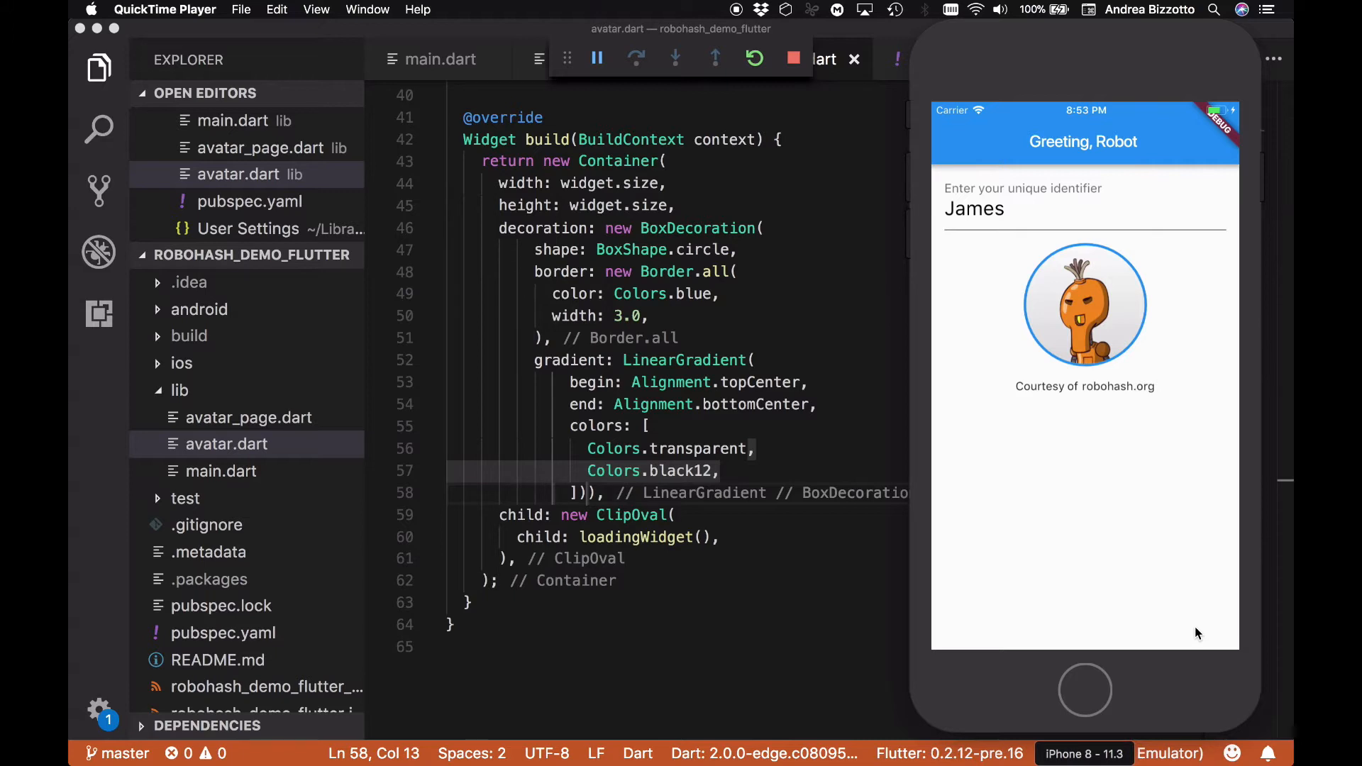
{"action": "mouse_move", "coordinate": [1190, 642]}
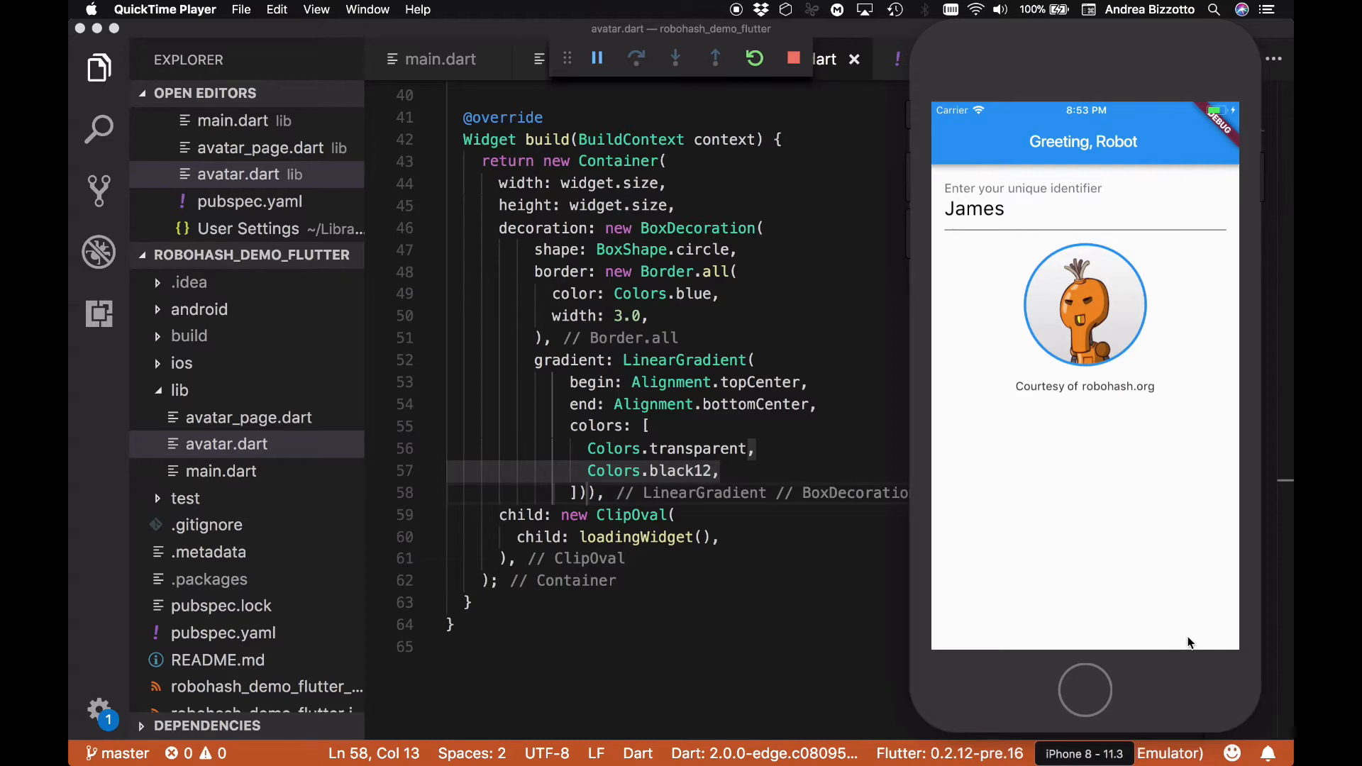
{"action": "mouse_move", "coordinate": [1206, 620]}
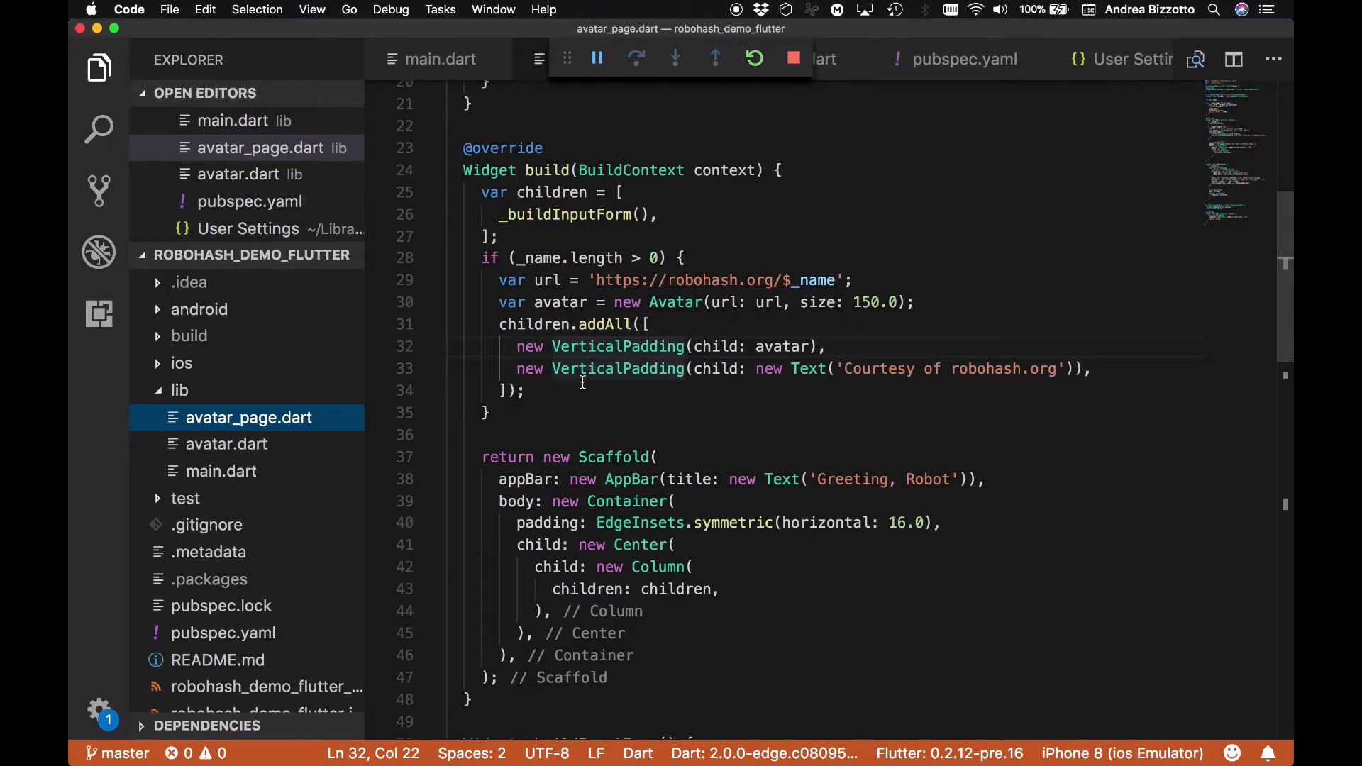
{"action": "mouse_move", "coordinate": [657, 566]}
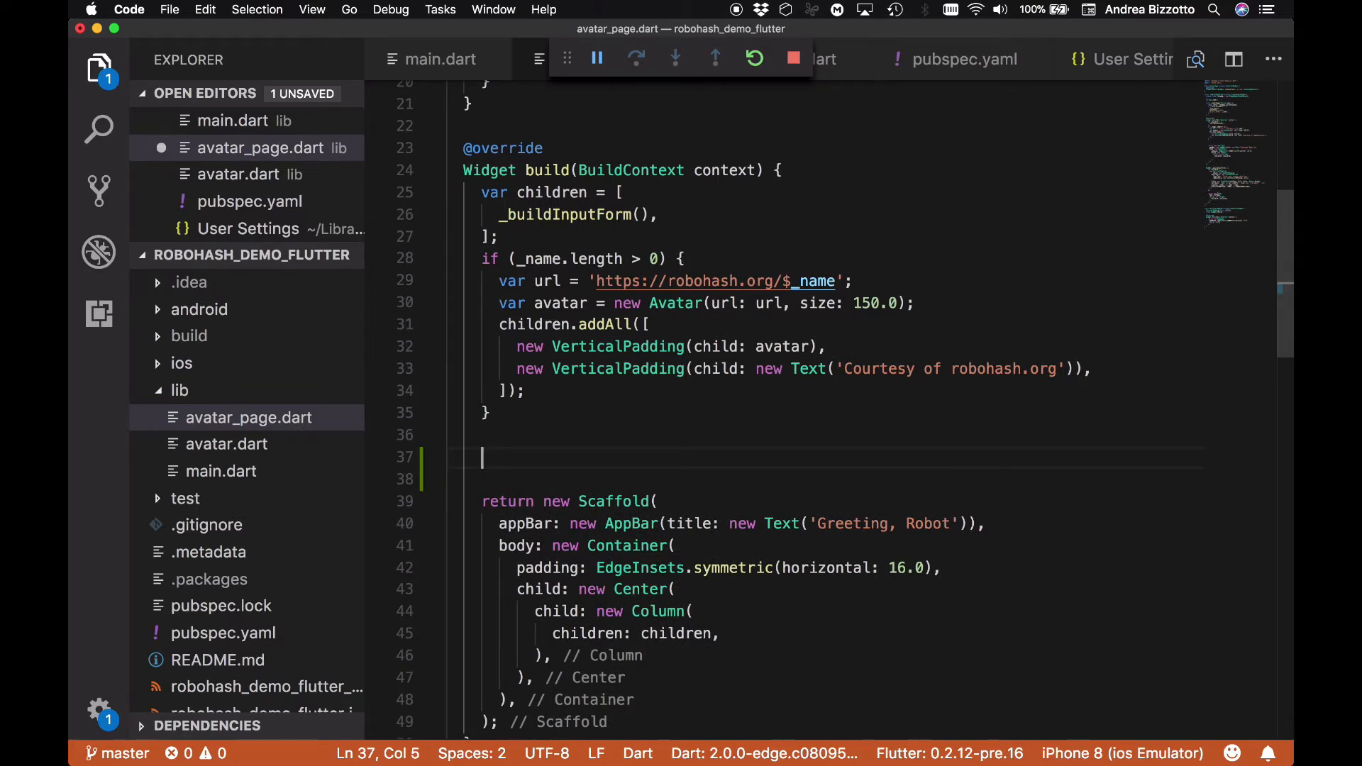
Below the if block, add children.addAll with a new Expanded wrapping an empty Container
{"action": "type", "text": "chil"}
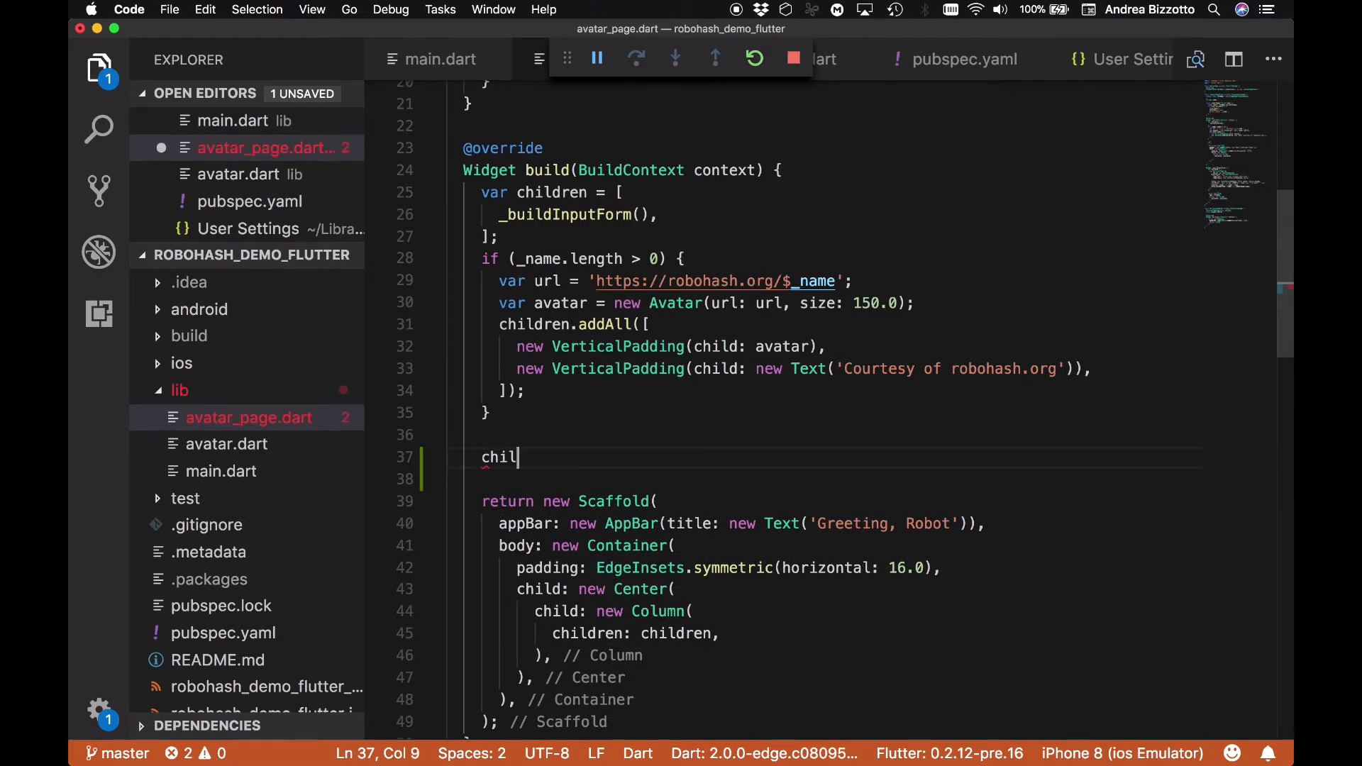
{"action": "type", "text": "dren"}
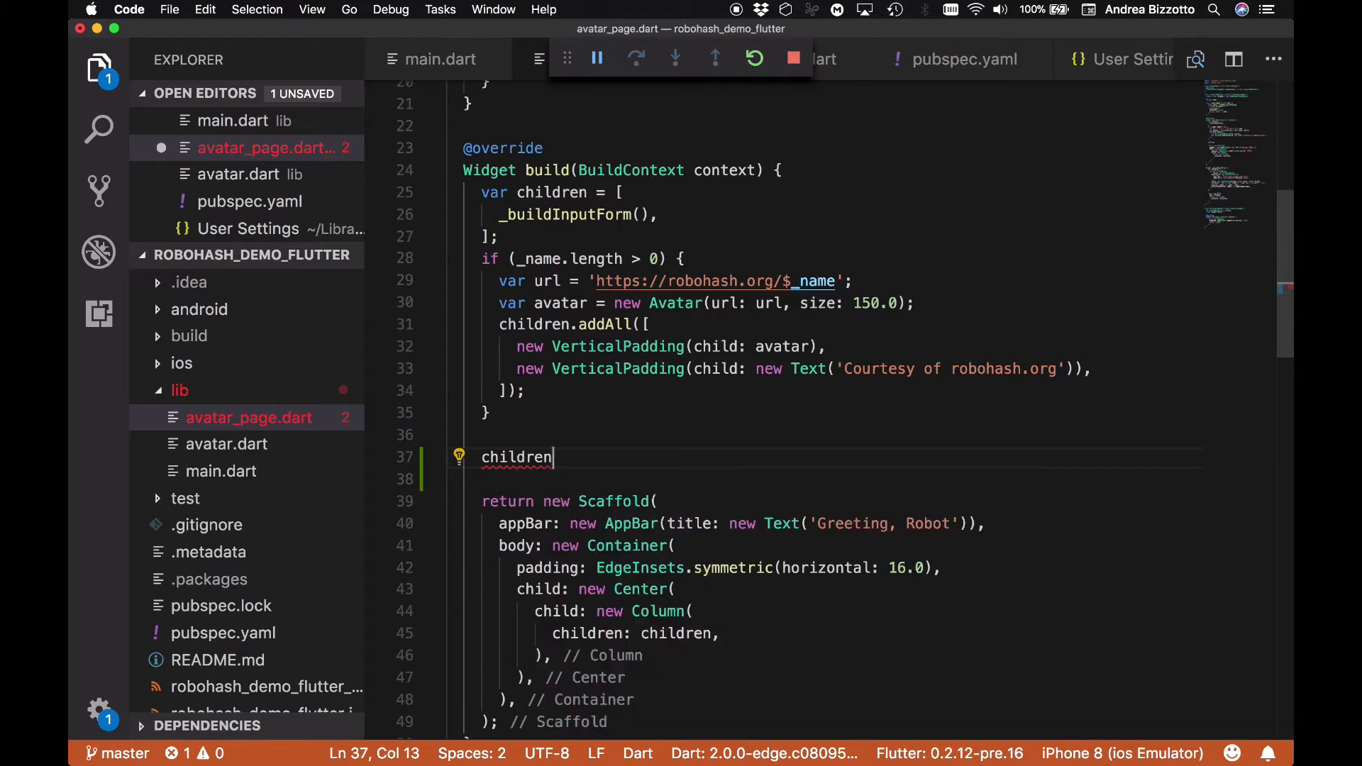
{"action": "type", "text": ".addAll(["}
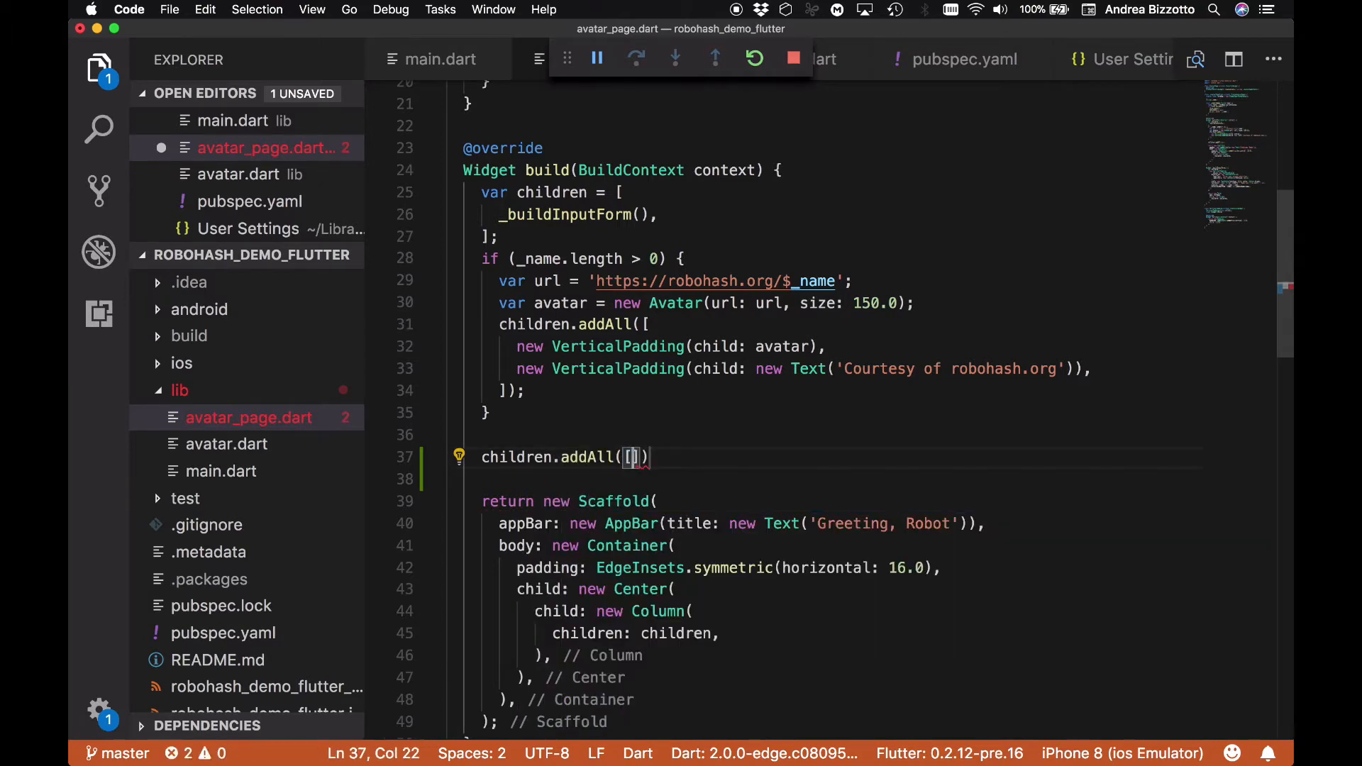
{"action": "key", "text": "enter"}
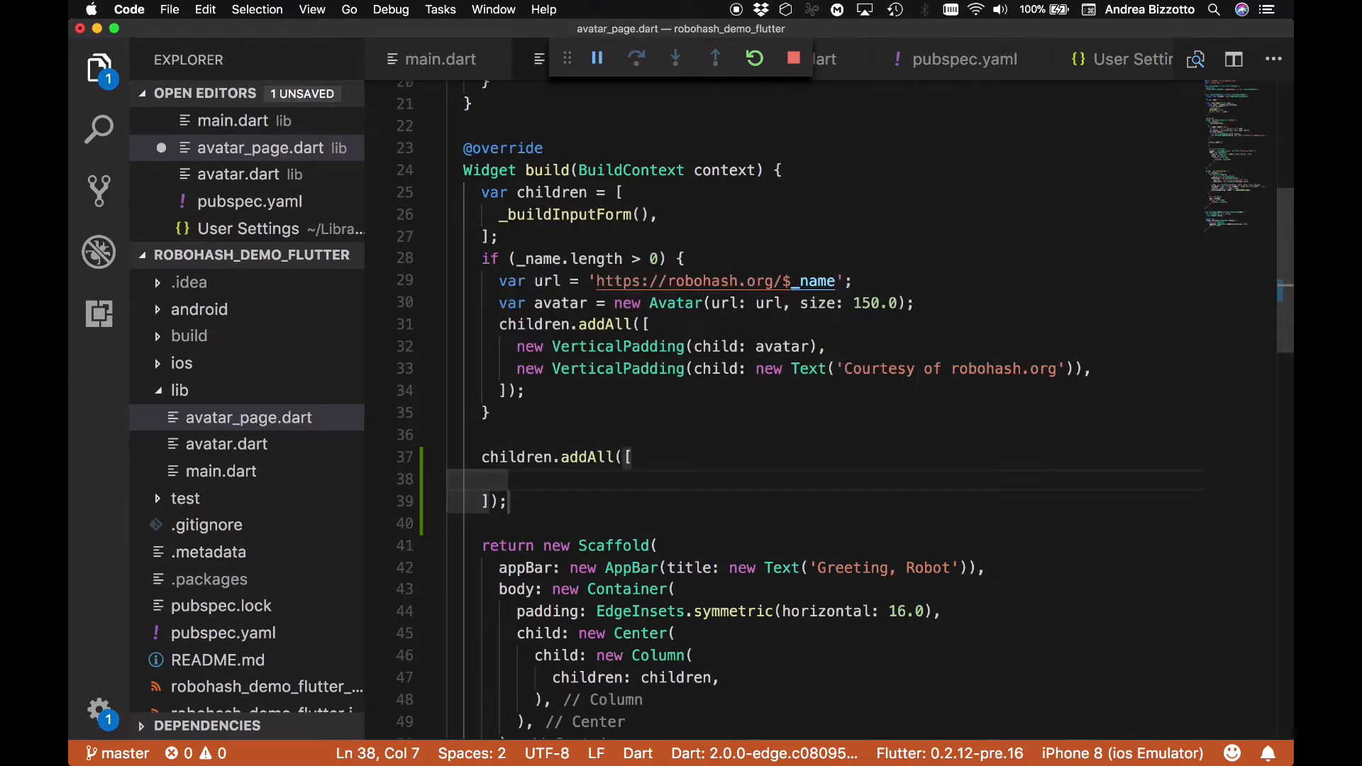
{"action": "type", "text": "new Expanded(child:"}
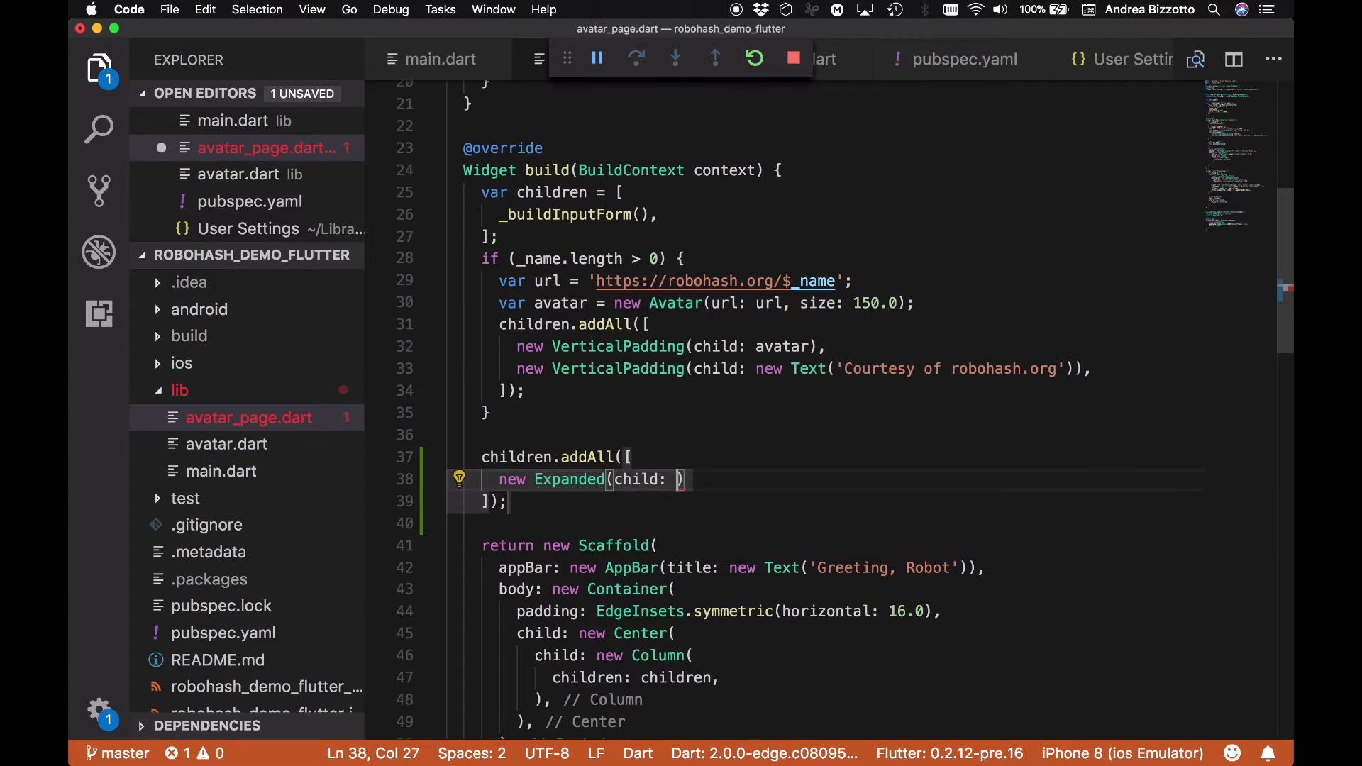
{"action": "type", "text": "Container("}
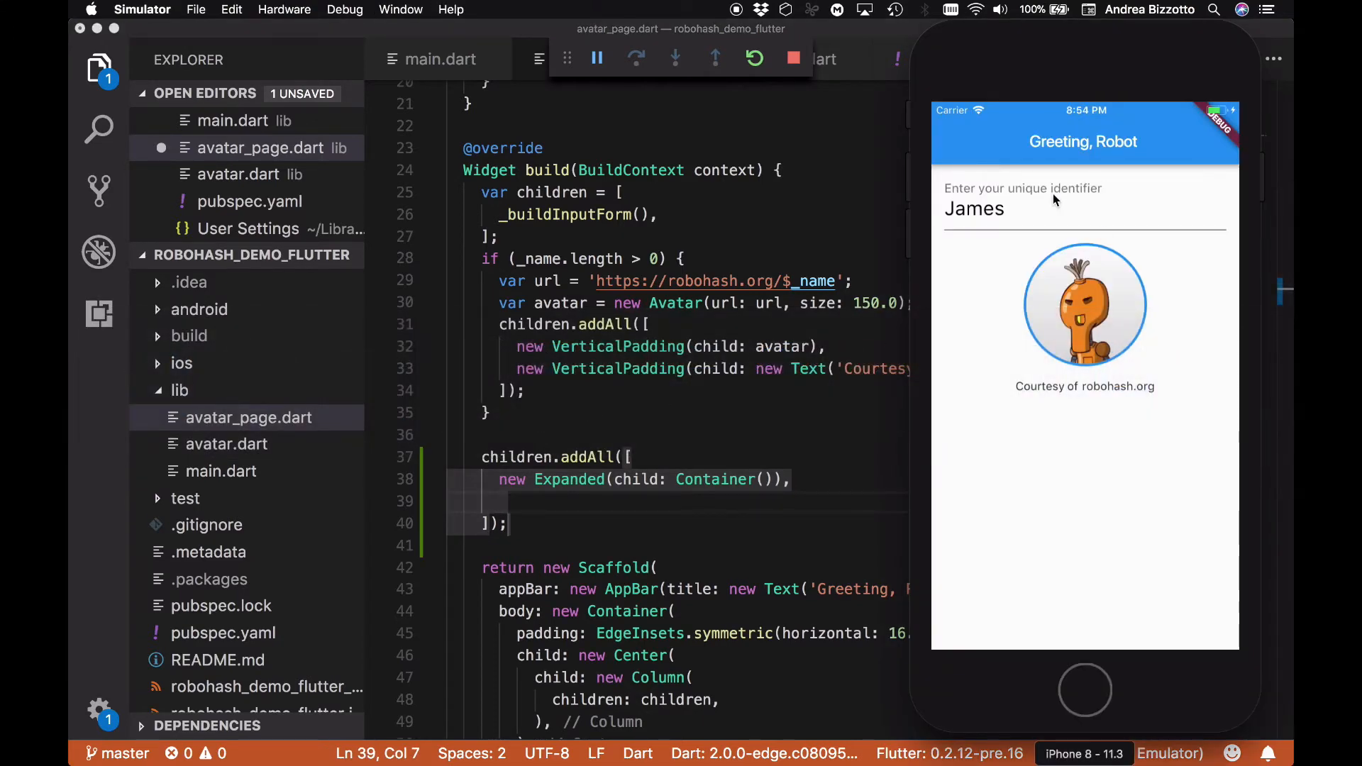
{"action": "mouse_move", "coordinate": [995, 195]}
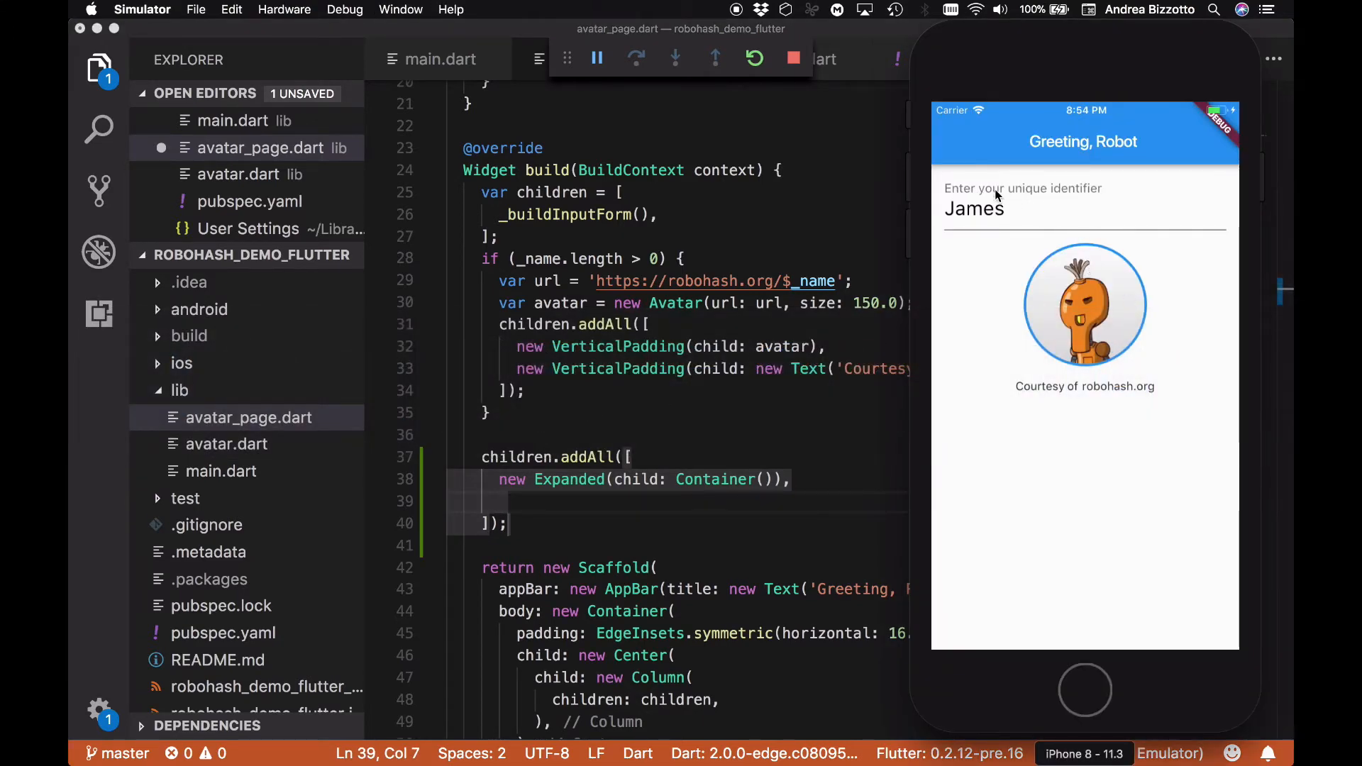
{"action": "mouse_move", "coordinate": [1107, 312]}
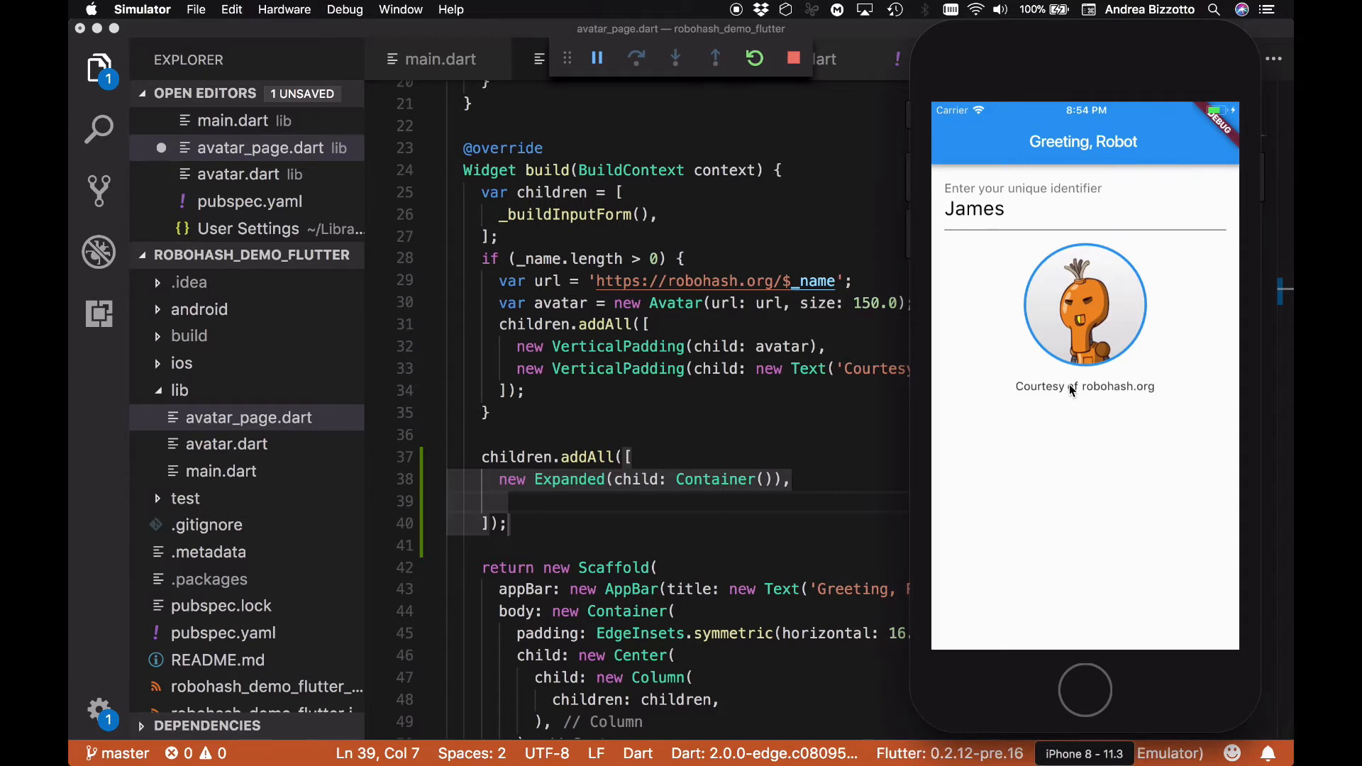
{"action": "mouse_move", "coordinate": [1197, 629]}
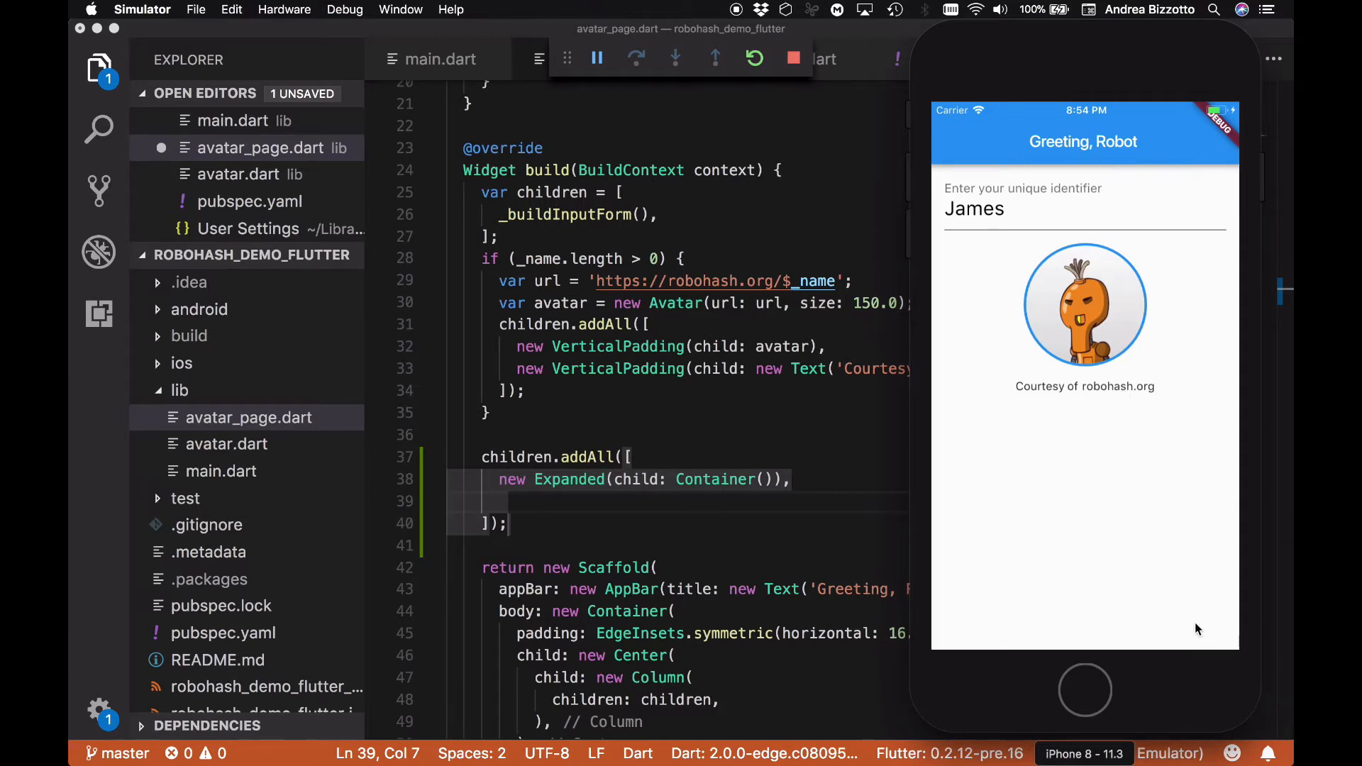
{"action": "mouse_move", "coordinate": [1204, 634]}
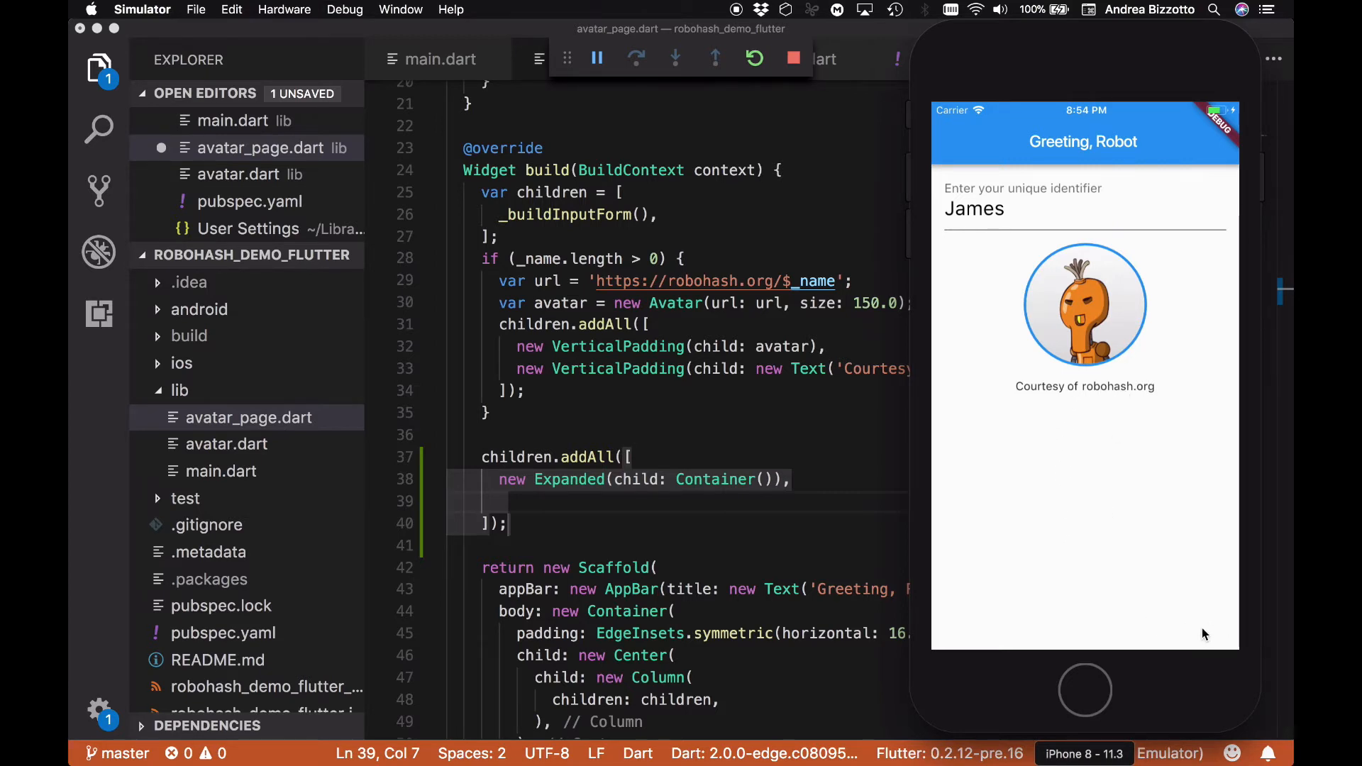
{"action": "mouse_move", "coordinate": [1072, 579]}
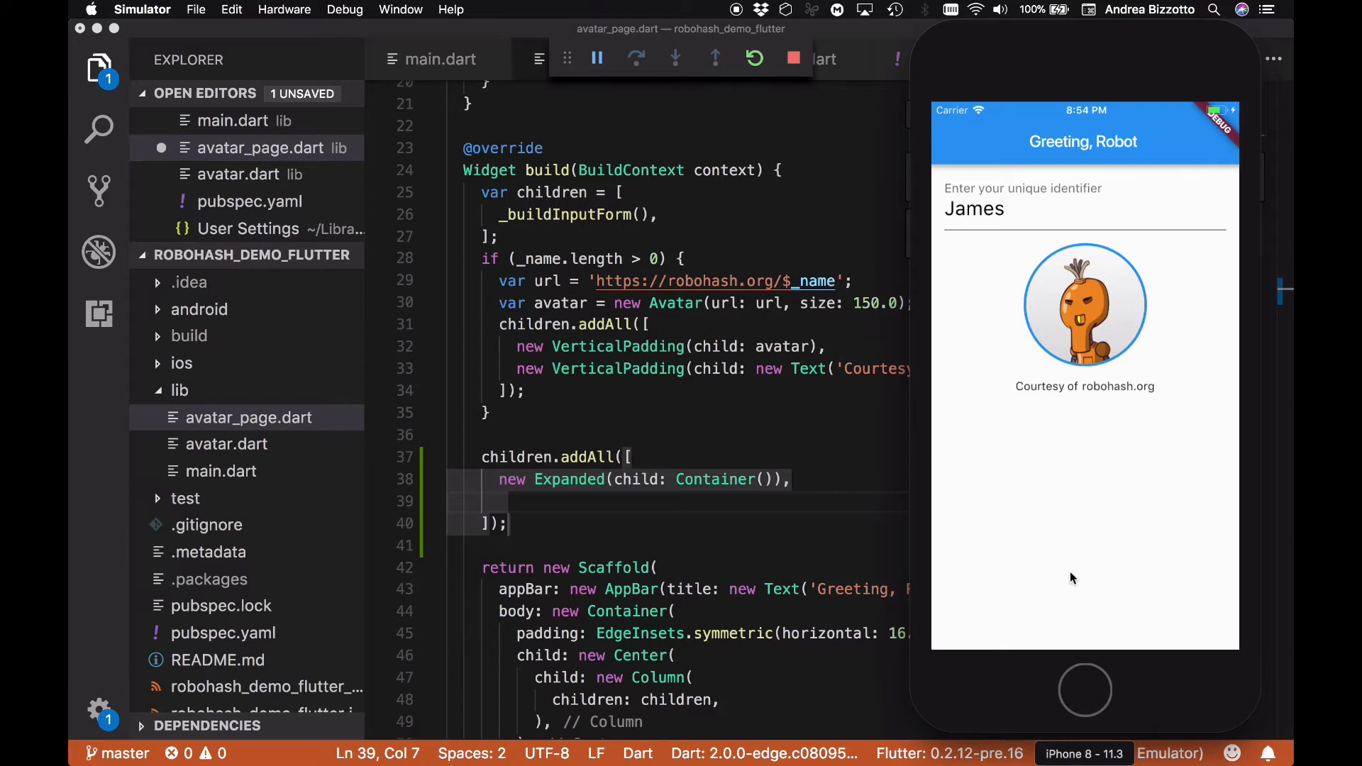
{"action": "mouse_move", "coordinate": [608, 481]}
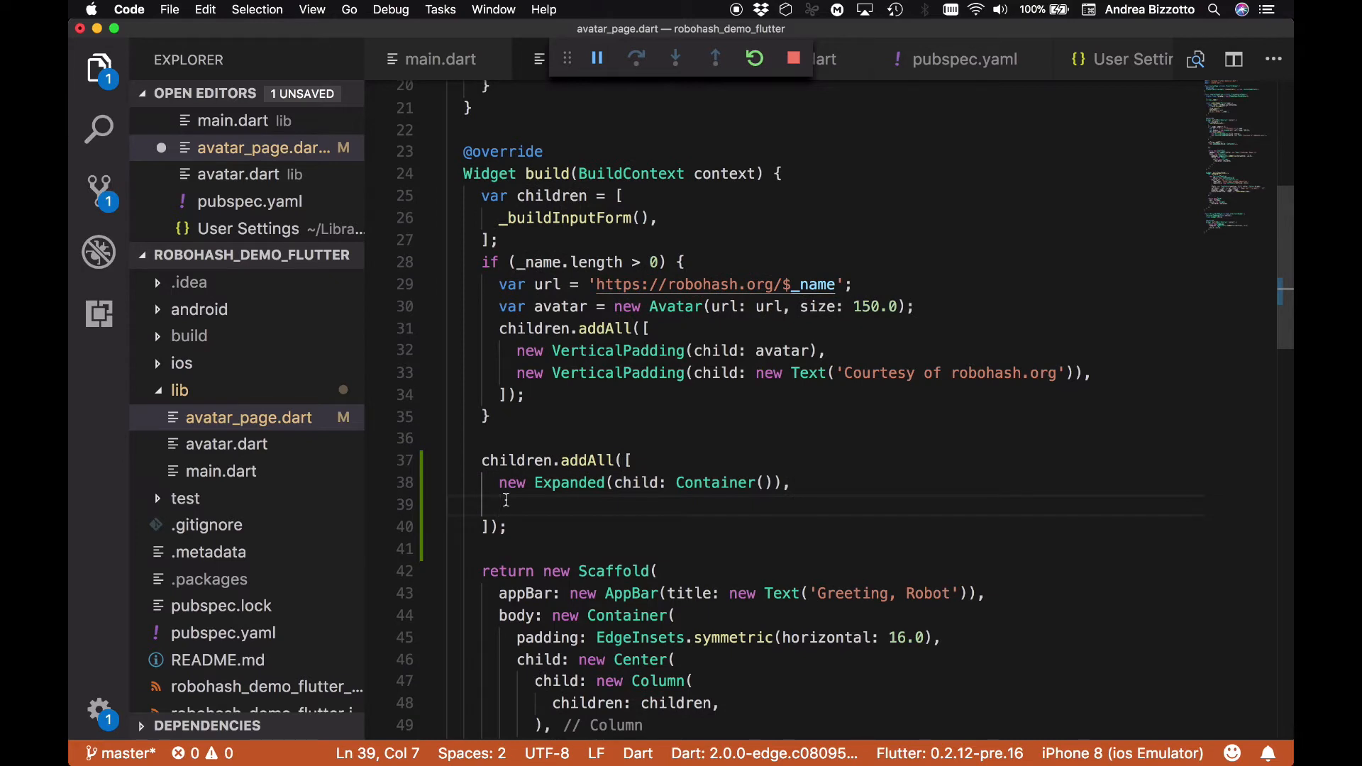
Add a padded FlatButton whose Text reads 'Clear' at fontSize 24.0
{"action": "type", "text": "new"}
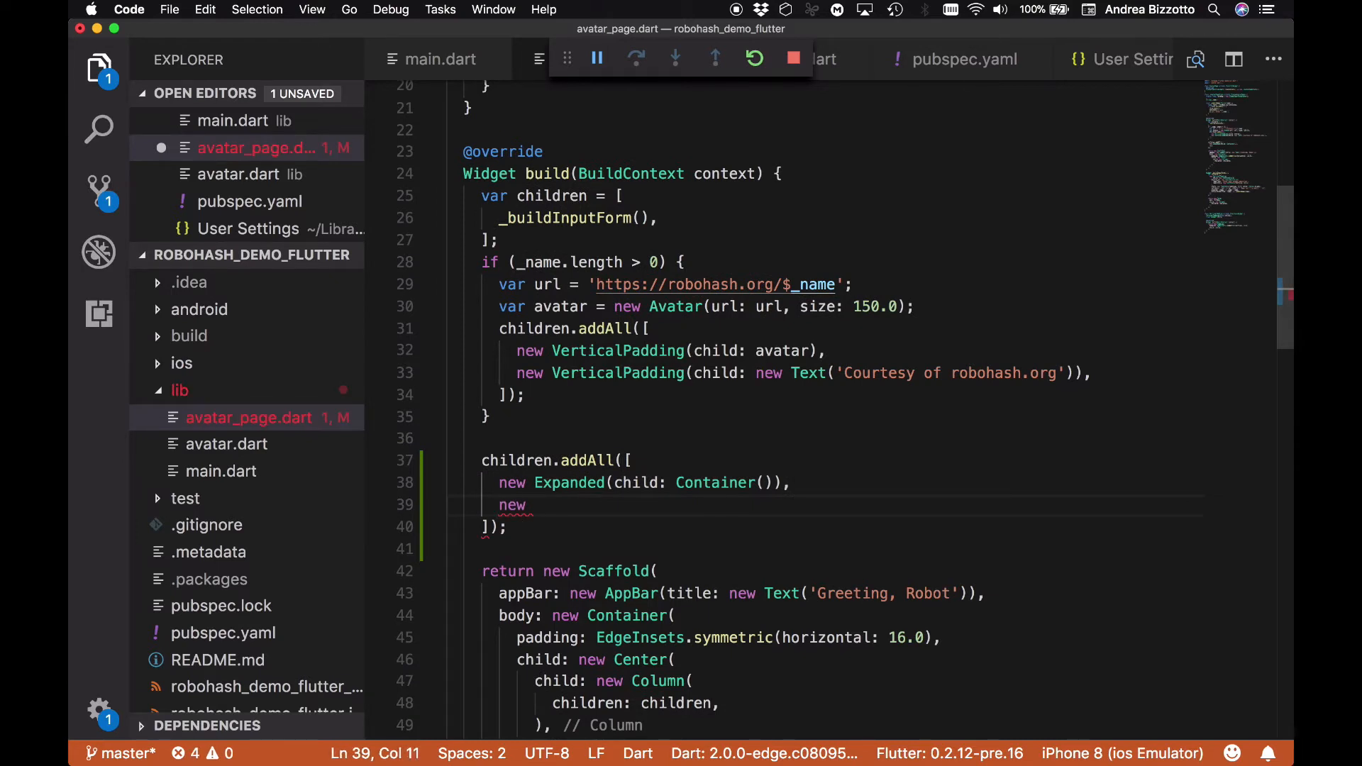
{"action": "type", "text": "VerticalPadding("}
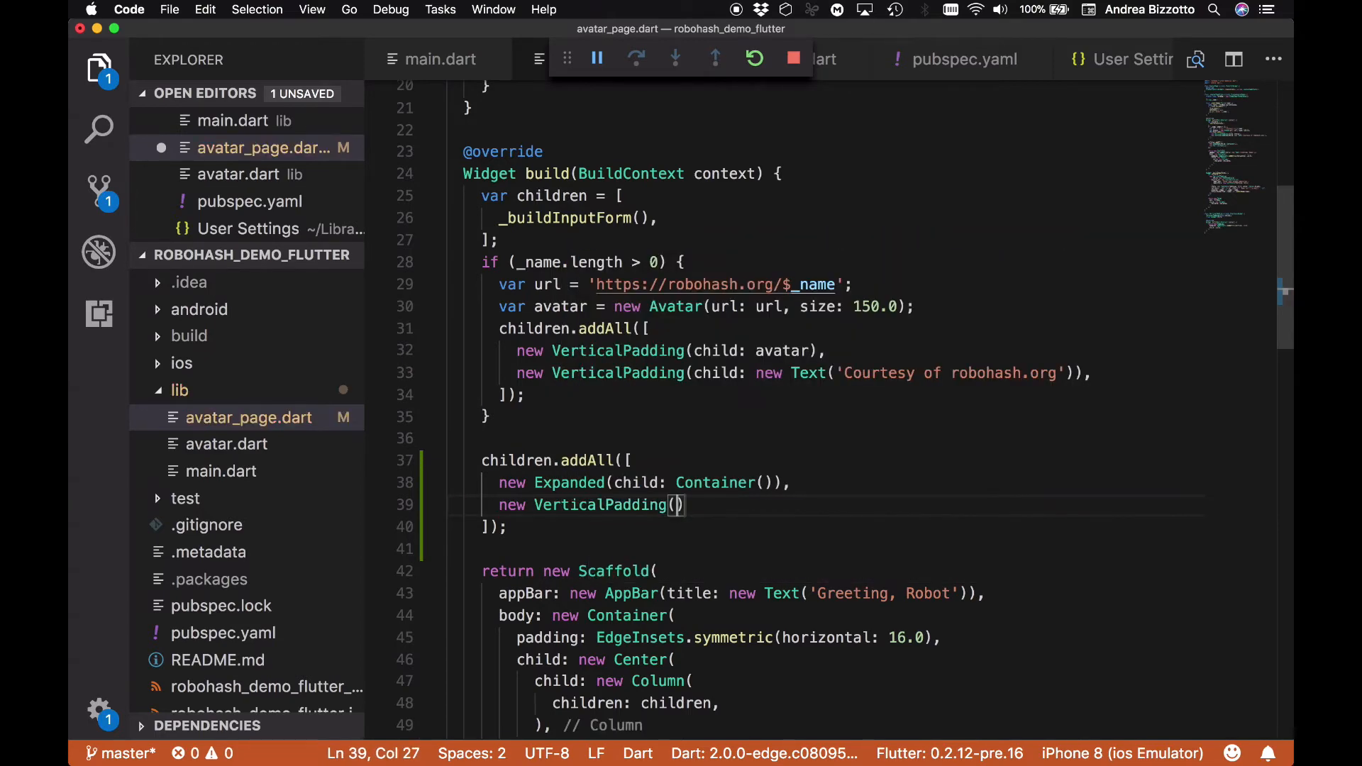
{"action": "type", "text": "child: new FlatButton("}
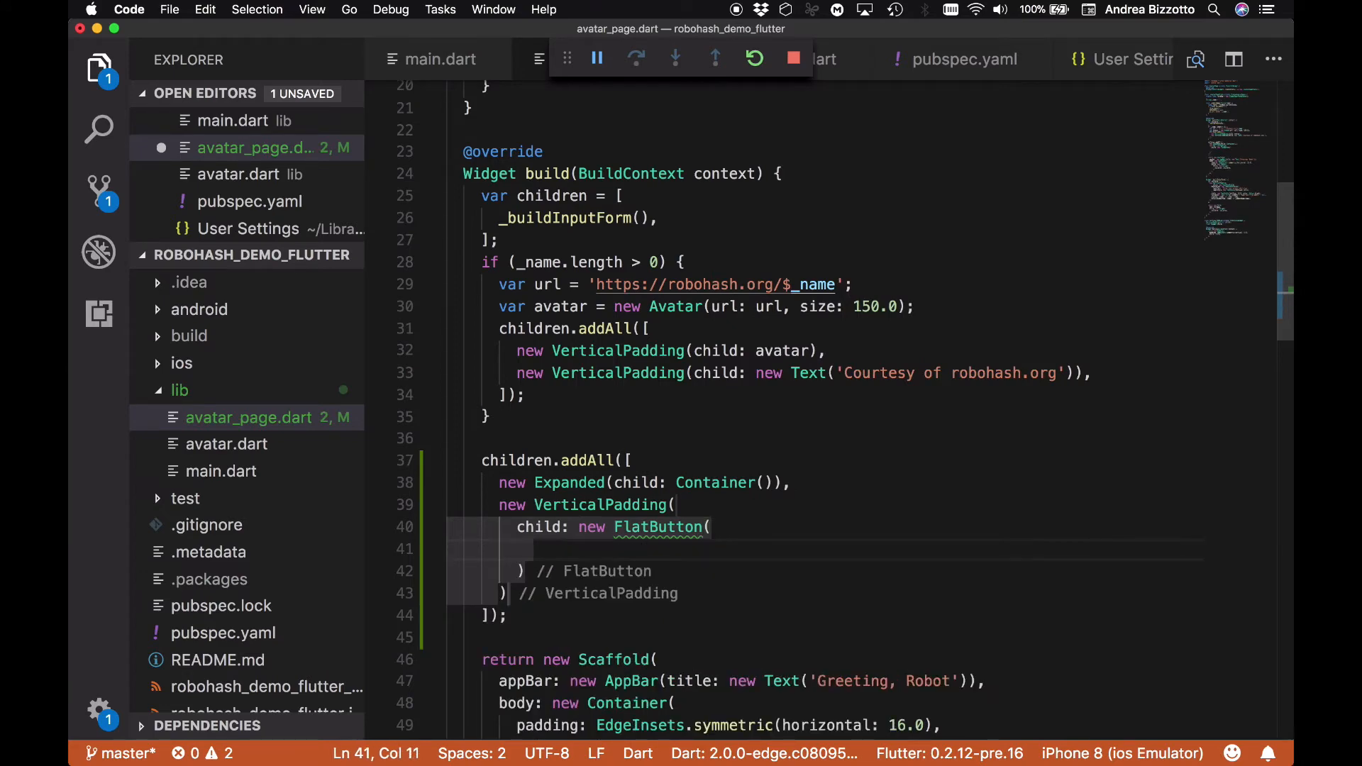
{"action": "type", "text": "child: new"}
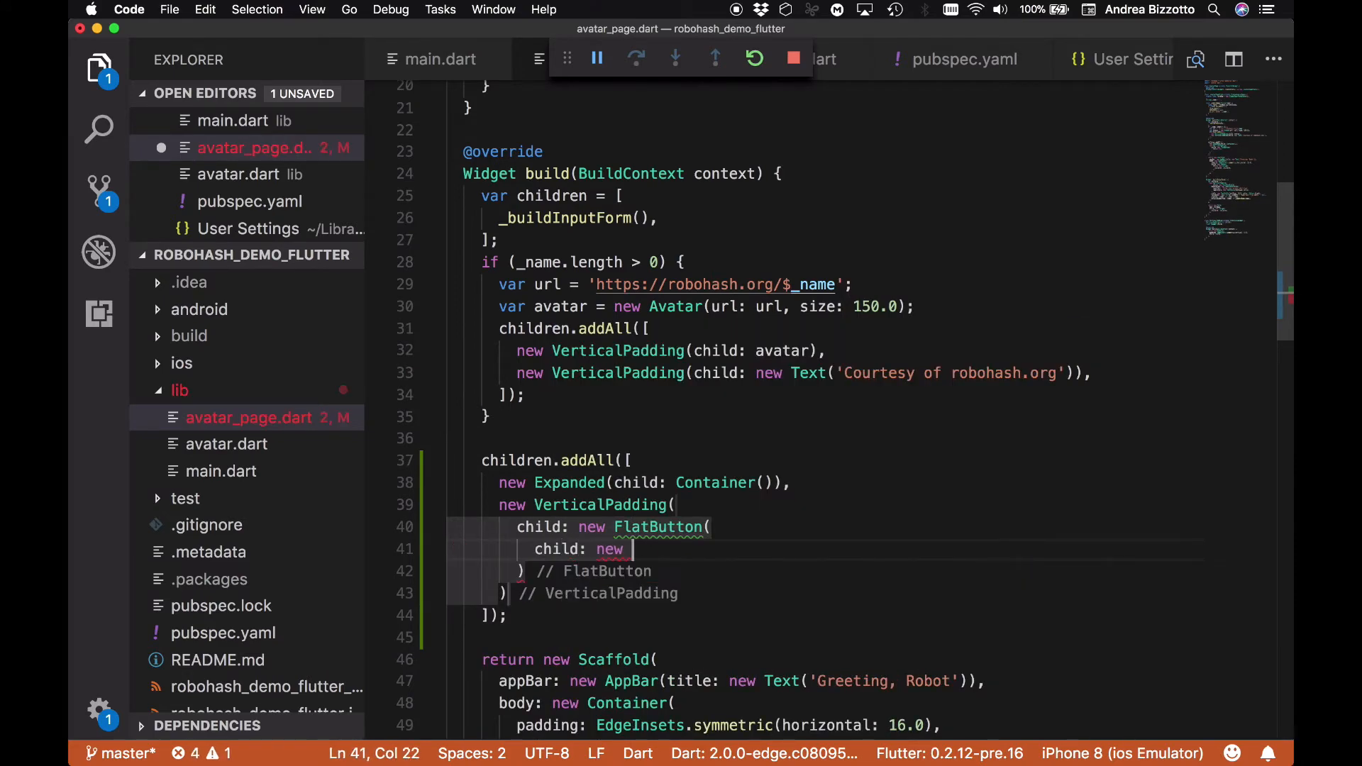
{"action": "type", "text": "Text('')"}
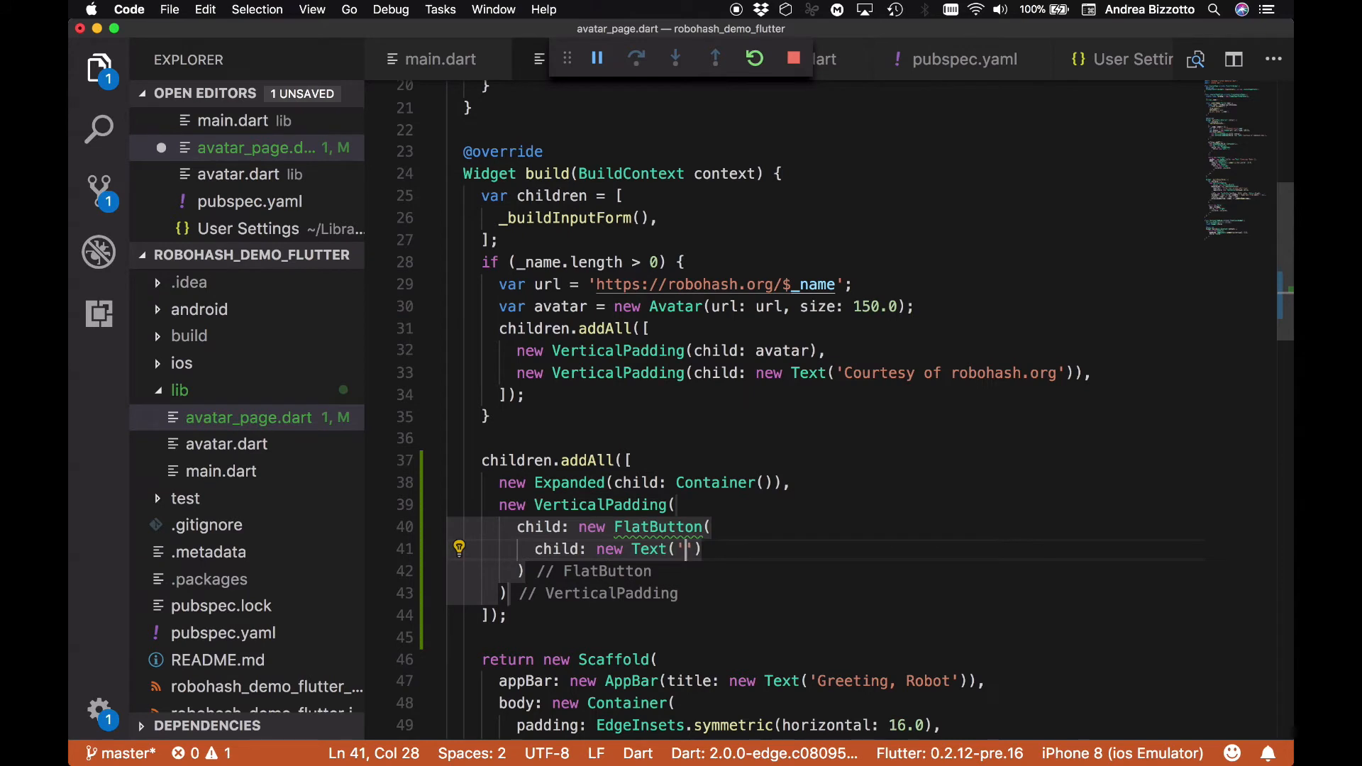
{"action": "type", "text": "Clear"}
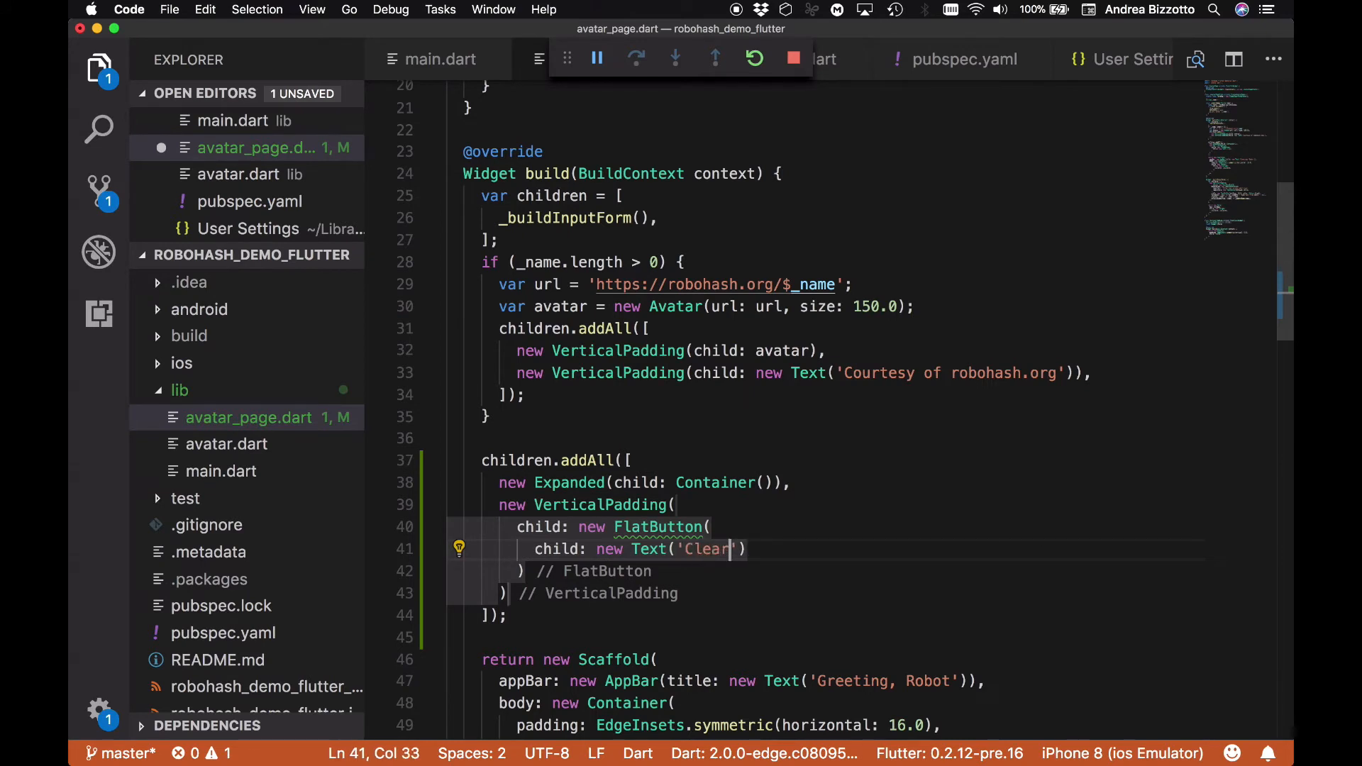
{"action": "type", "text": ", style: new TextStyle("}
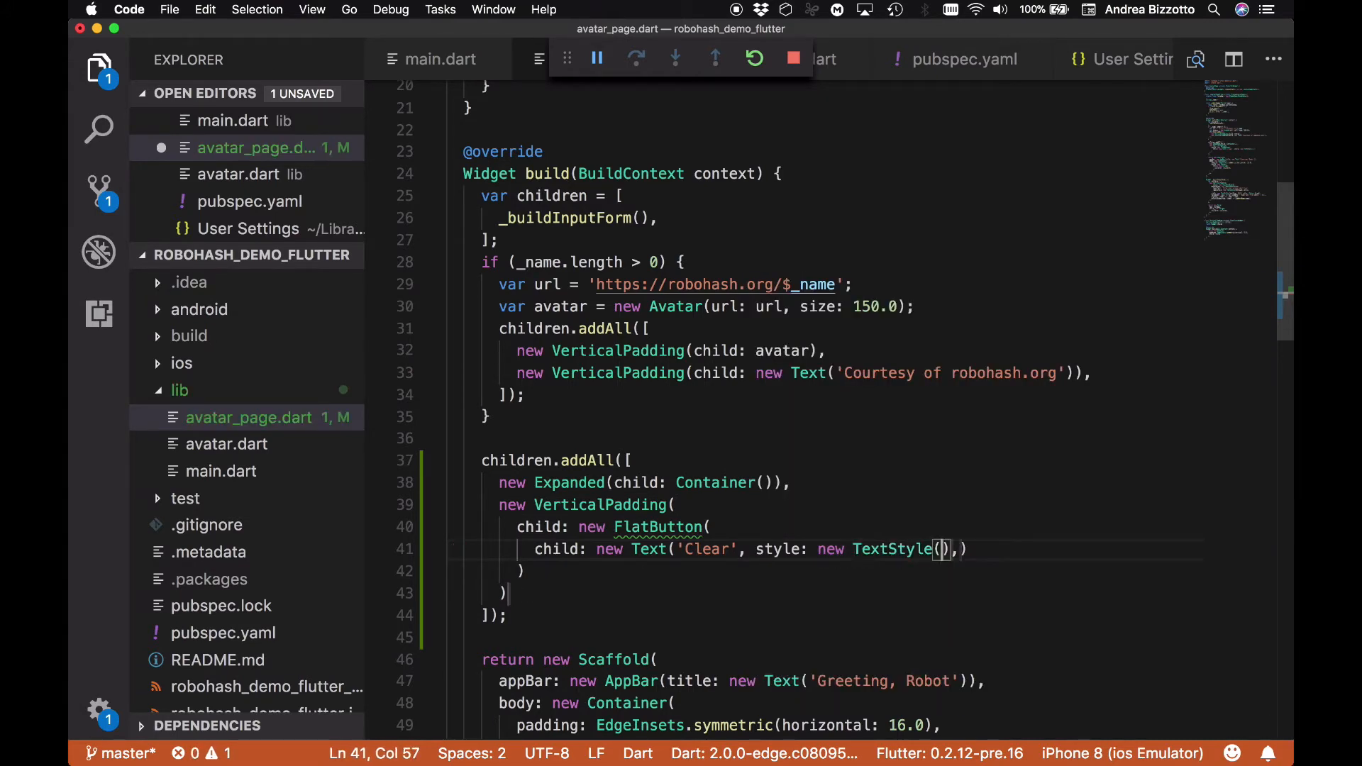
{"action": "type", "text": "fontSize: 24.0)"}
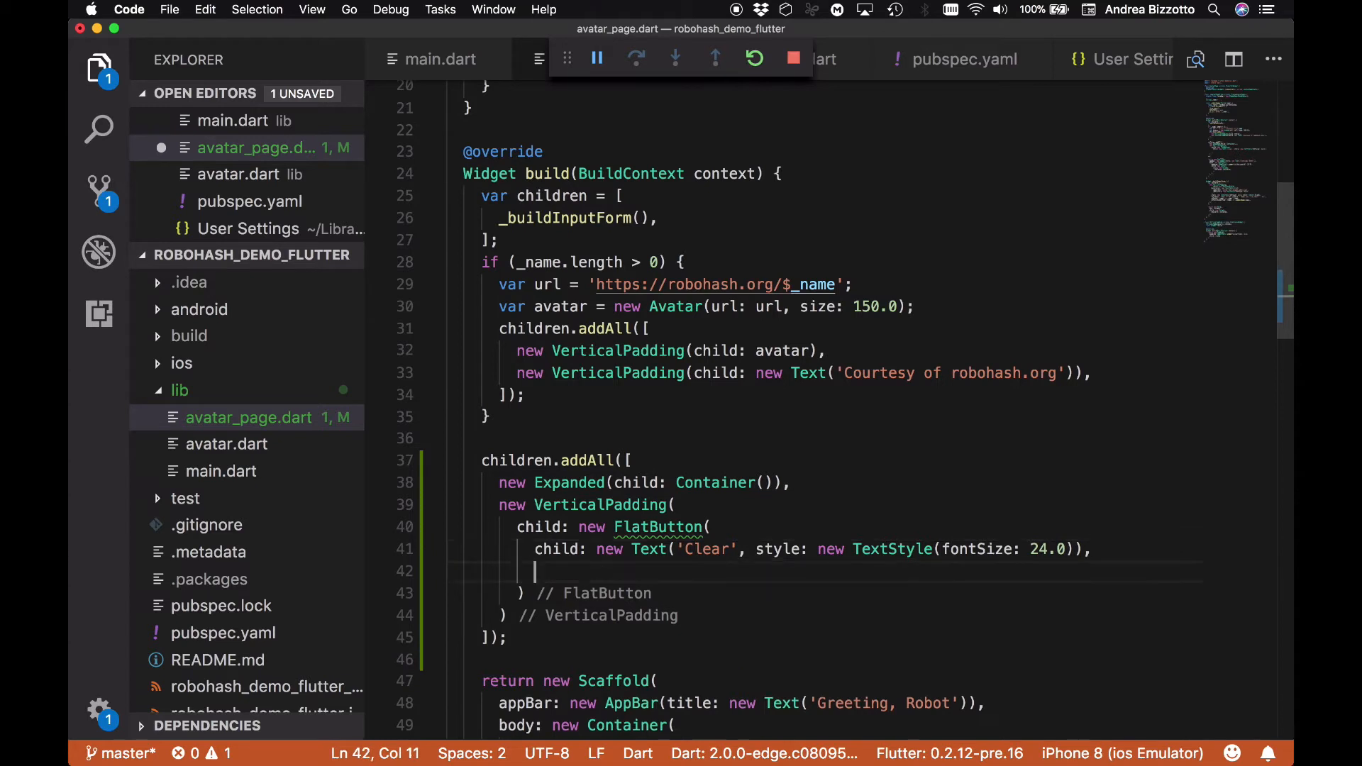
Wire the button's onPressed to _clear and stub void _clear() {} above build
{"action": "type", "text": "onPressed: ,"}
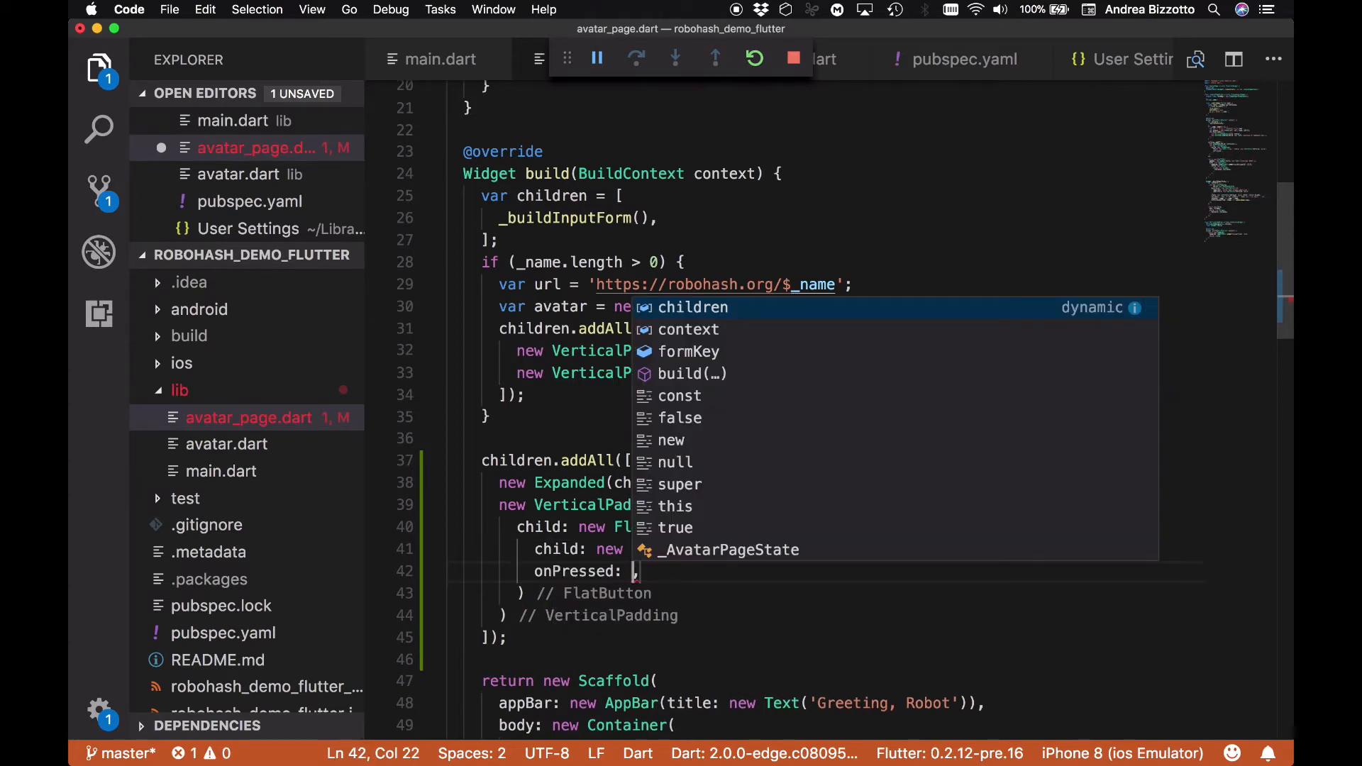
{"action": "type", "text": "clear"}
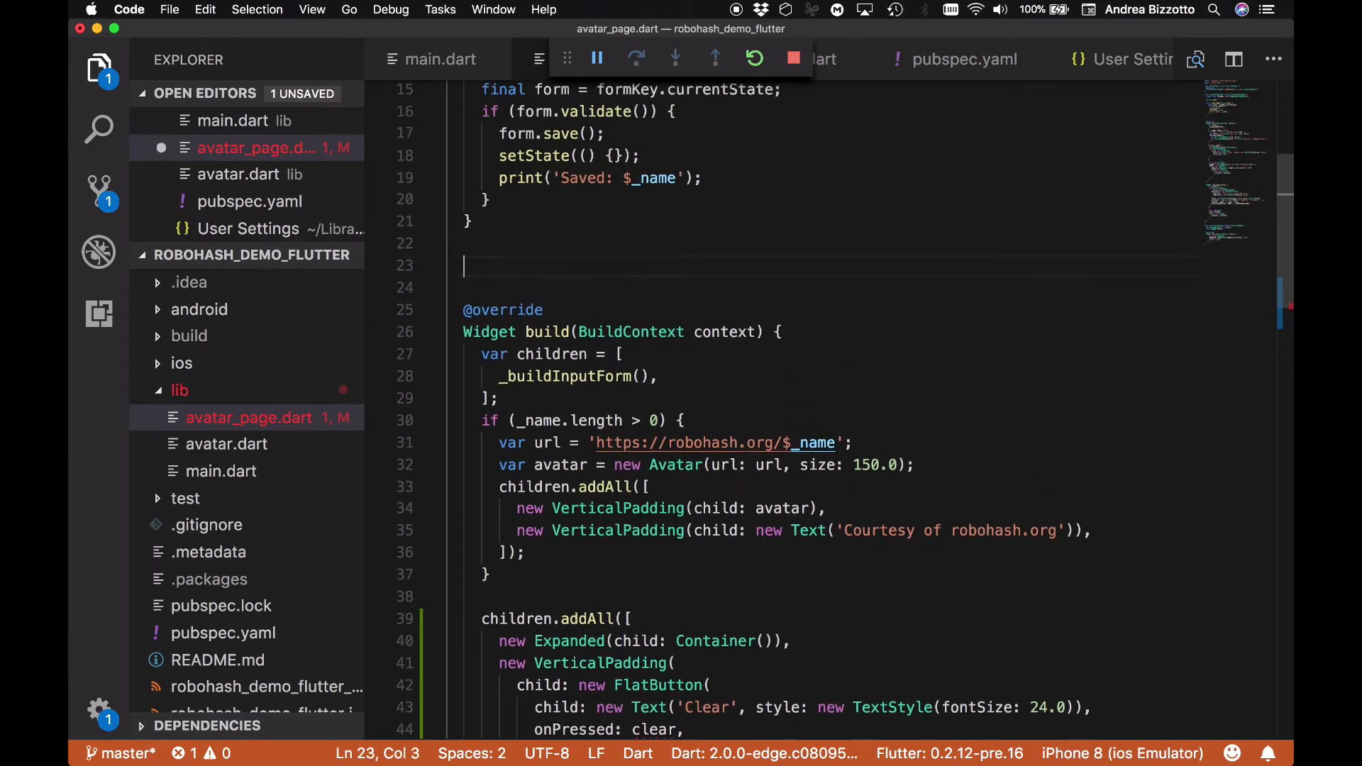
{"action": "type", "text": "void _ca"}
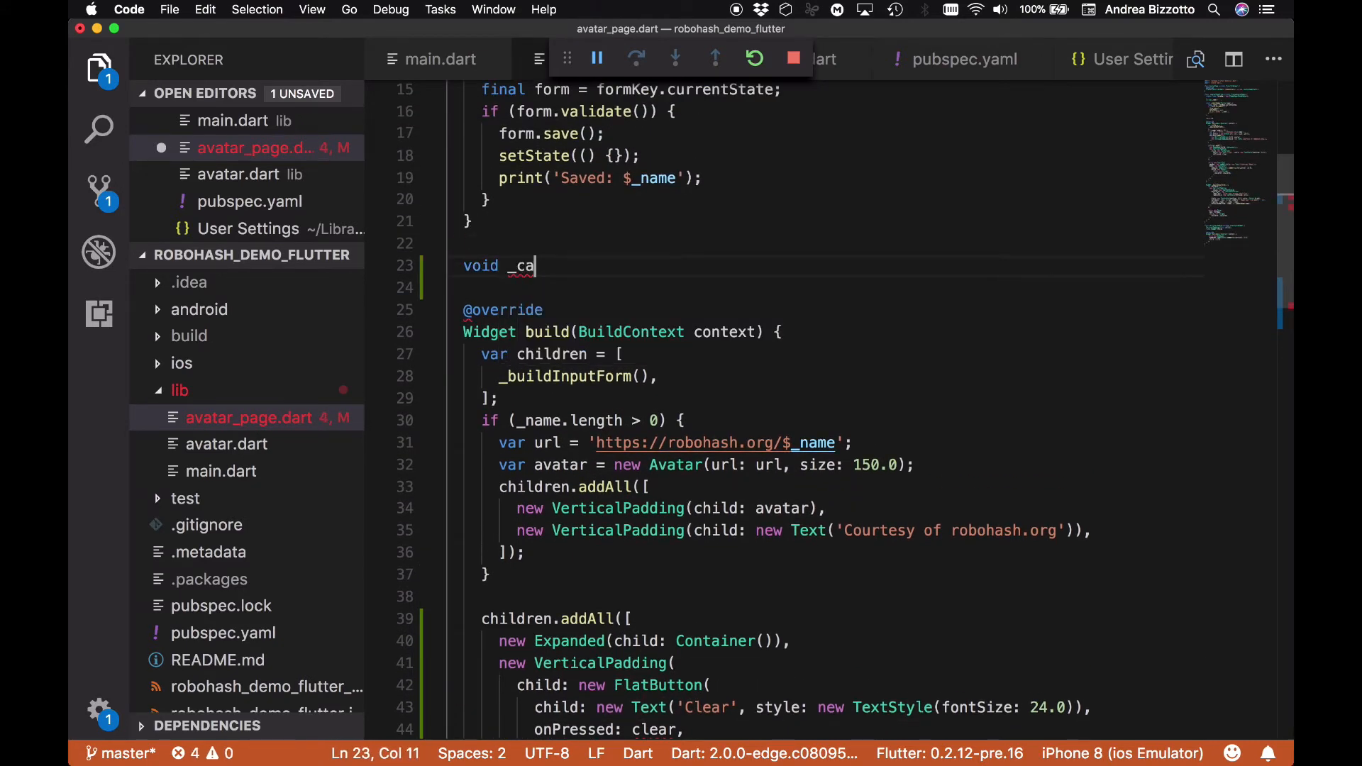
{"action": "type", "text": "lear() {}"}
{"action": "left_click", "coordinate": [602, 729]}
{"action": "type", "text": "_"}
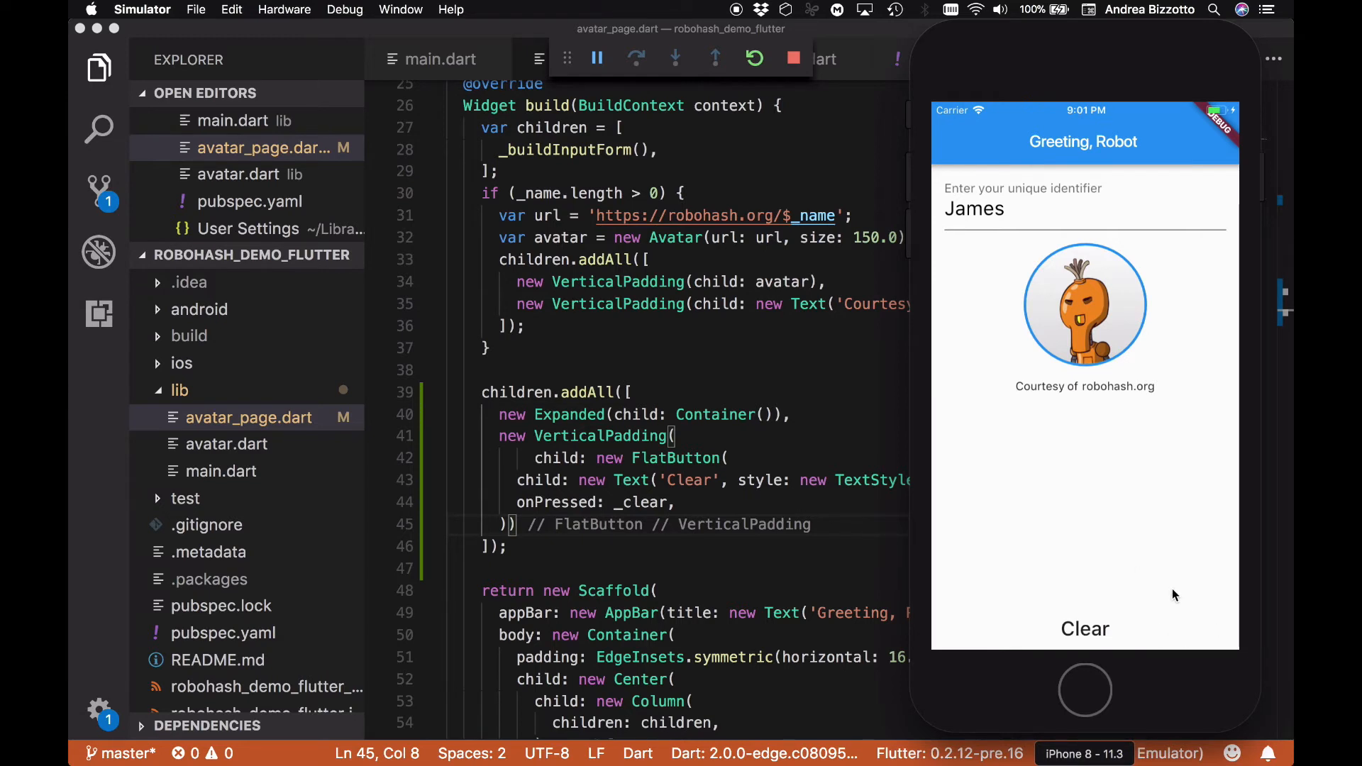
{"action": "mouse_move", "coordinate": [1164, 642]}
{"action": "type", "text": "new"}
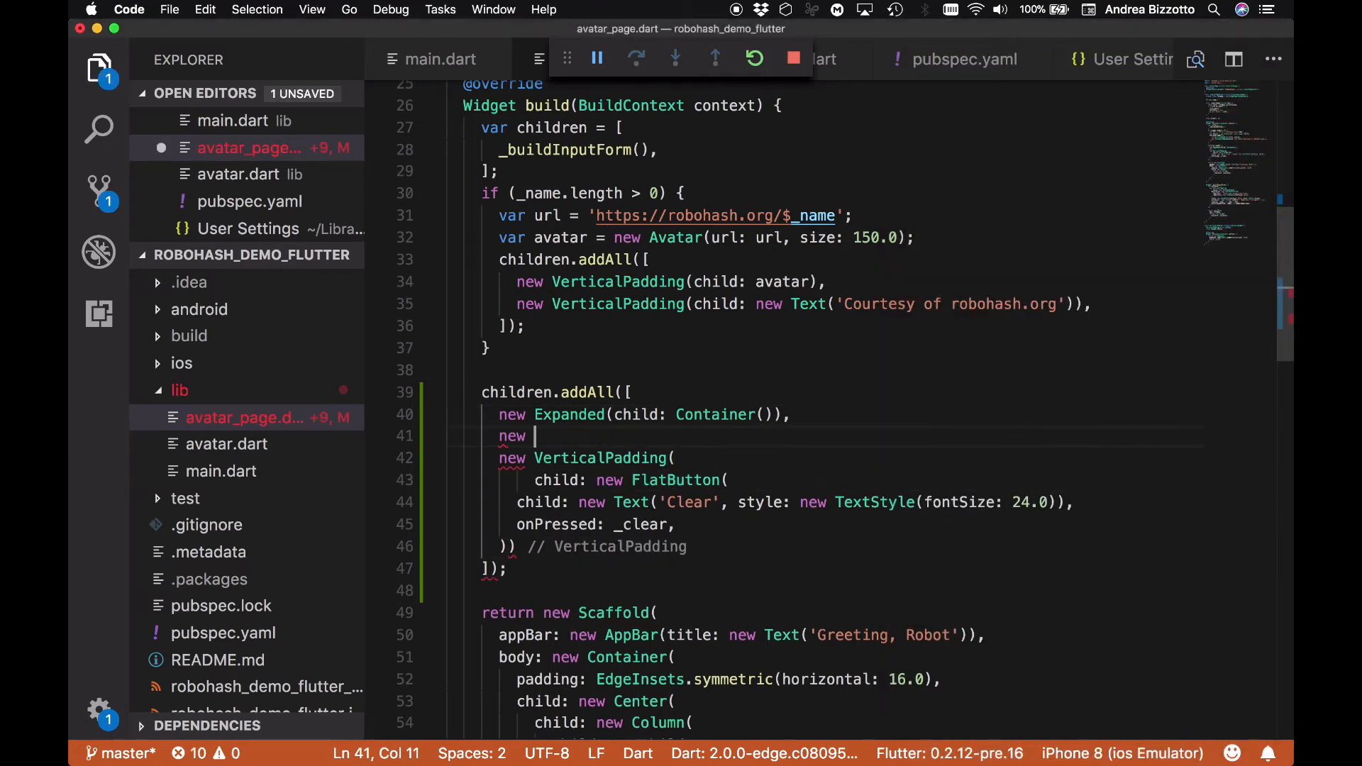
Wrap the Clear button's padding in a Row and begin a mainAxisAlignment line
{"action": "type", "text": "Row()"}
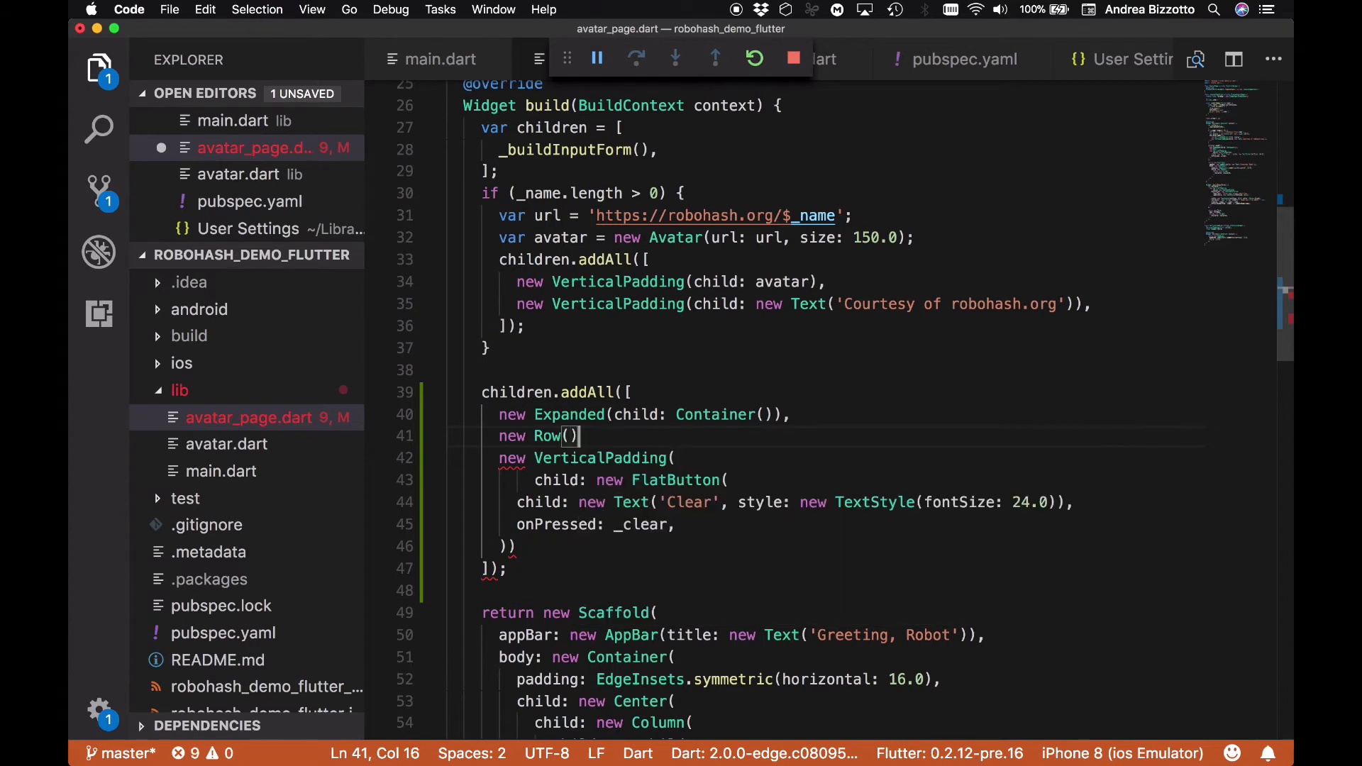
{"action": "type", "text": "chi"}
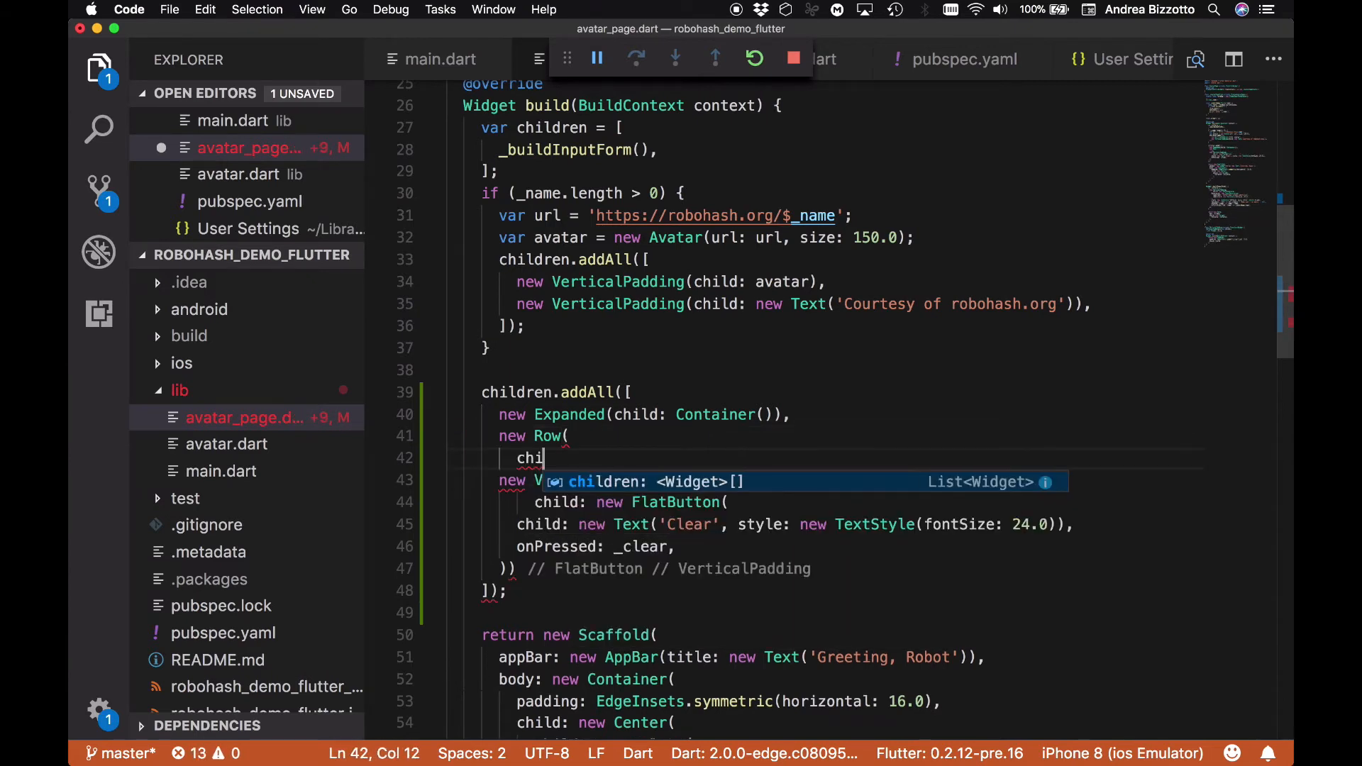
{"action": "key", "text": "Tab"}
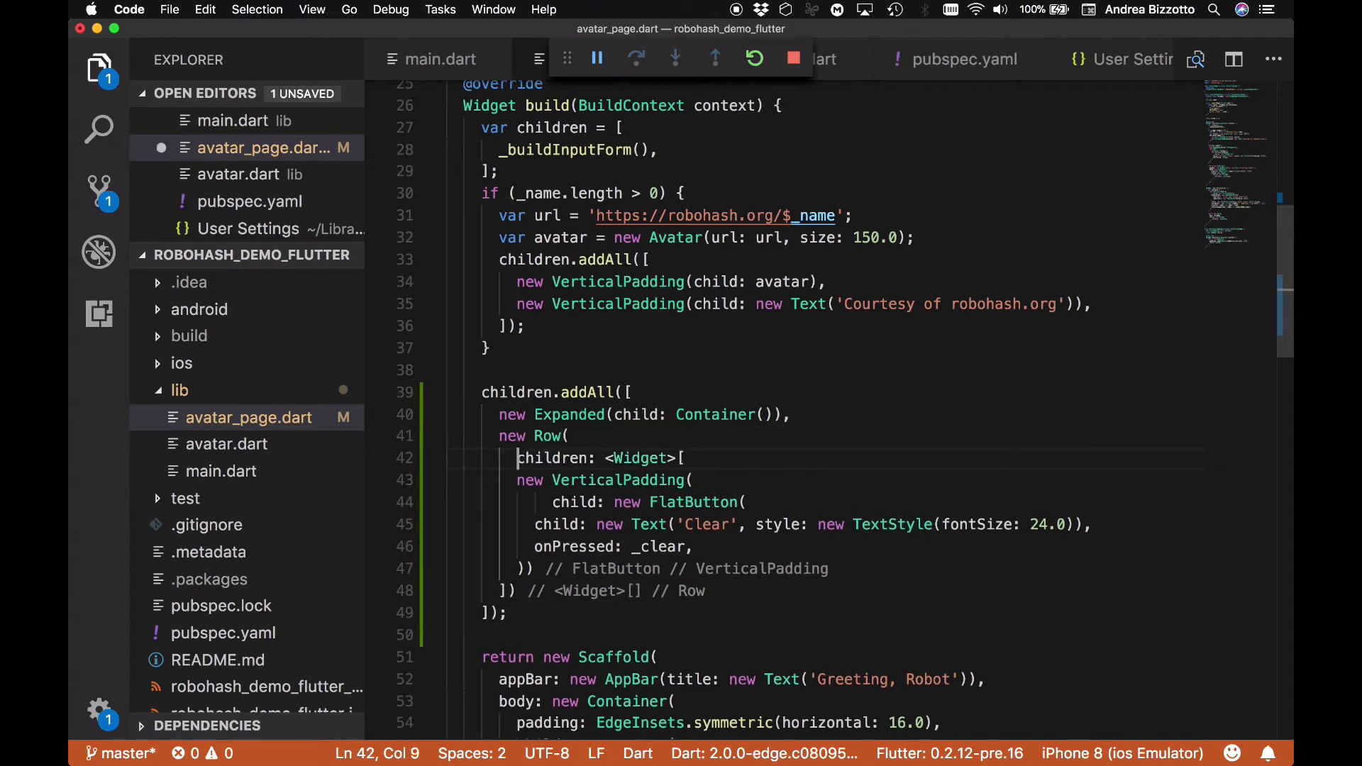
{"action": "key", "text": "Return"}
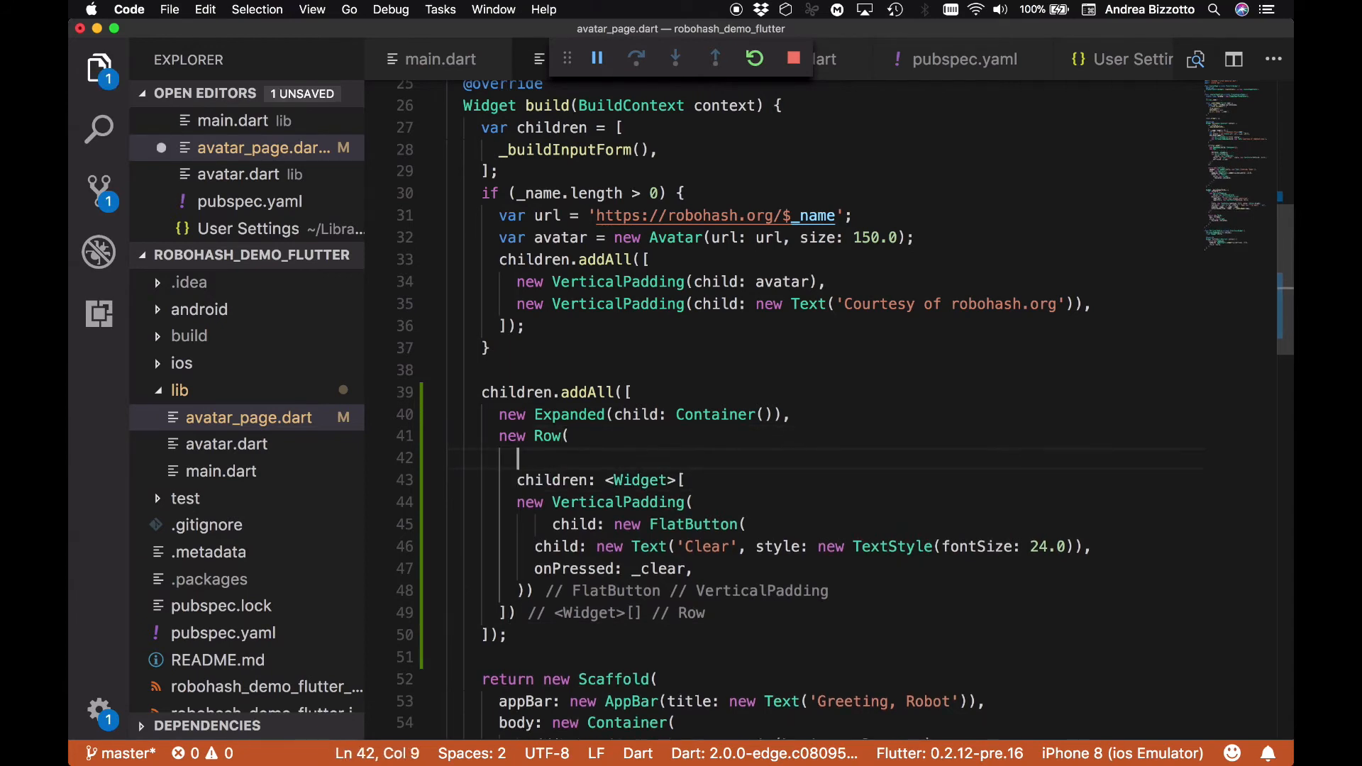
{"action": "type", "text": "max"}
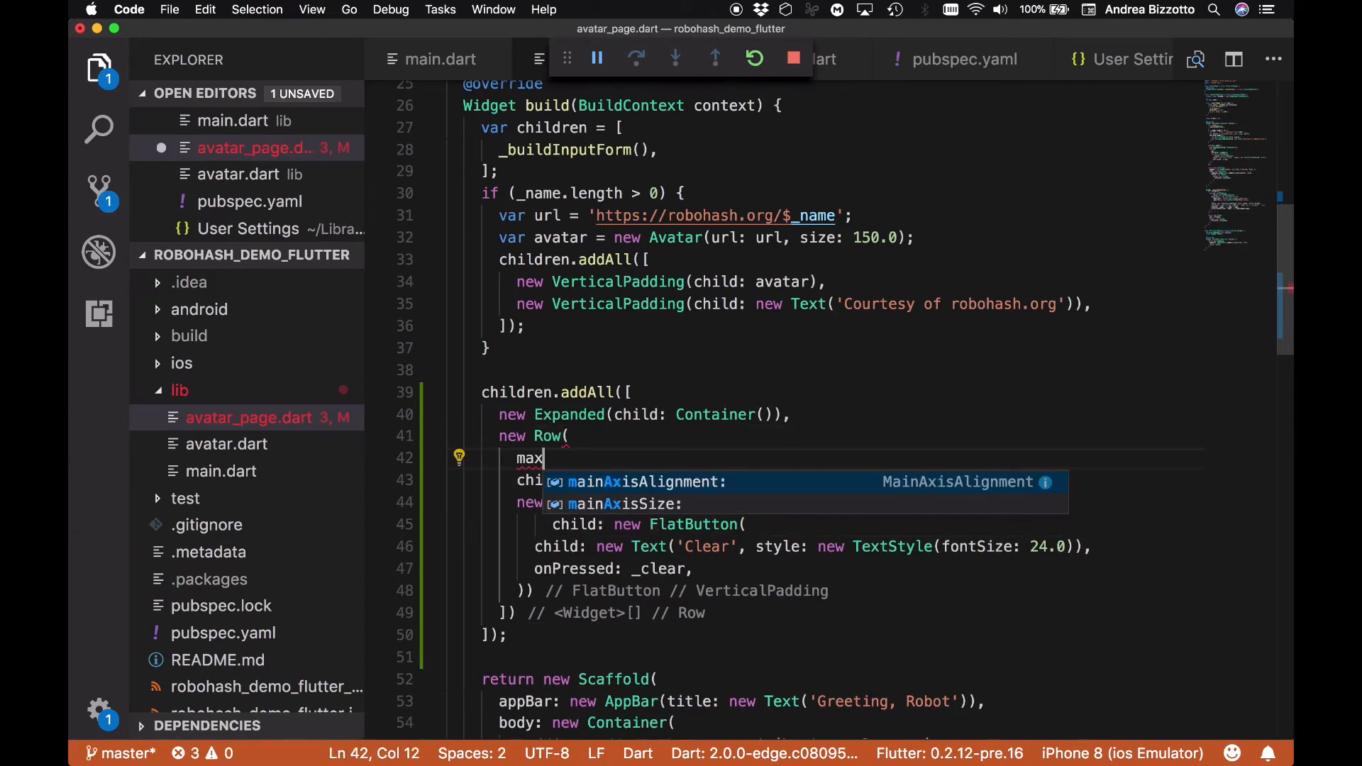
{"action": "type", "text": "mainAxisAlignment: Mina"}
{"action": "type", "text": "void _clear() {"}
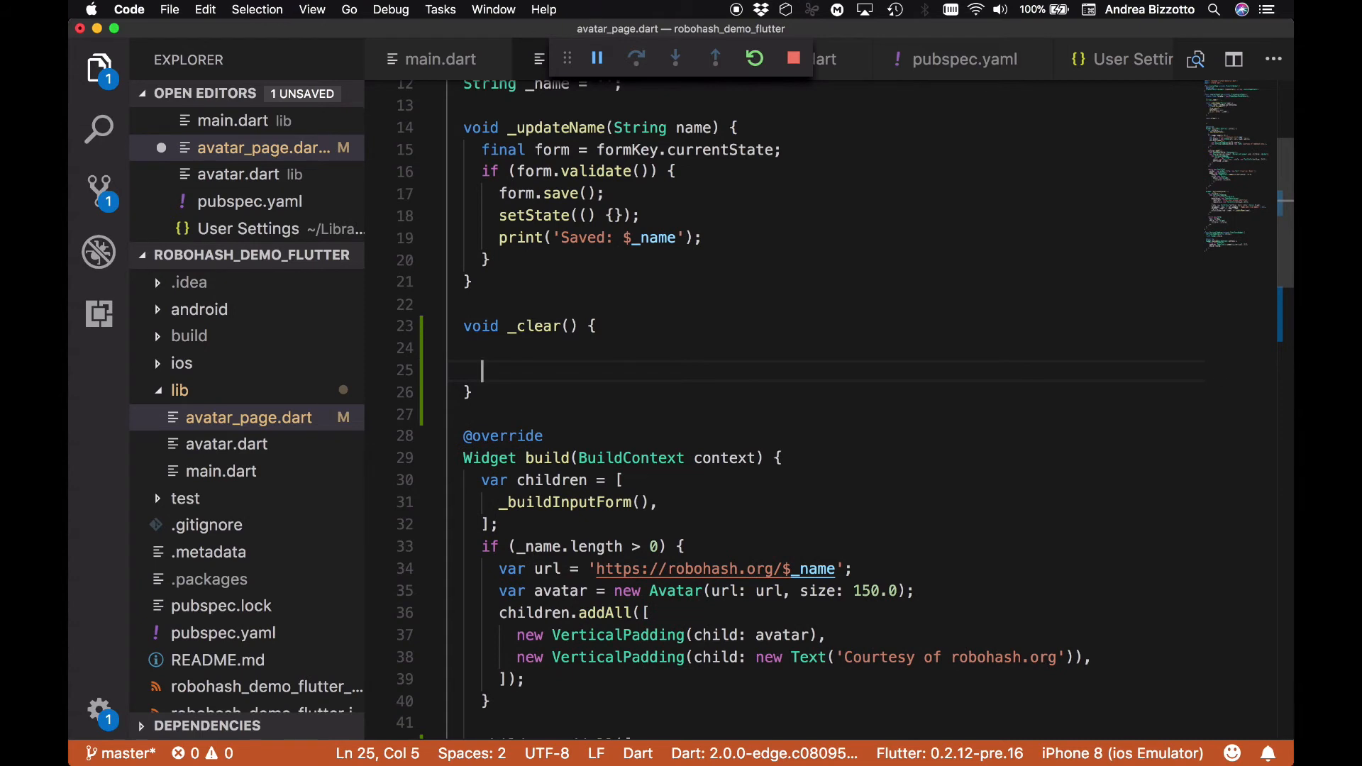
In _clear, store formKey.currentState in final form and call form.reset()
{"action": "type", "text": "fin"}
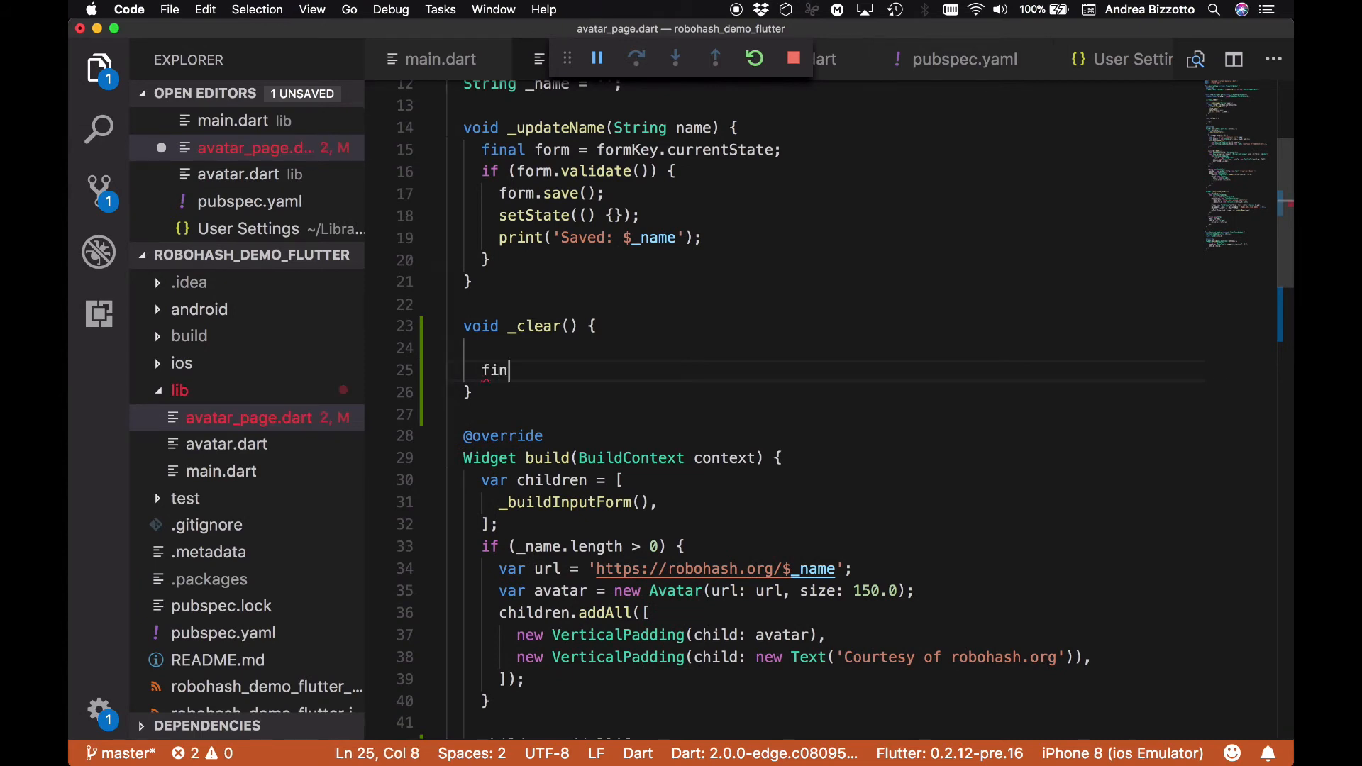
{"action": "type", "text": "al form ="}
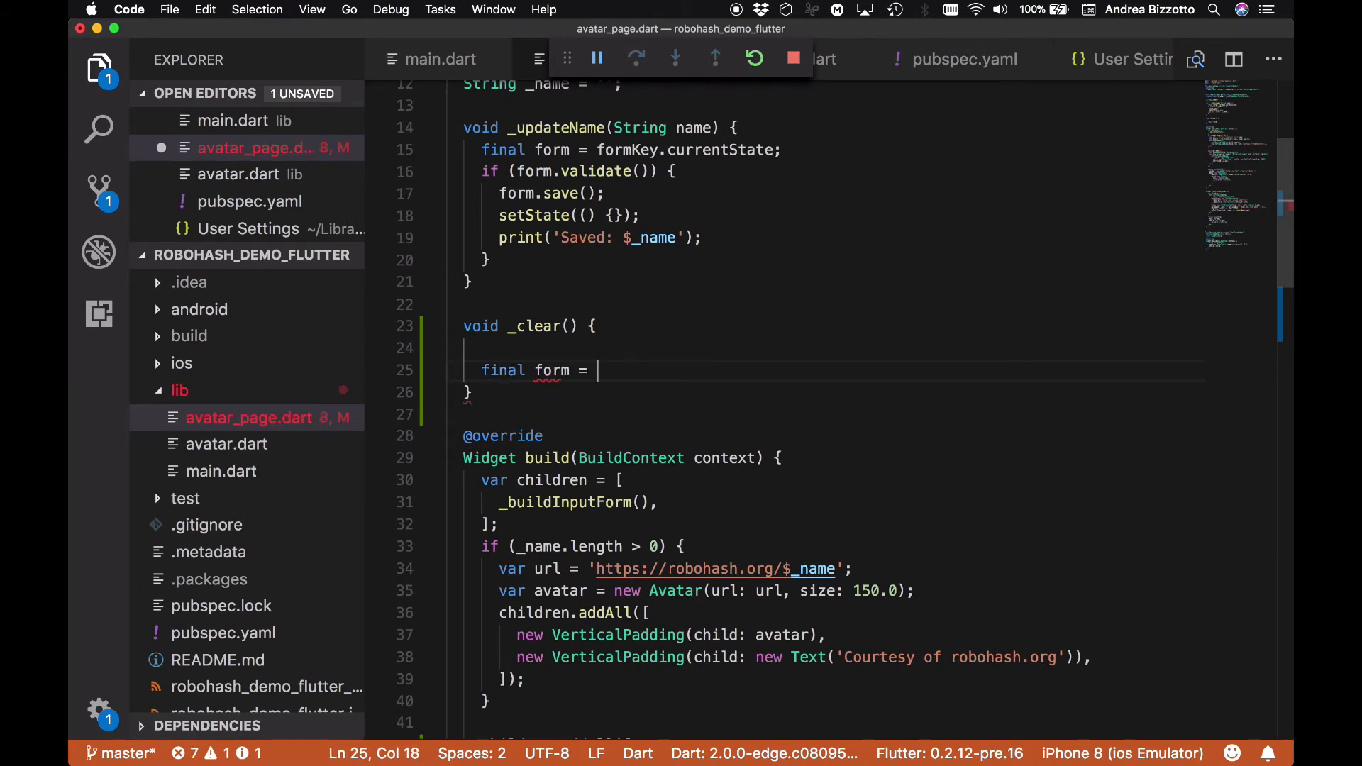
{"action": "type", "text": "formKey"}
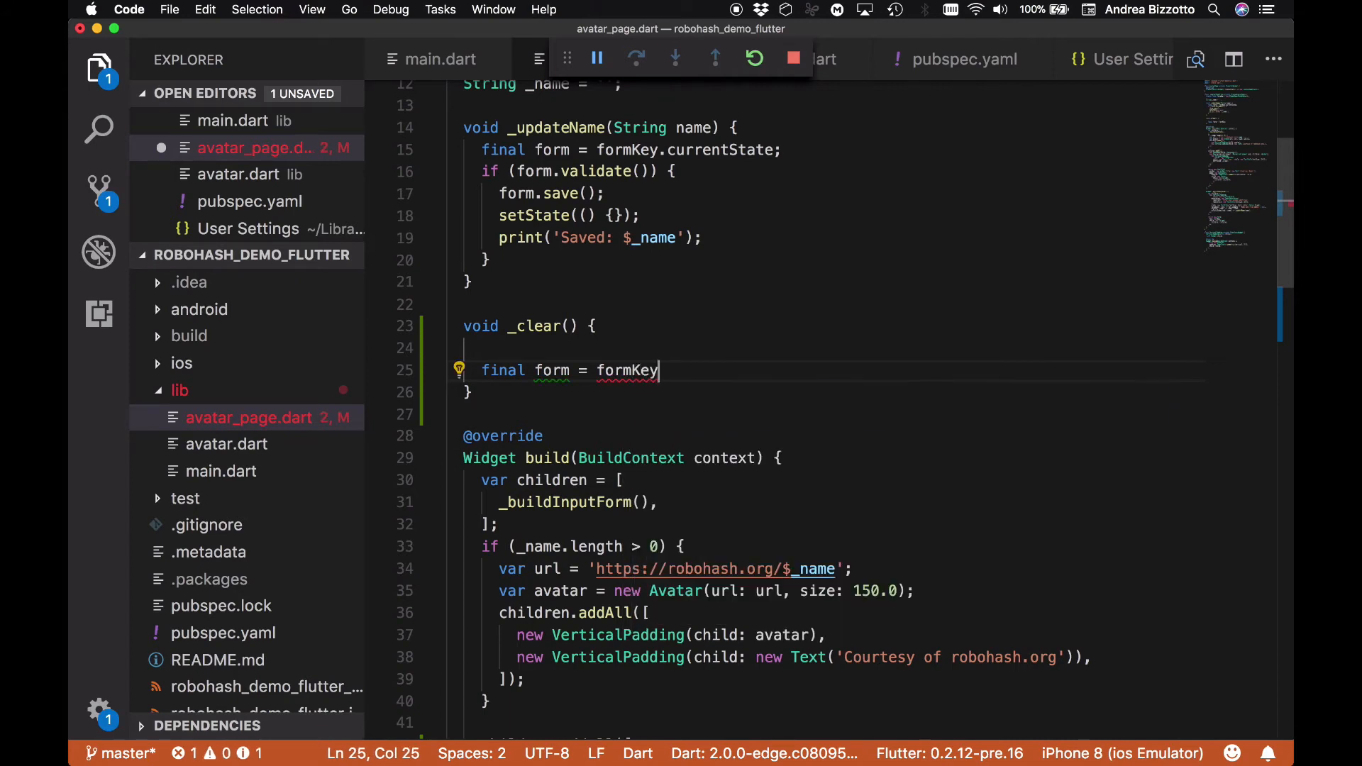
{"action": "type", "text": ".currentContext"}
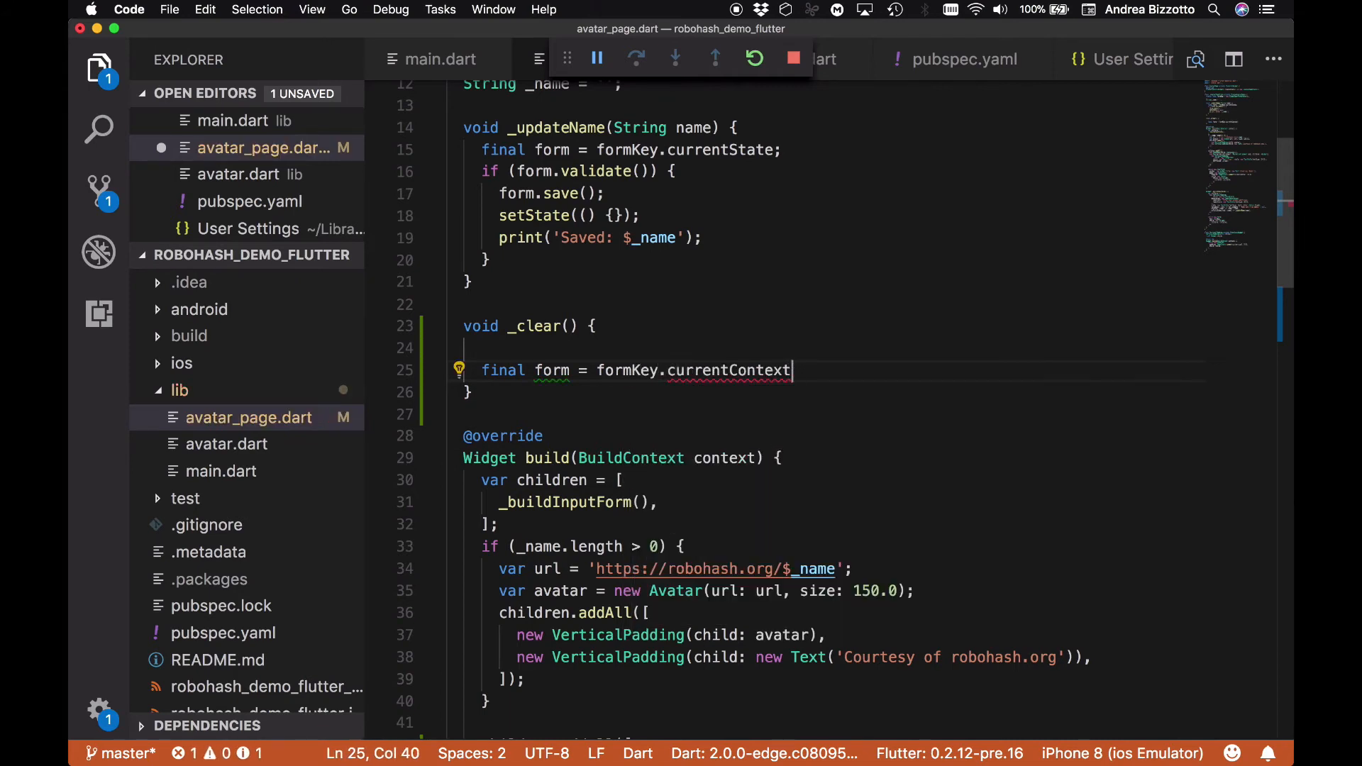
{"action": "type", "text": "currentState;"}
{"action": "type", "text": "form"}
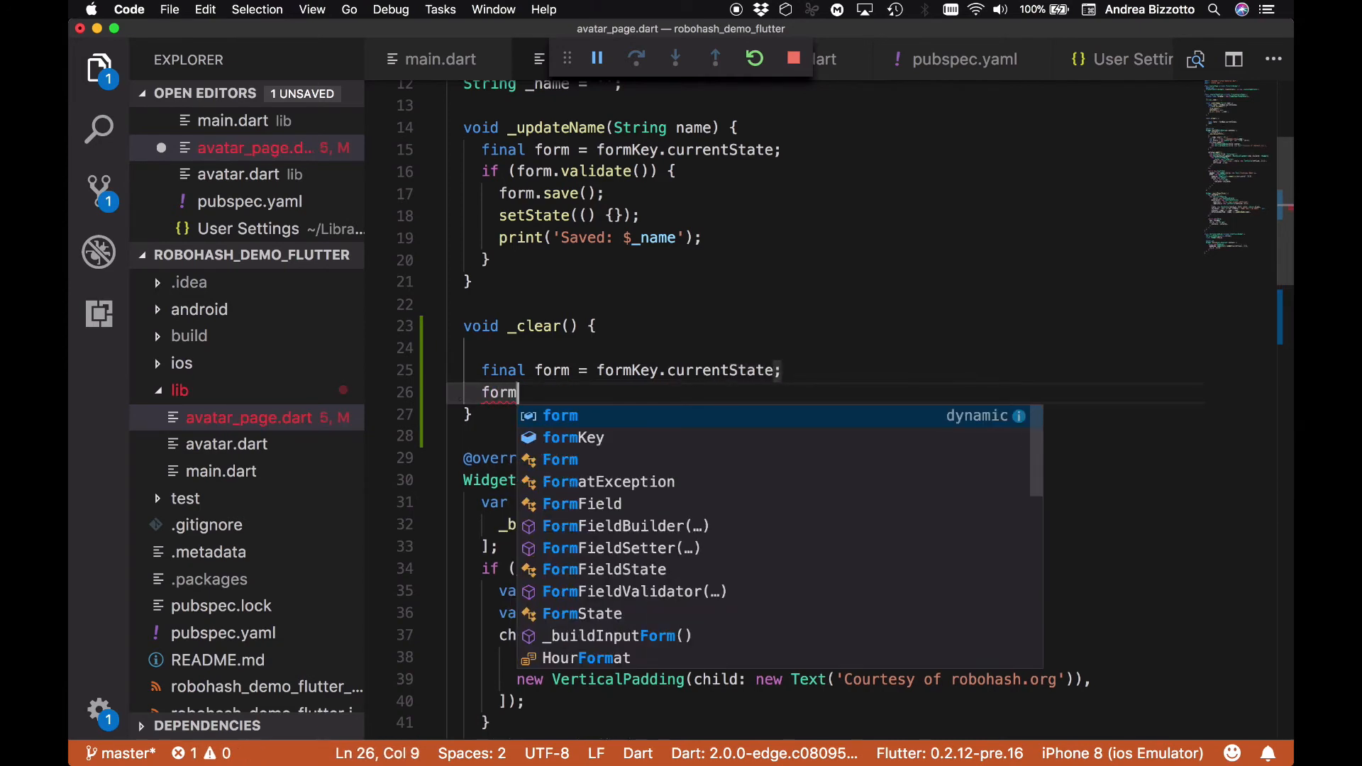
{"action": "type", "text": ".reset();"}
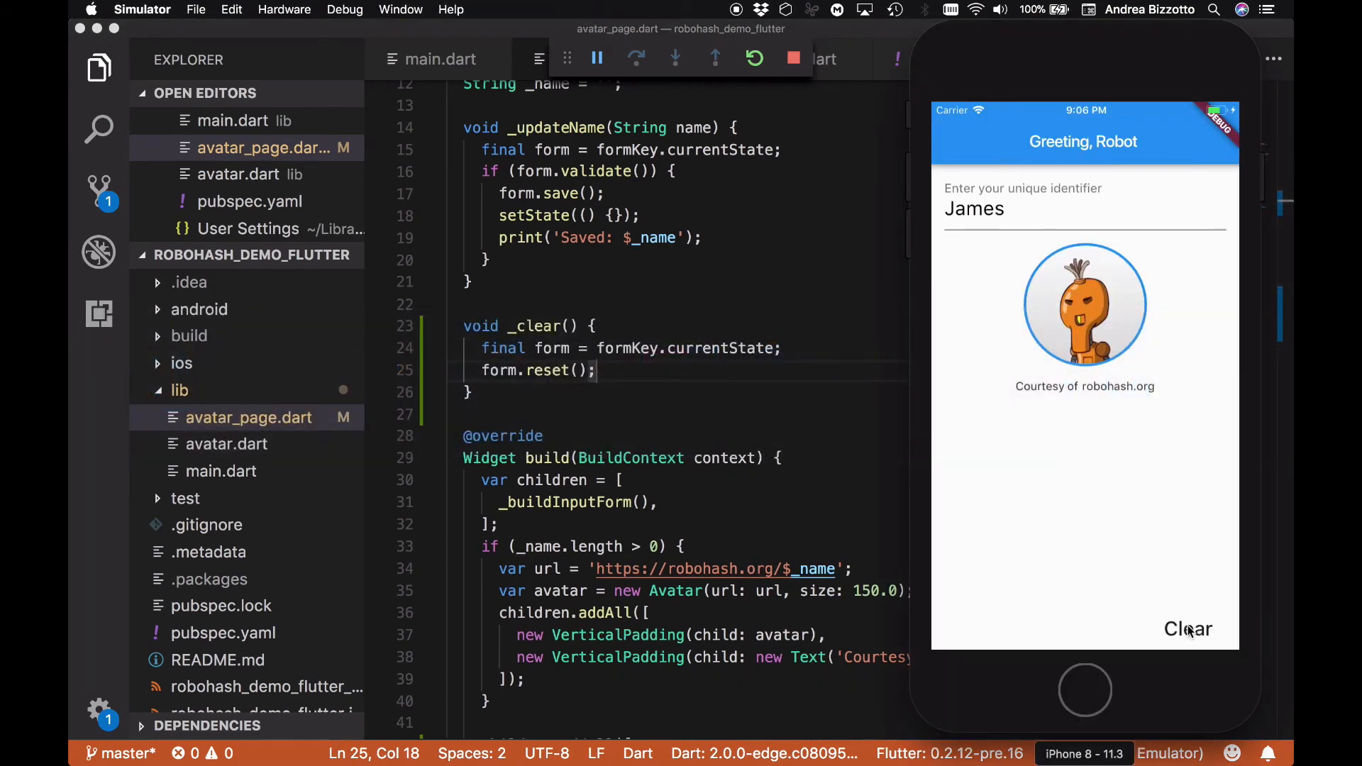
Tap Clear in the Simulator to erase James, then tap the name field to check focus
{"action": "left_click", "coordinate": [1188, 629]}
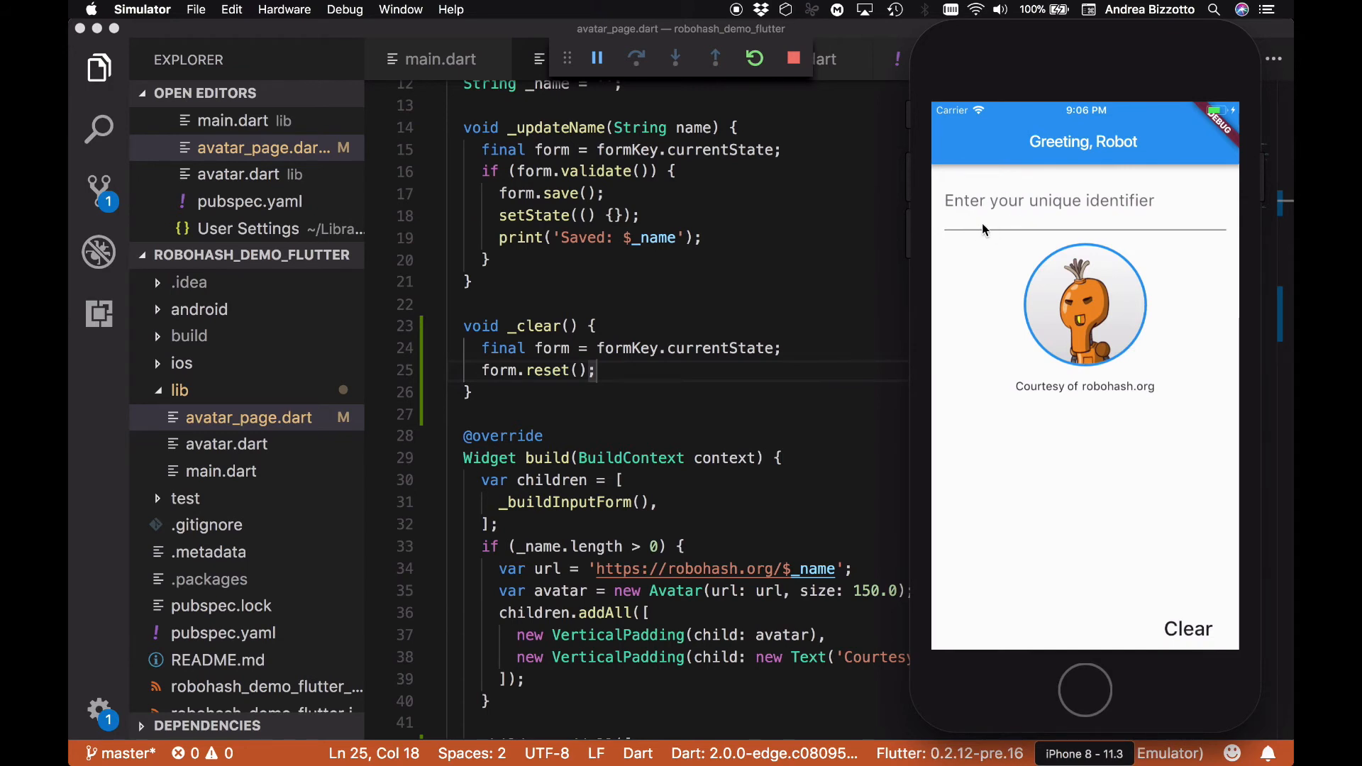
{"action": "mouse_move", "coordinate": [974, 226]}
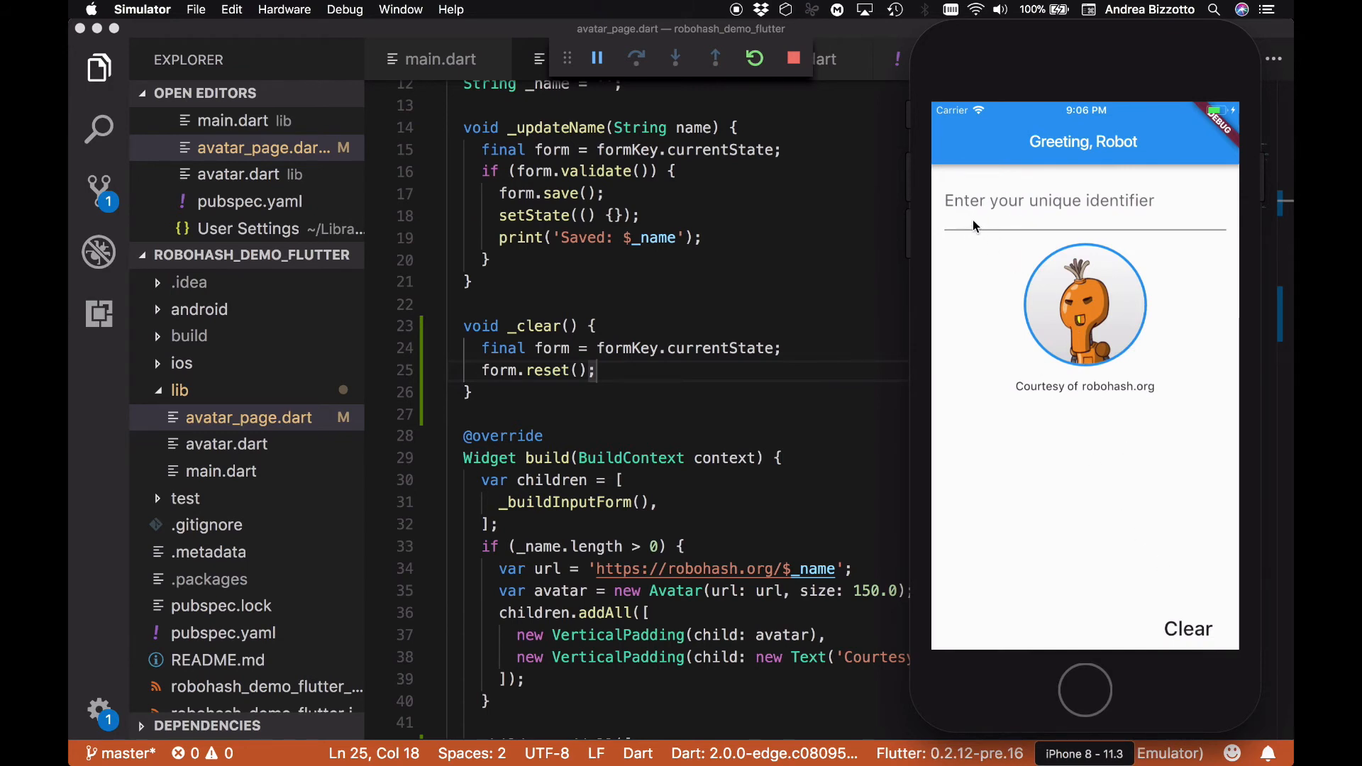
{"action": "left_click", "coordinate": [1084, 200]}
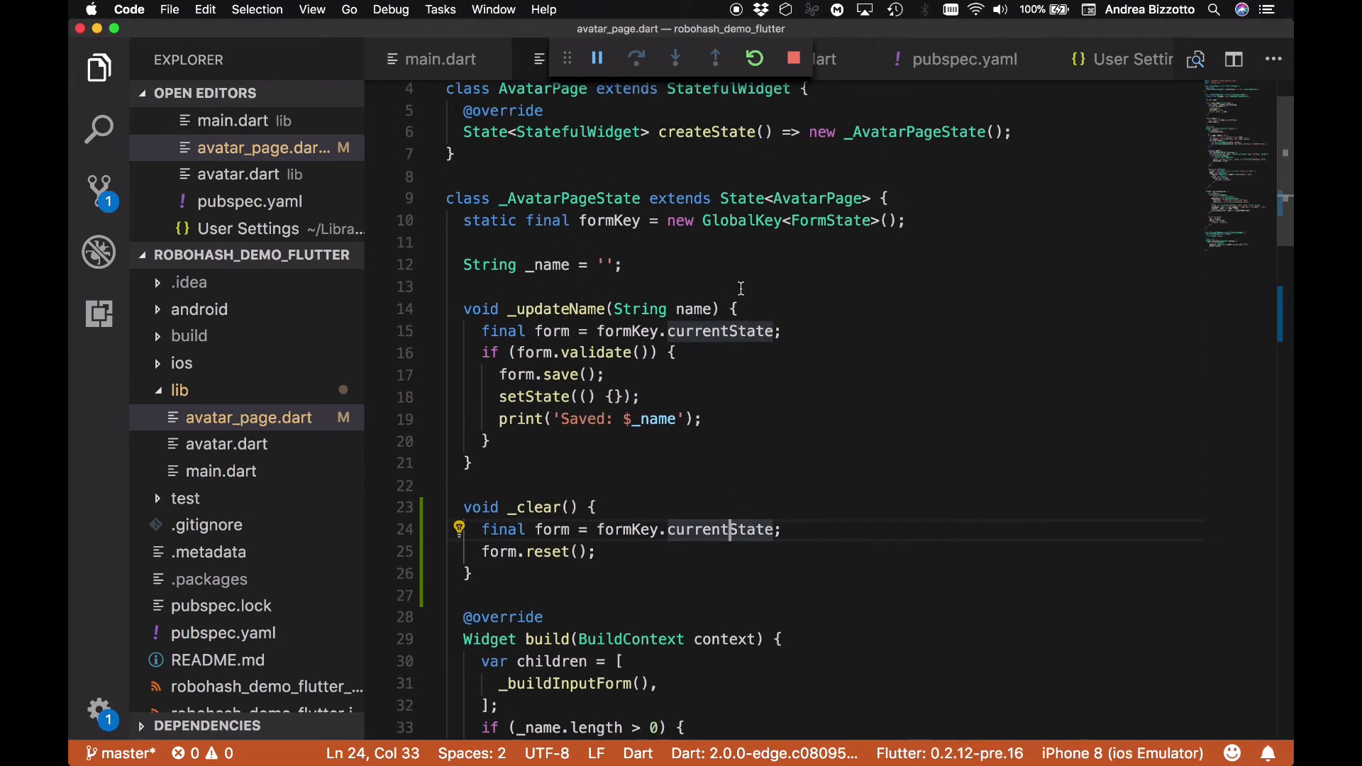
Declare 'FocusNode _focusNode = new FocusNode();' in the page state class
{"action": "type", "text": "F"}
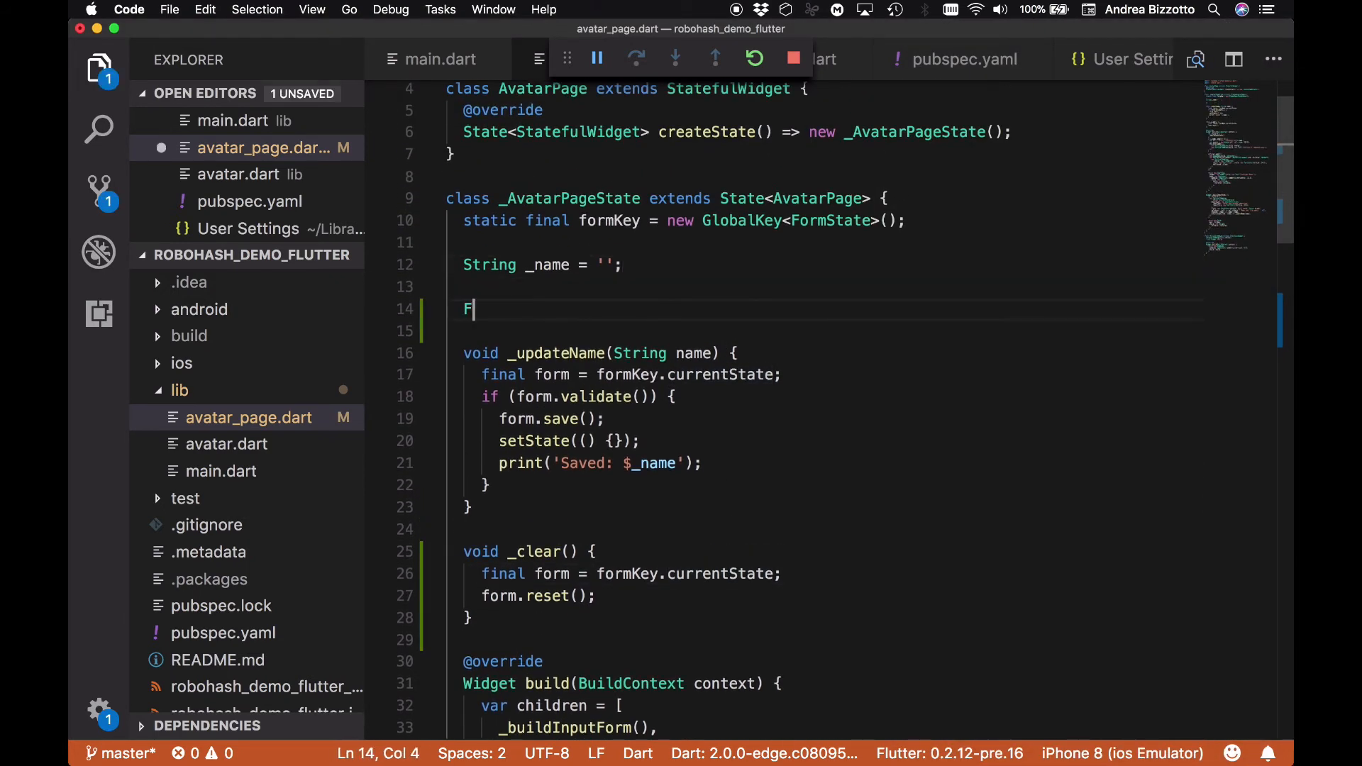
{"action": "type", "text": "ocusNode"}
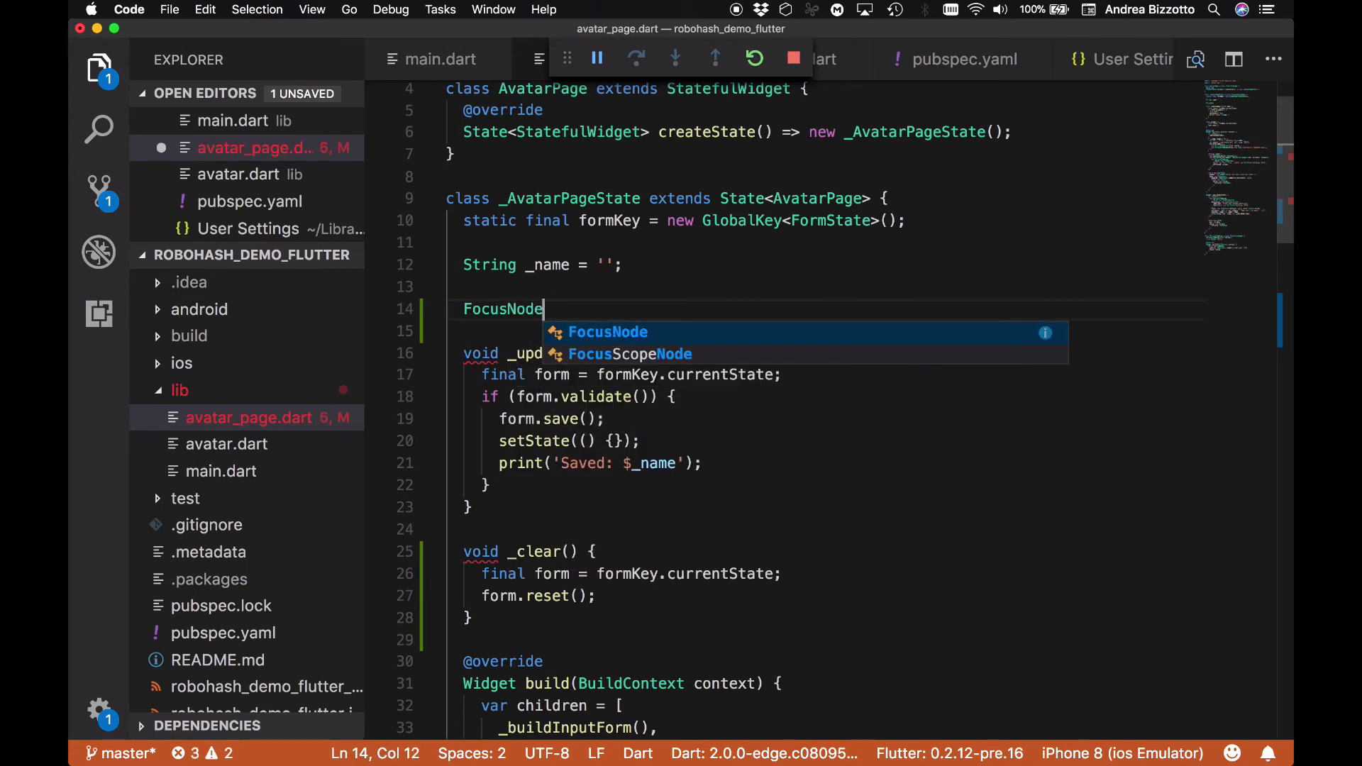
{"action": "type", "text": "_for"}
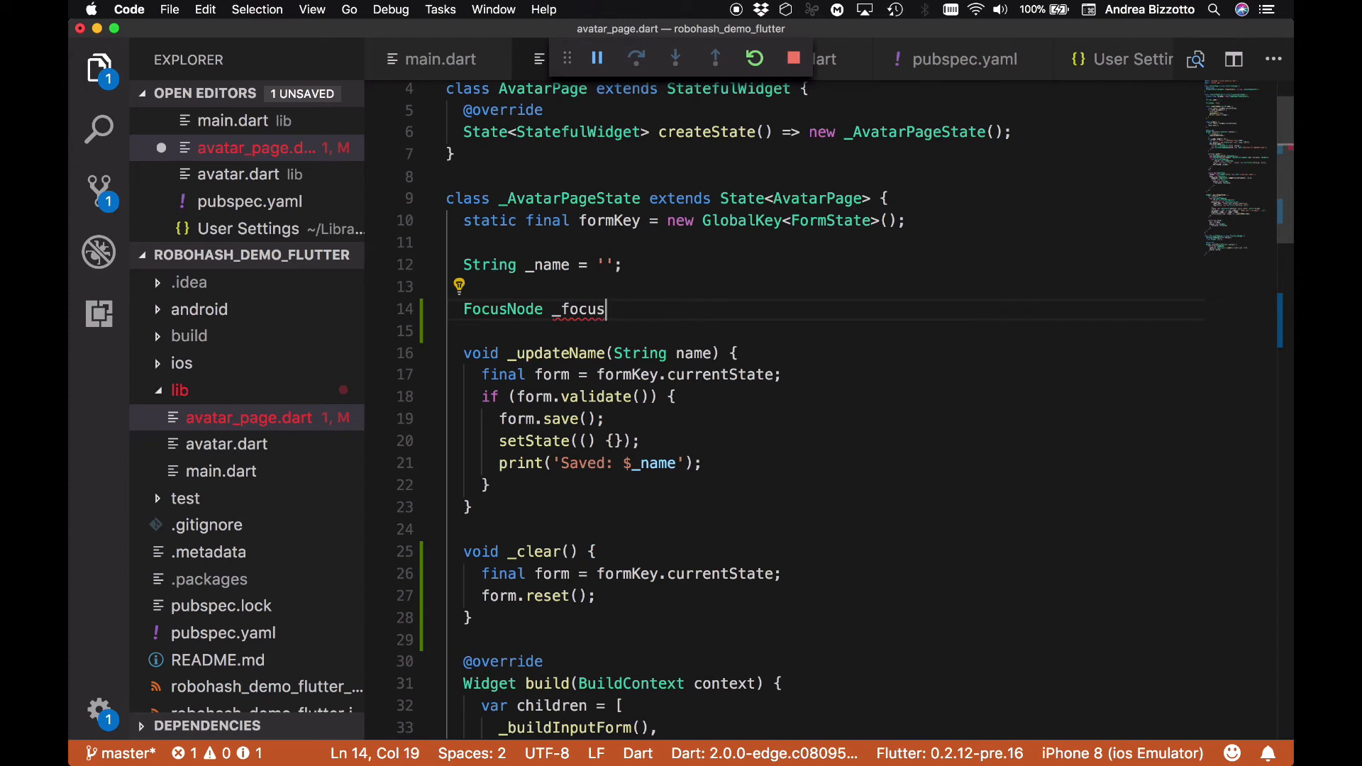
{"action": "type", "text": "Node ="}
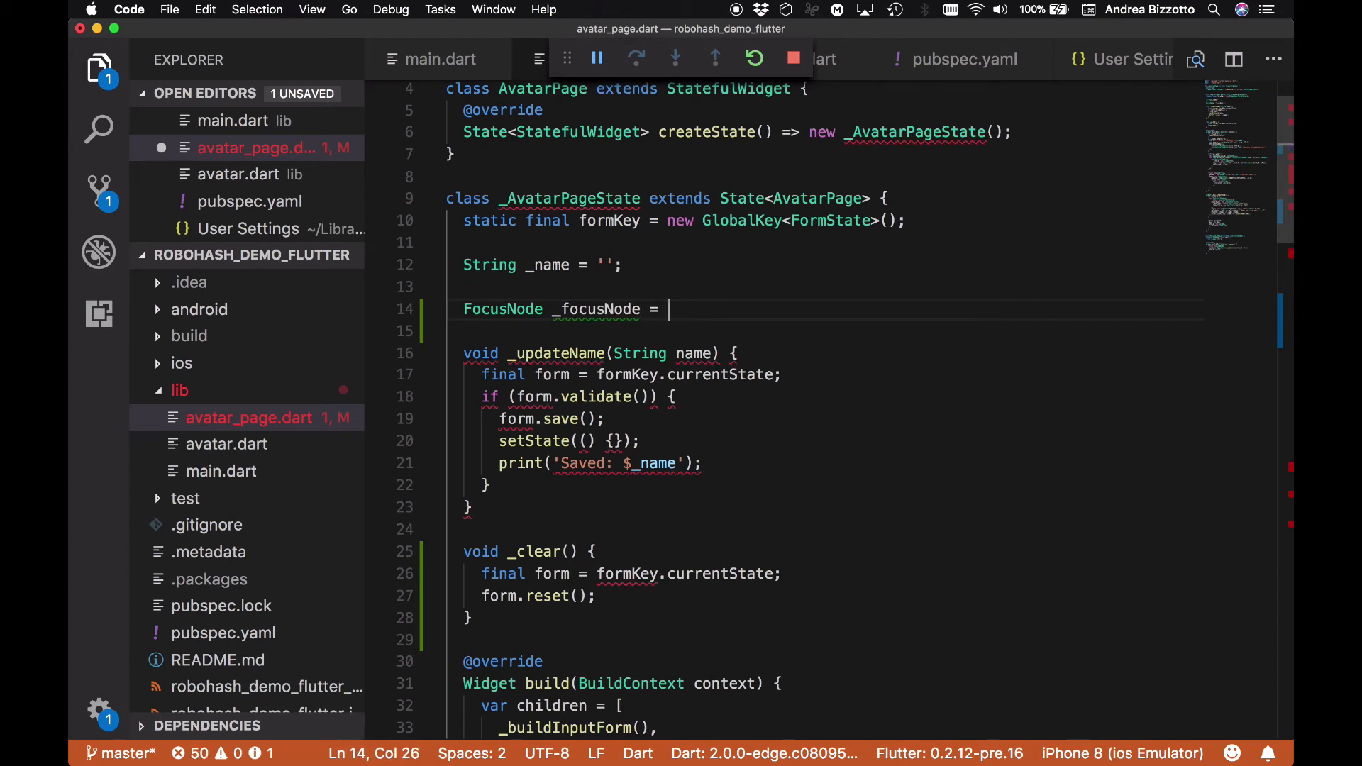
{"action": "type", "text": "new Focus"}
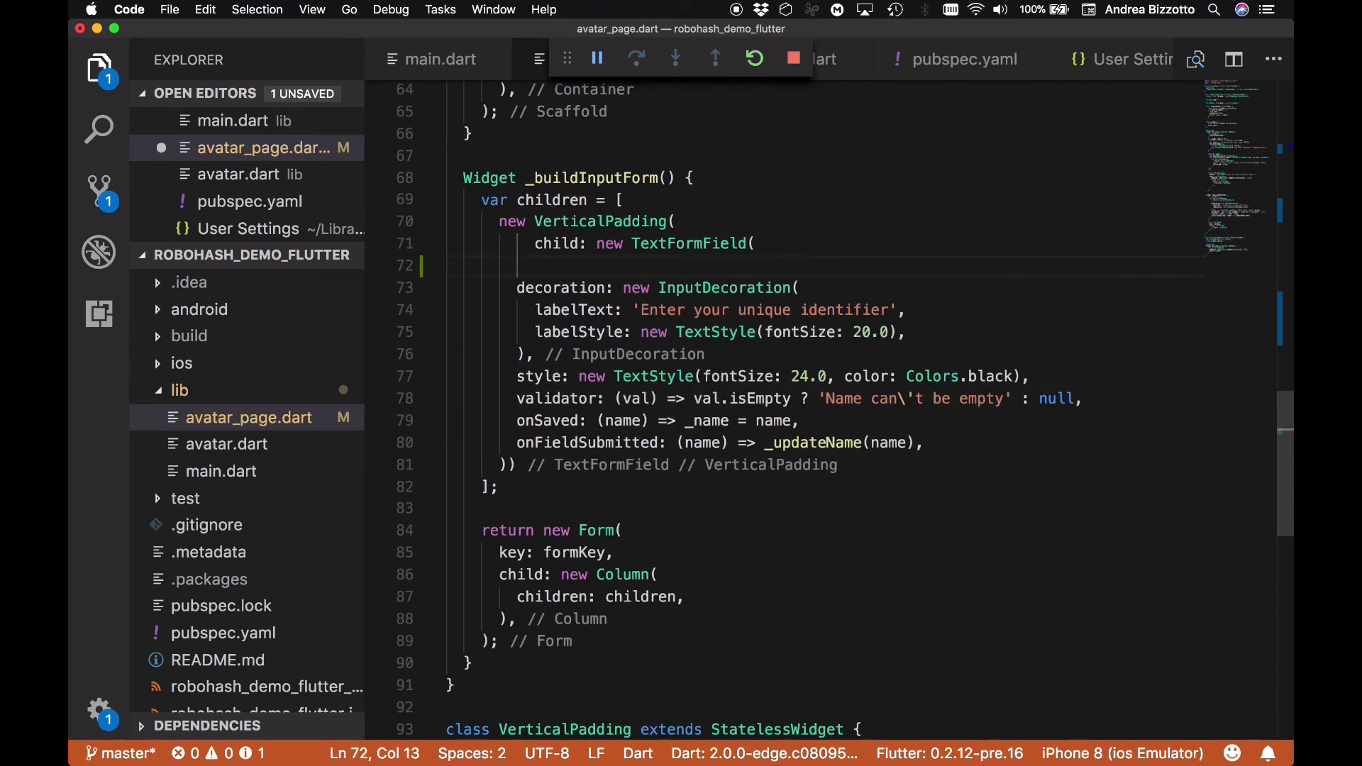
Pass _focusNode to the TextFormField with 'focusNode: _focusNode,'
{"action": "type", "text": "focusNode: _,"}
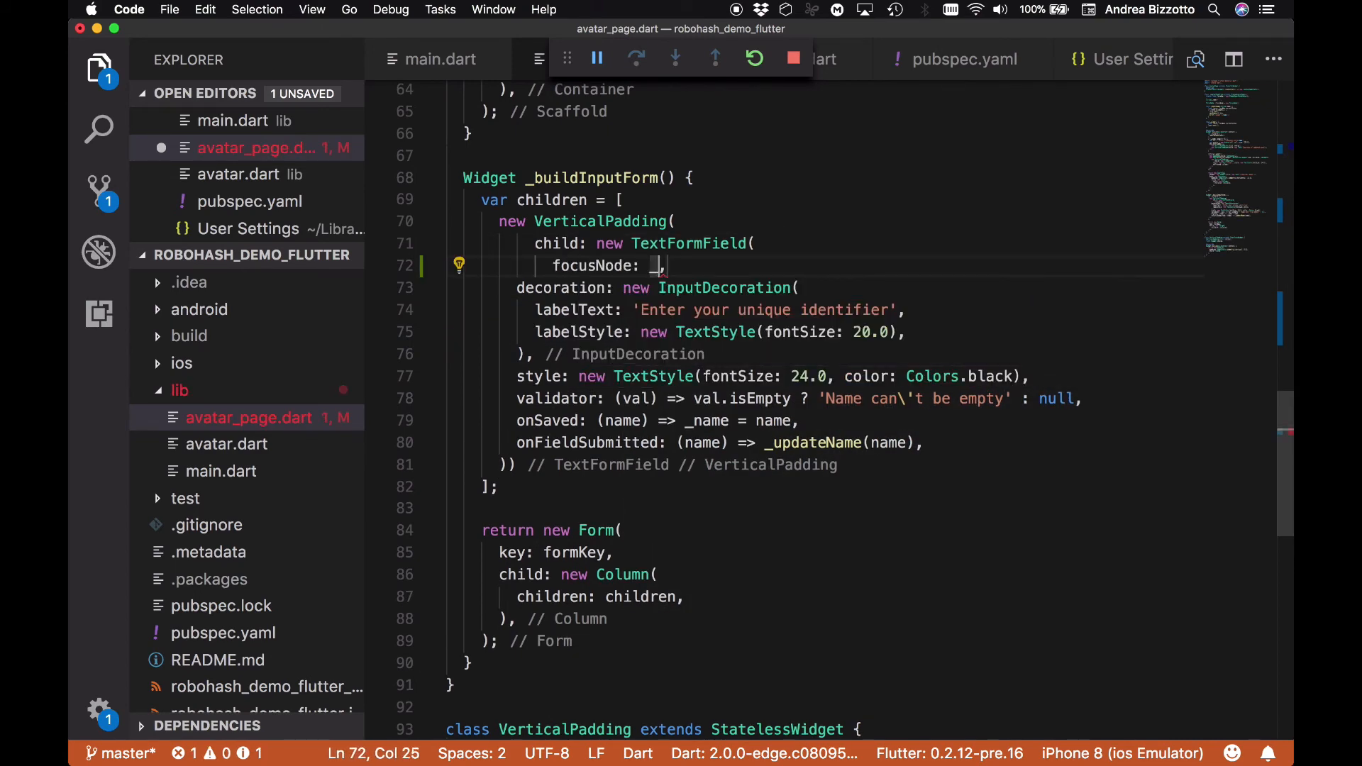
{"action": "type", "text": "_focus"}
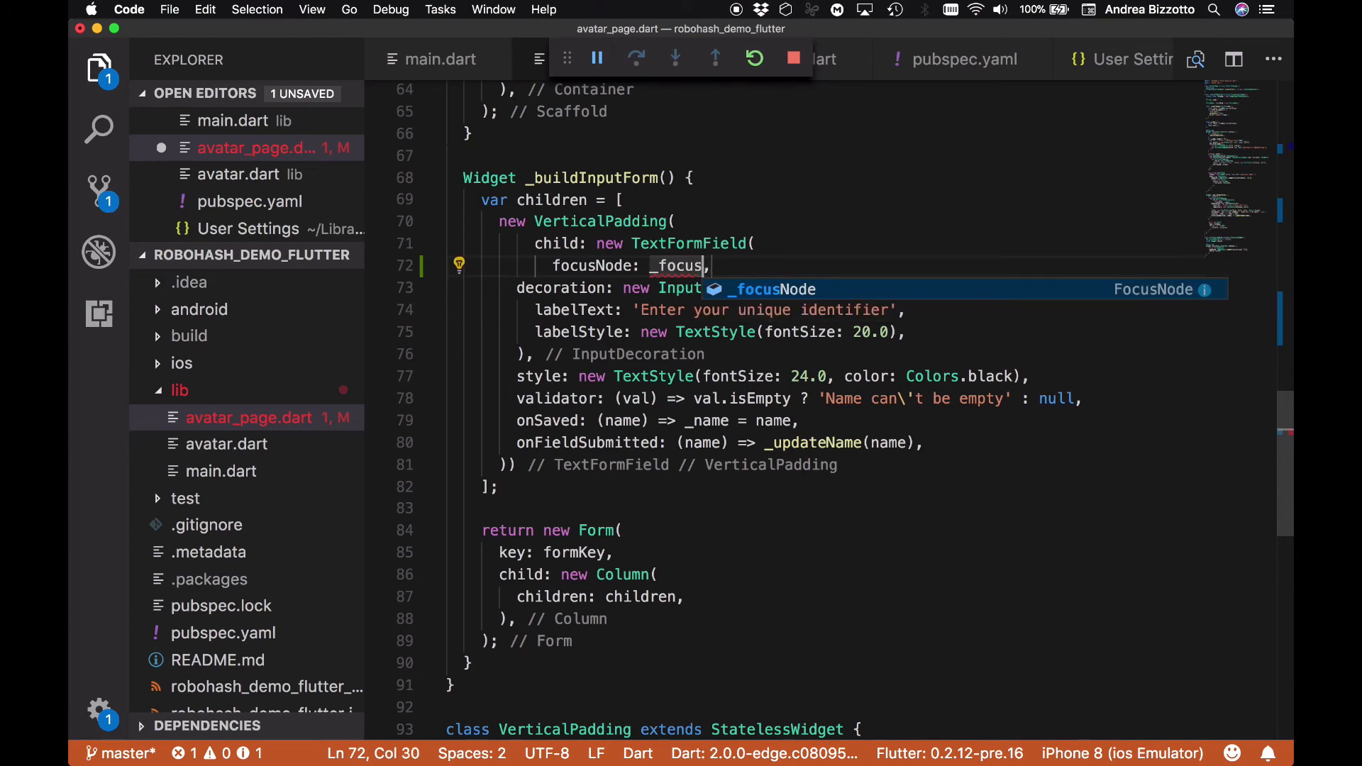
{"action": "key", "text": "Tab"}
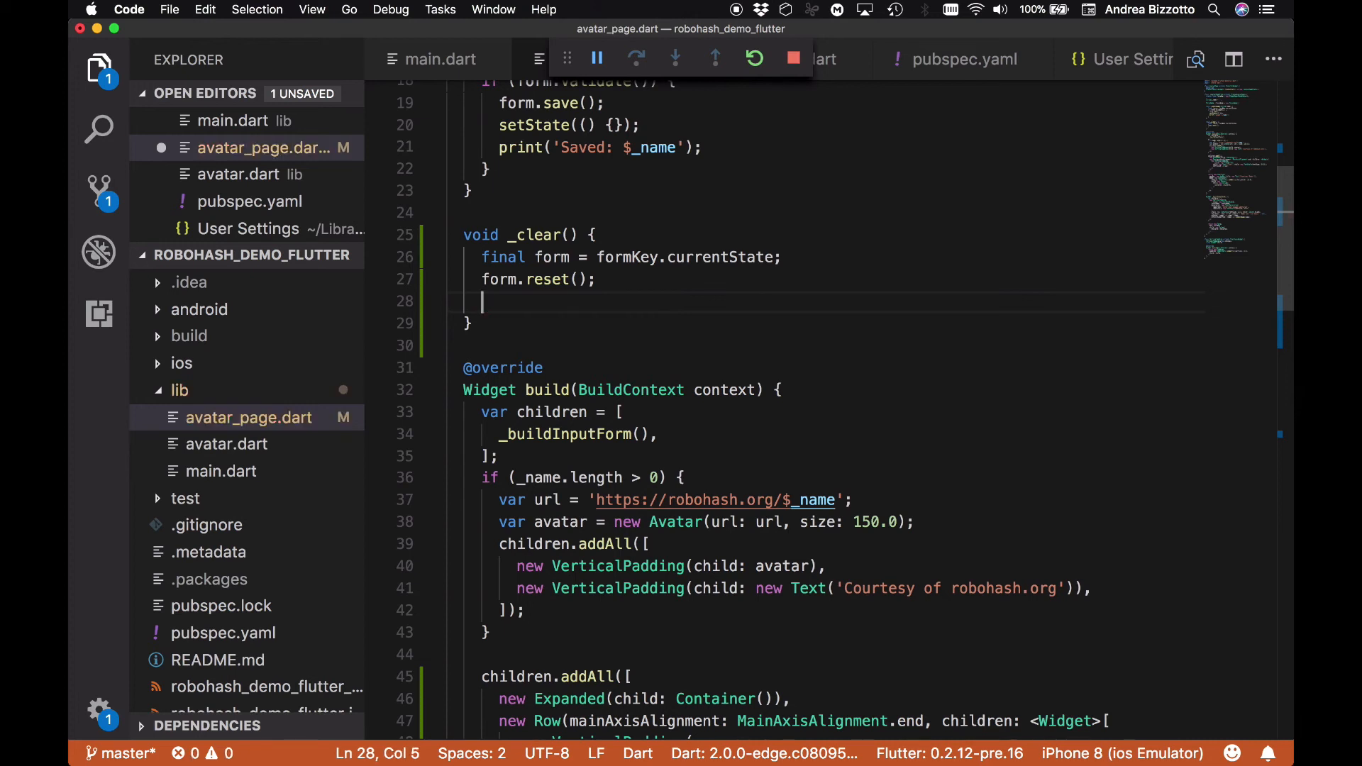
Add 'FocusScope.of(context).requestFocus(_focusNode);' to _clear after the form reset
{"action": "type", "text": "FocusScope.of(context).re"}
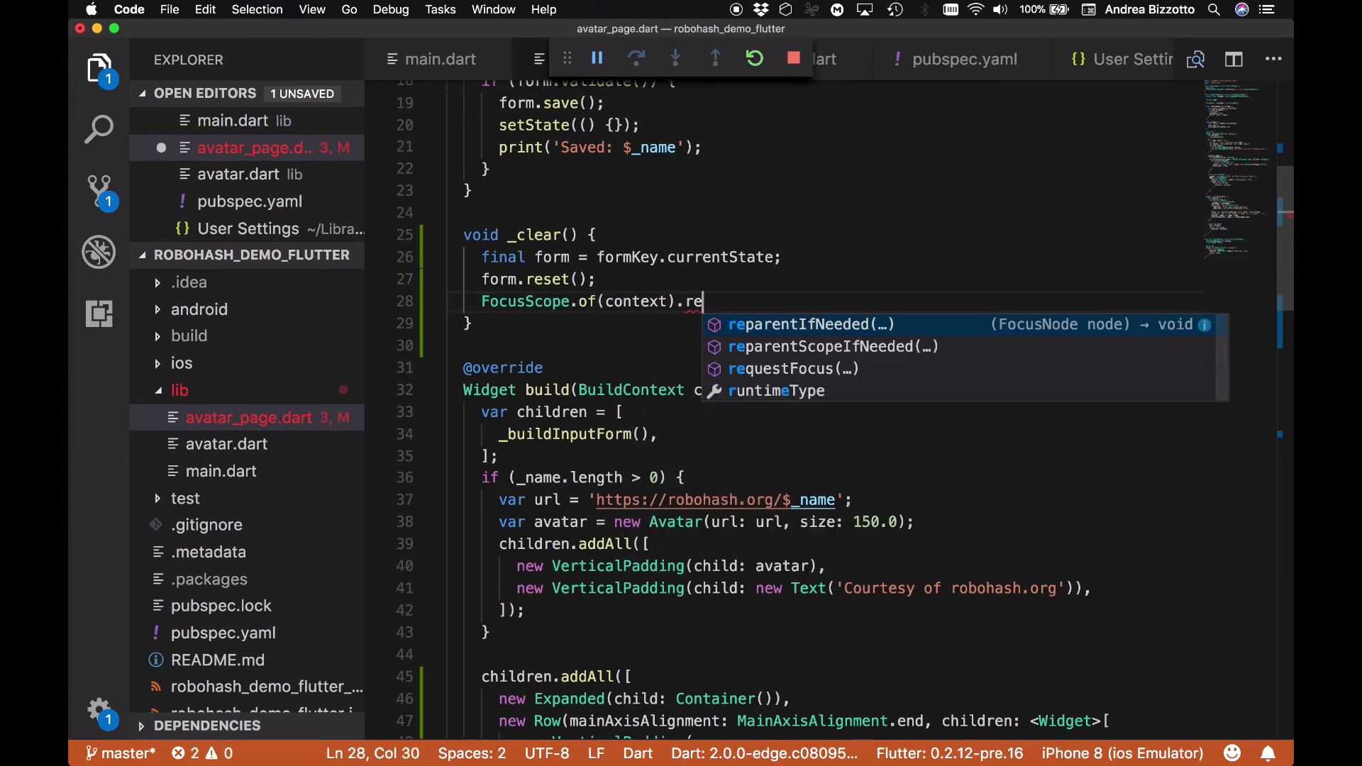
{"action": "left_click", "coordinate": [793, 369]}
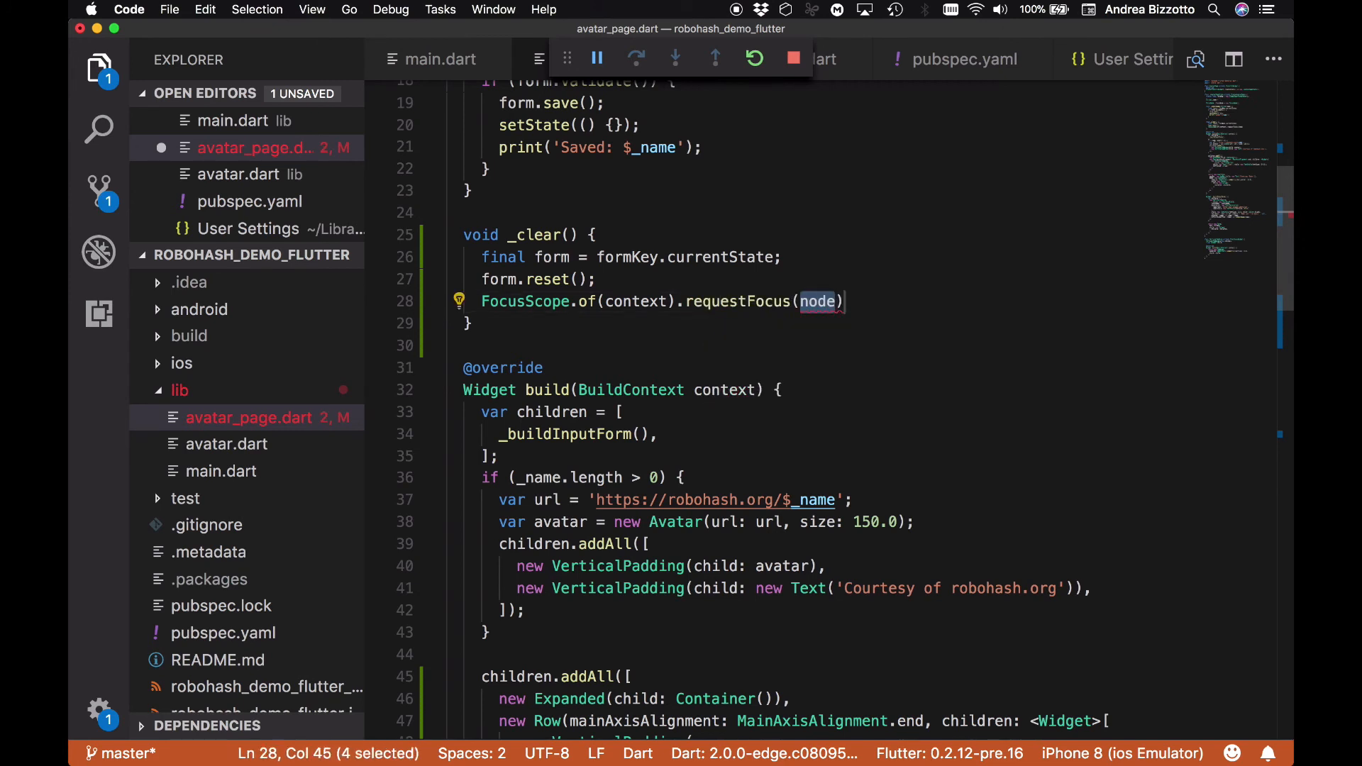
{"action": "type", "text": "_focusNode);"}
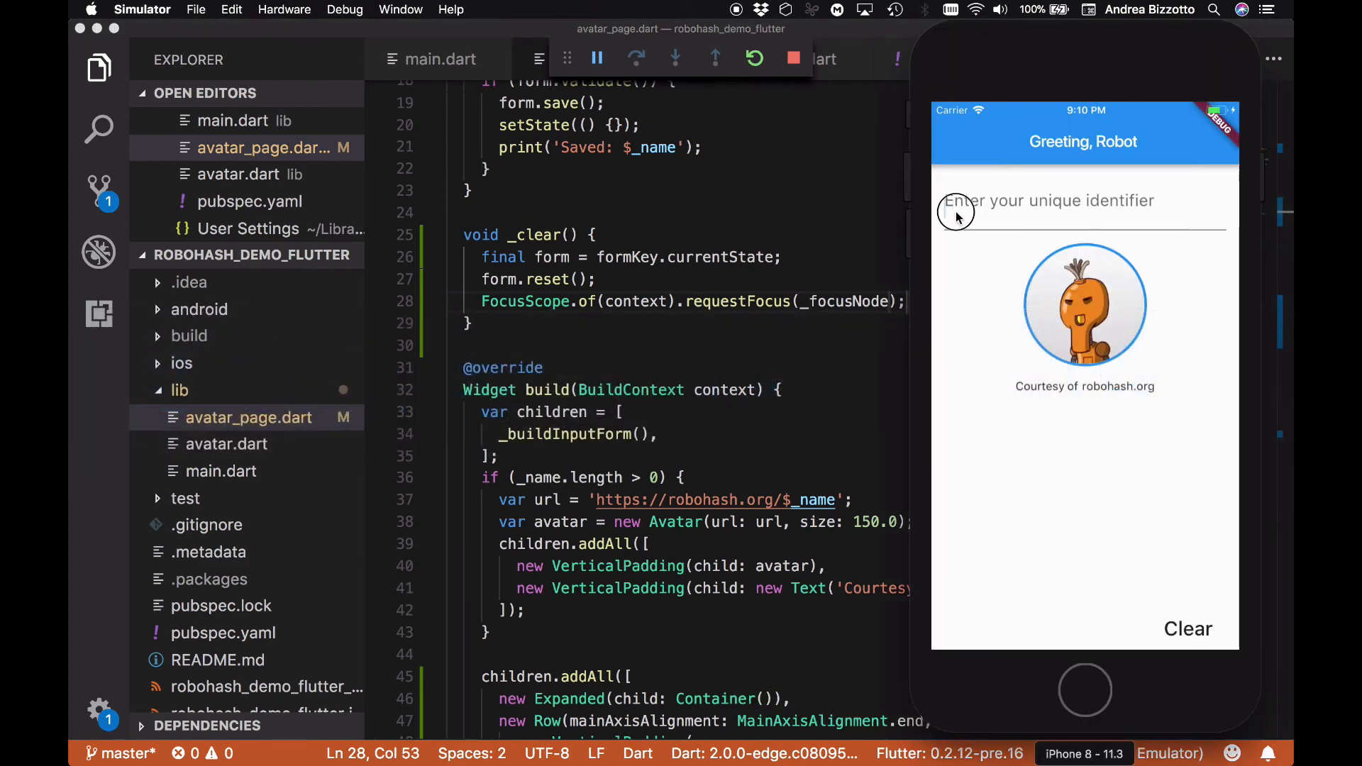
Enter Elliot, tap Clear, enter Trevor, and tap Clear again to confirm the field refocuses
{"action": "left_click", "coordinate": [1047, 208]}
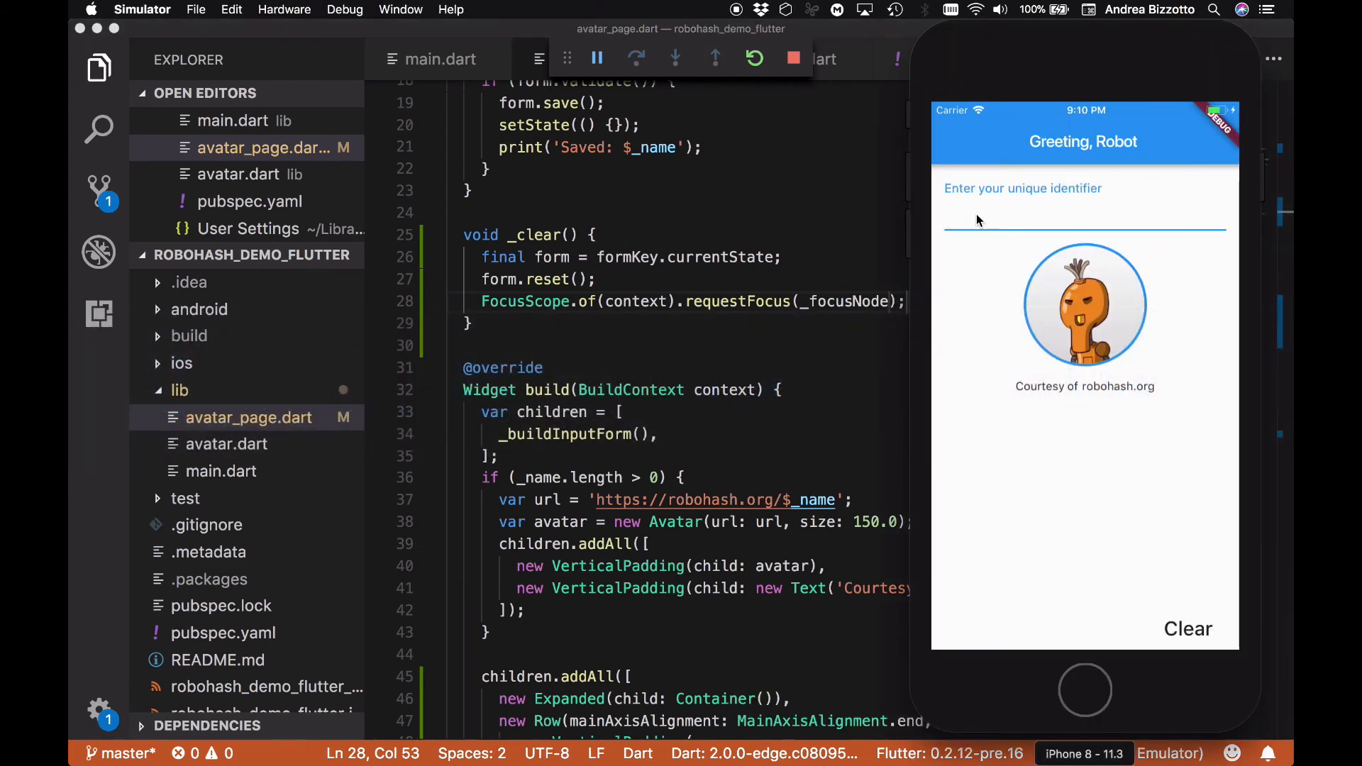
{"action": "type", "text": "Elliot"}
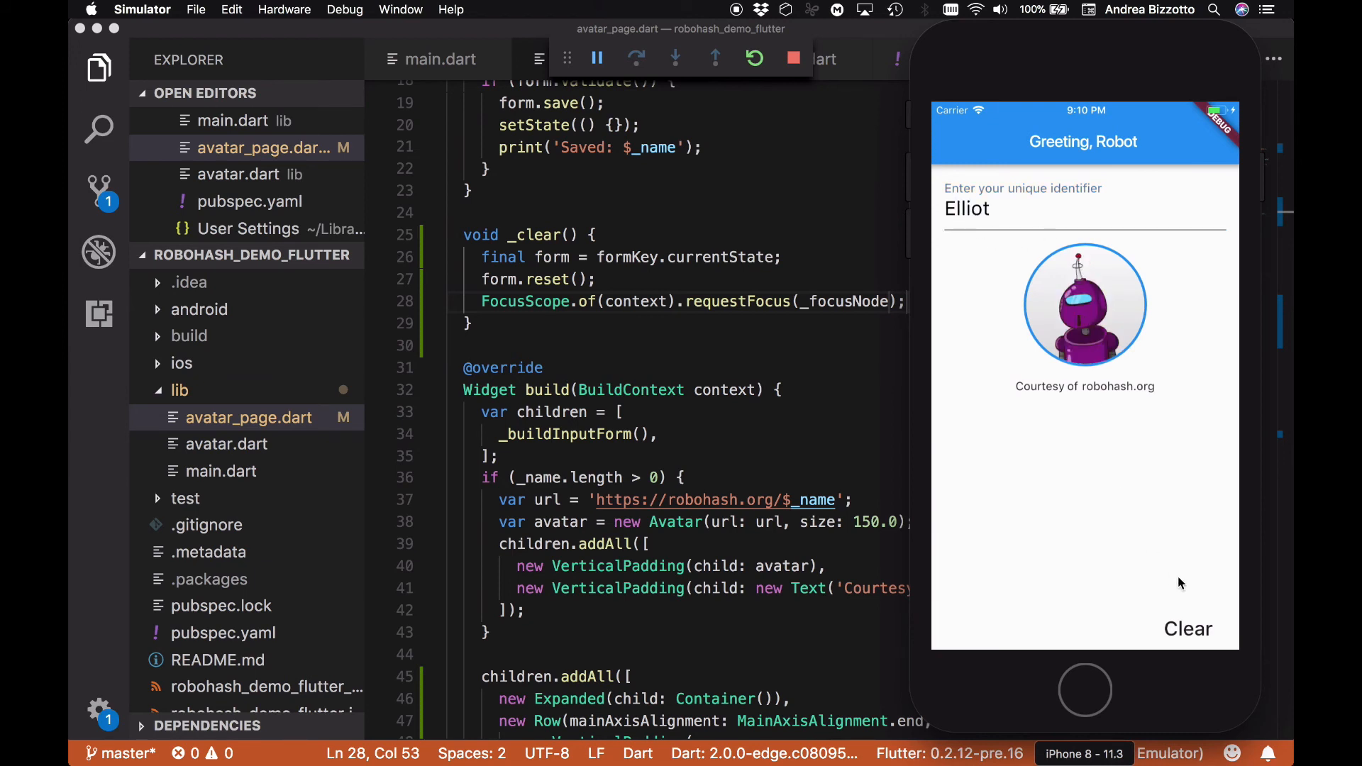
{"action": "left_click", "coordinate": [1187, 630]}
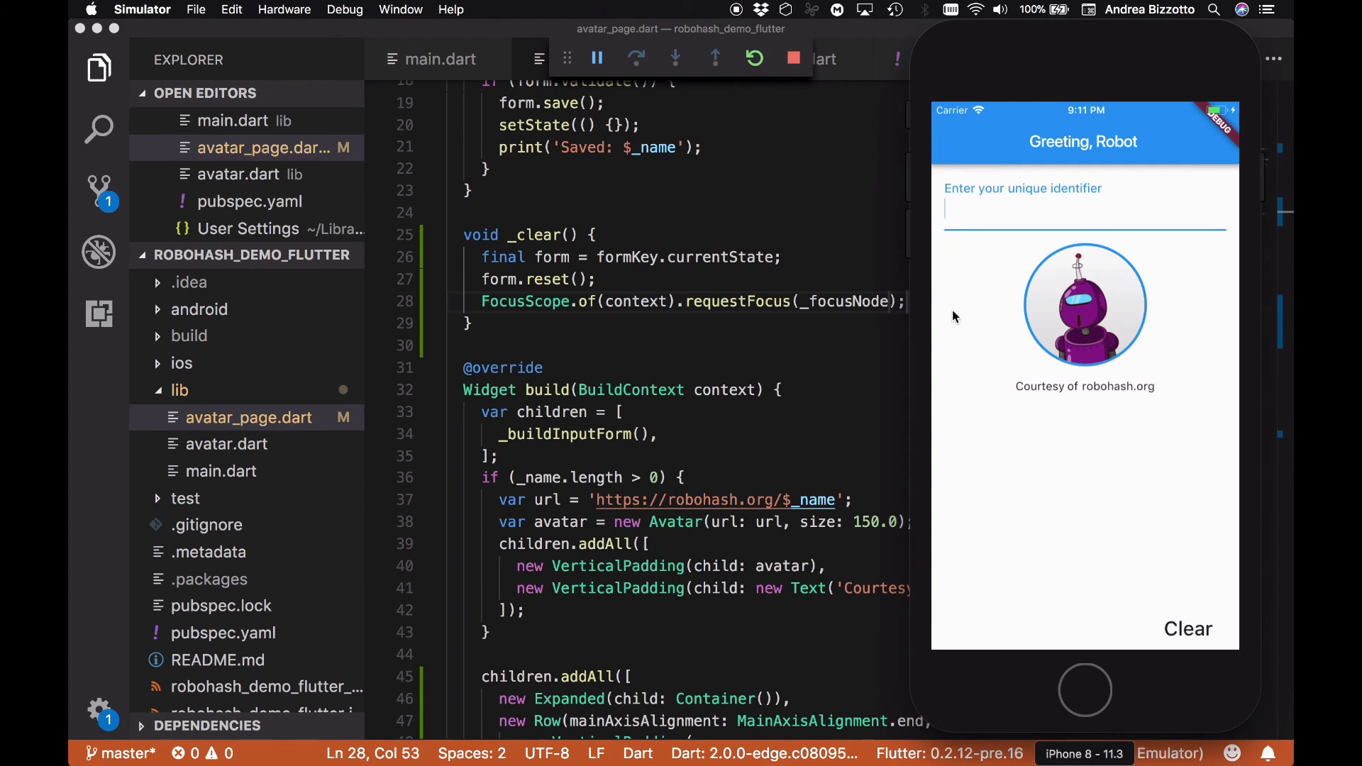
{"action": "type", "text": "Trevor"}
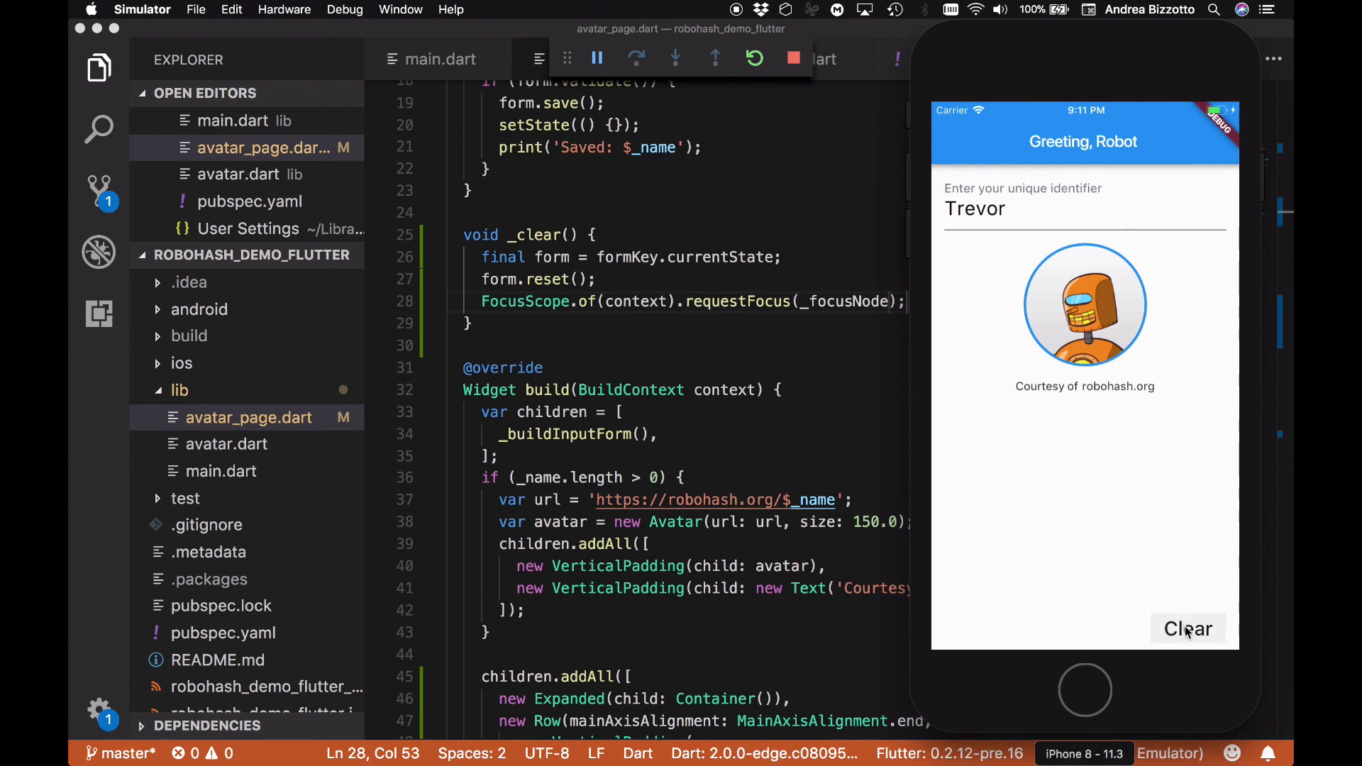
{"action": "left_click", "coordinate": [1188, 630]}
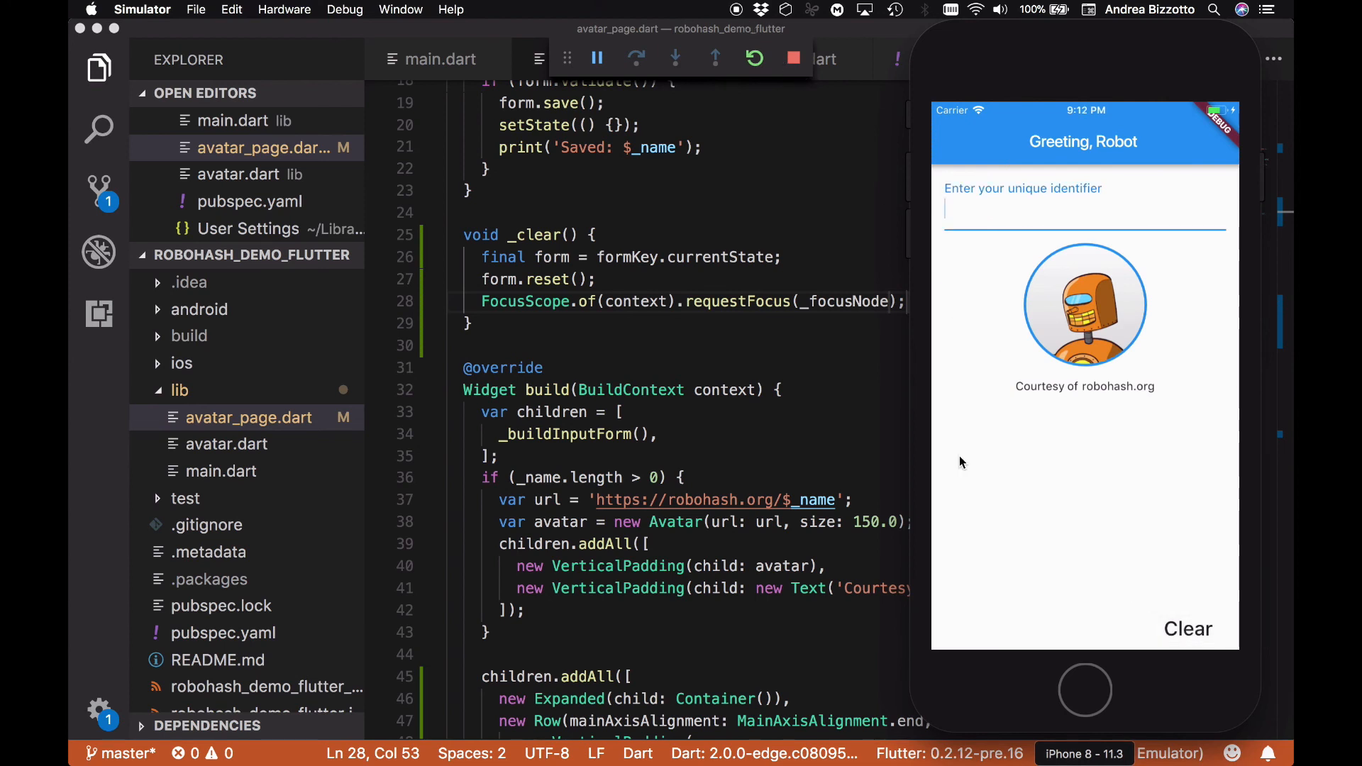